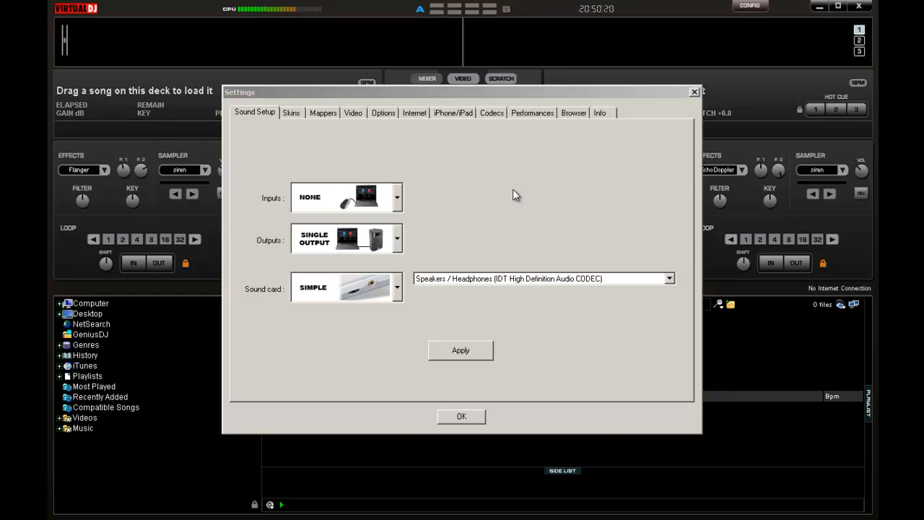
pyautogui.moveTo(454, 164)
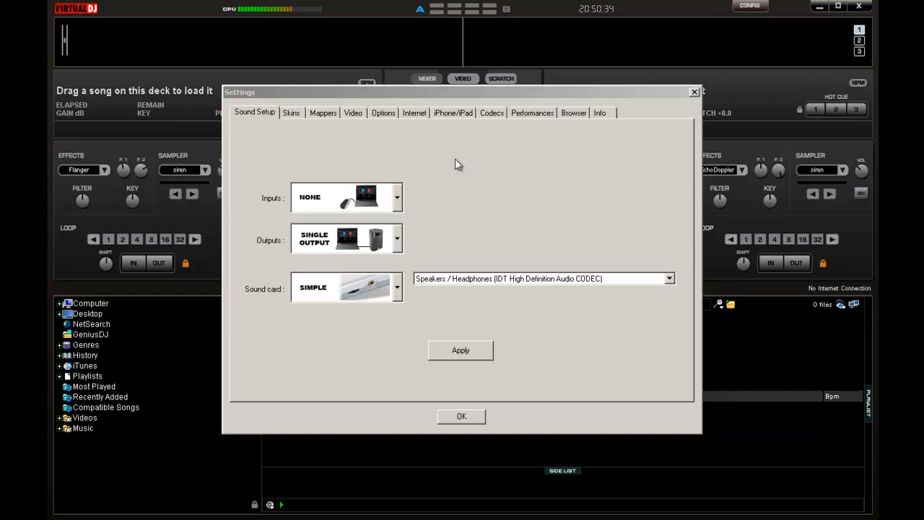
pyautogui.moveTo(270, 208)
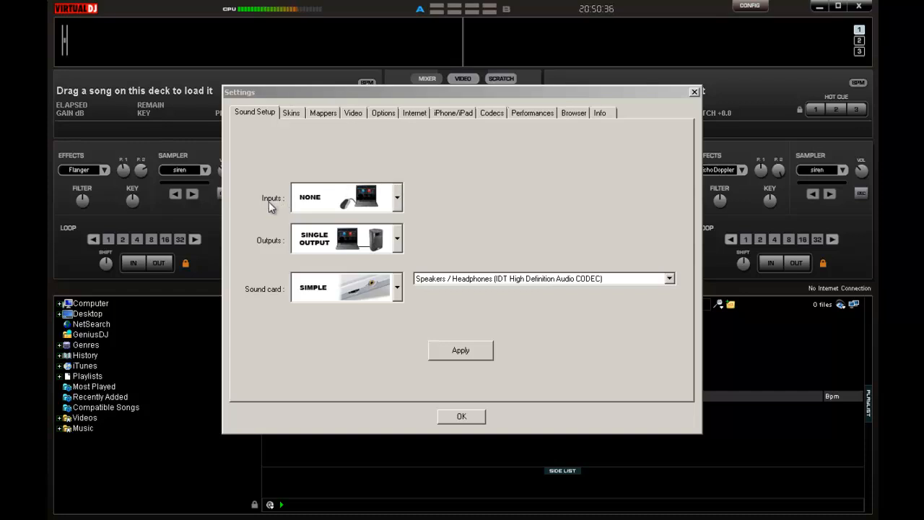
pyautogui.moveTo(281, 275)
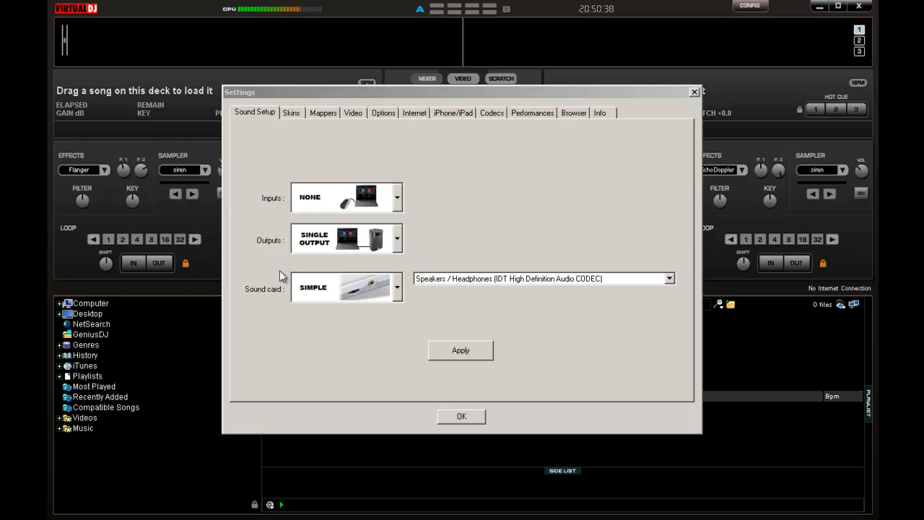
pyautogui.moveTo(276, 200)
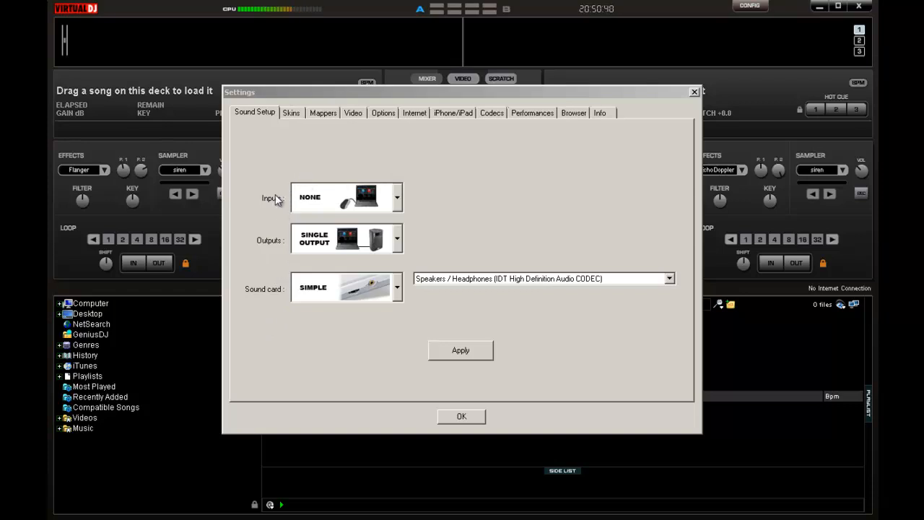
pyautogui.moveTo(383, 171)
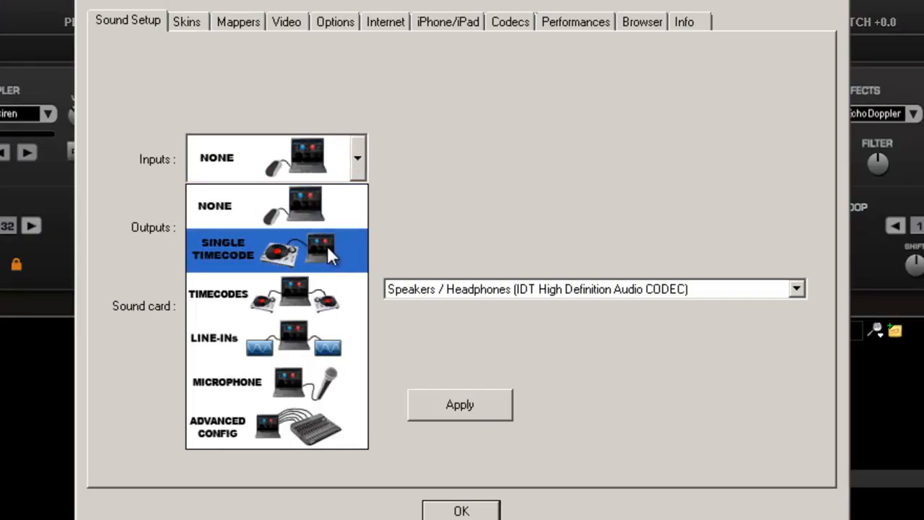
# - Review the audio input choices and leave no input selected
pyautogui.click(276, 337)
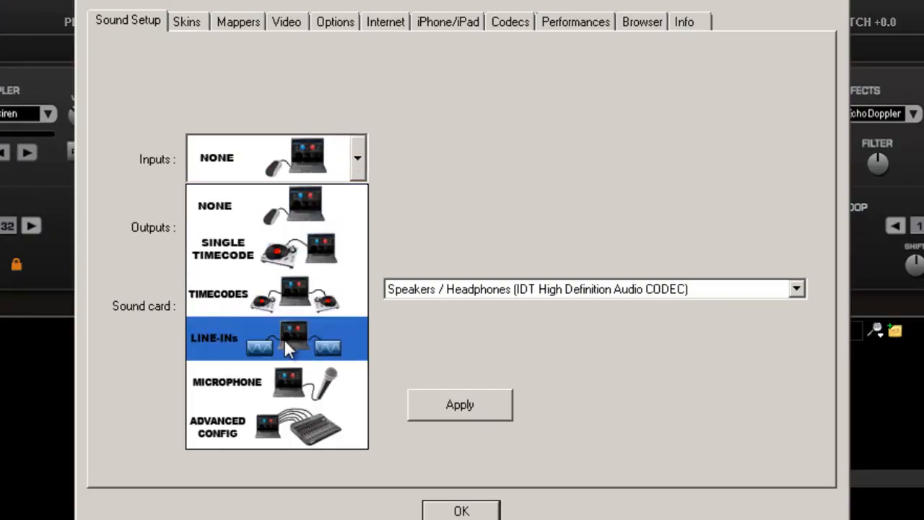
pyautogui.moveTo(300, 345)
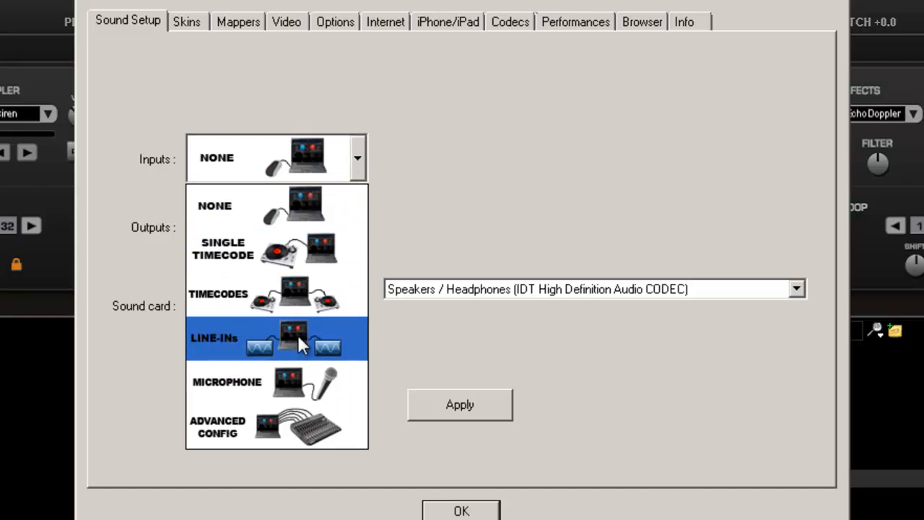
pyautogui.click(276, 426)
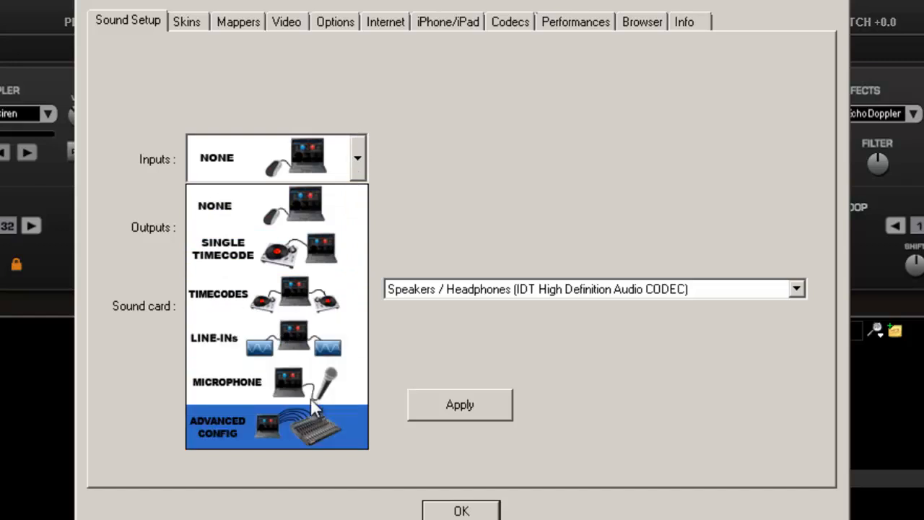
pyautogui.moveTo(300, 433)
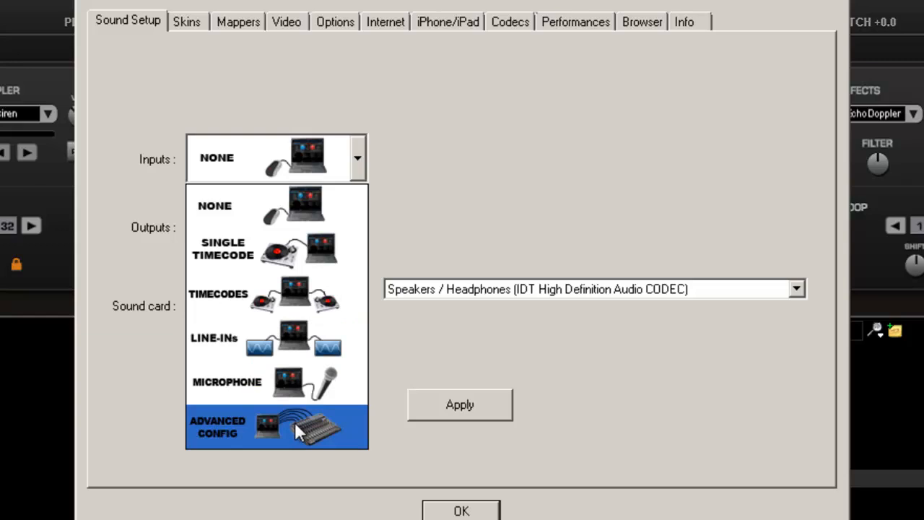
pyautogui.click(276, 248)
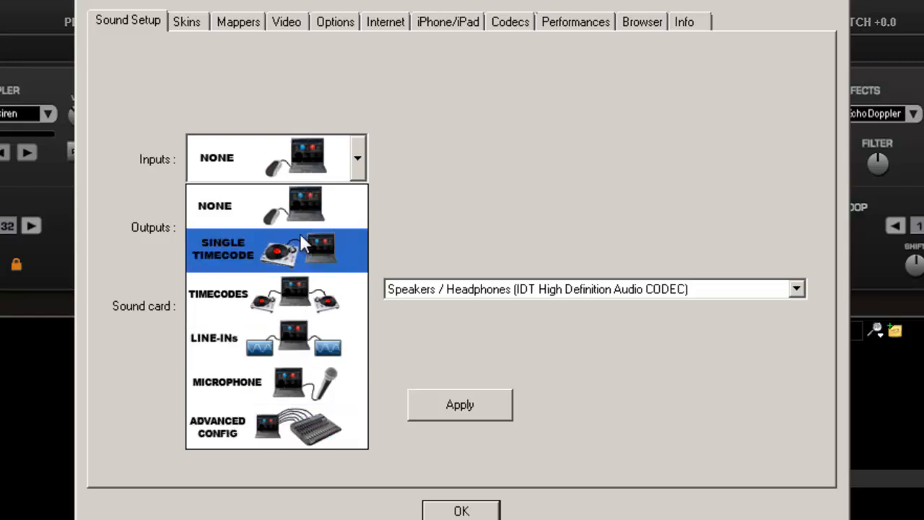
pyautogui.moveTo(285, 274)
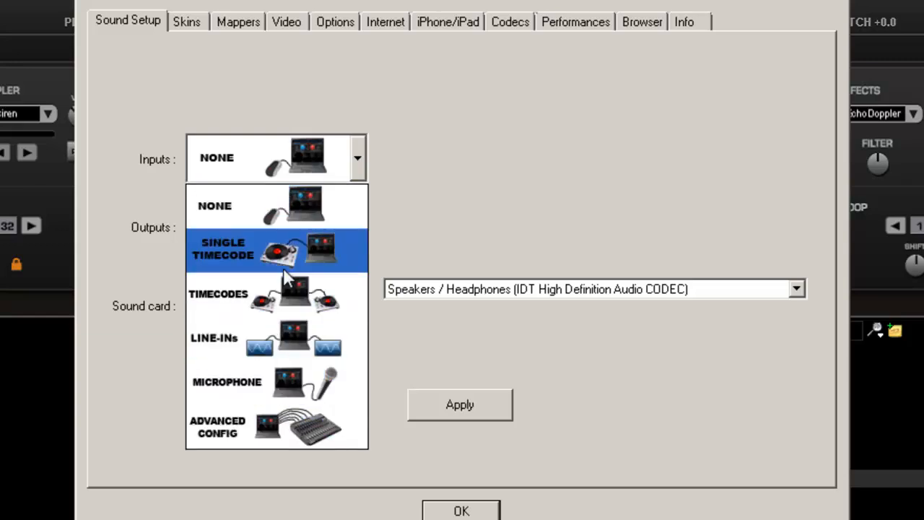
pyautogui.click(276, 205)
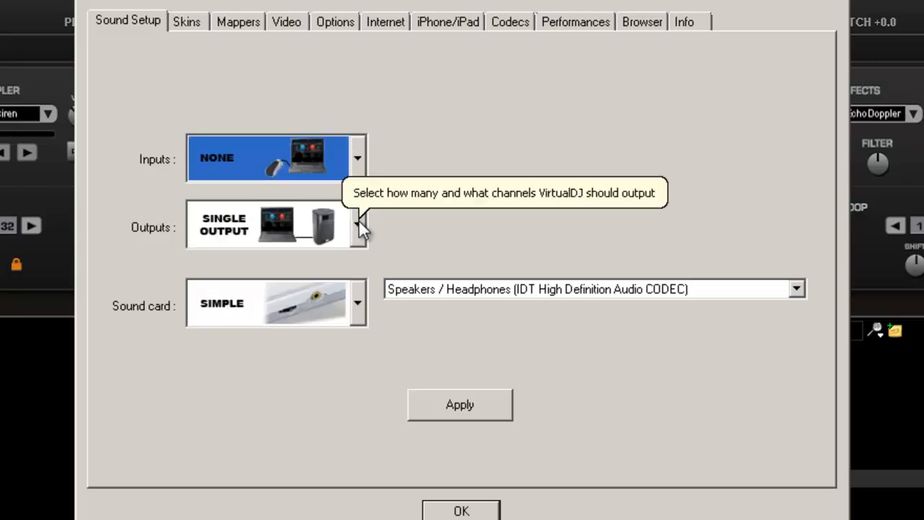
# - Review the output configurations and keep the single output setup
pyautogui.click(357, 227)
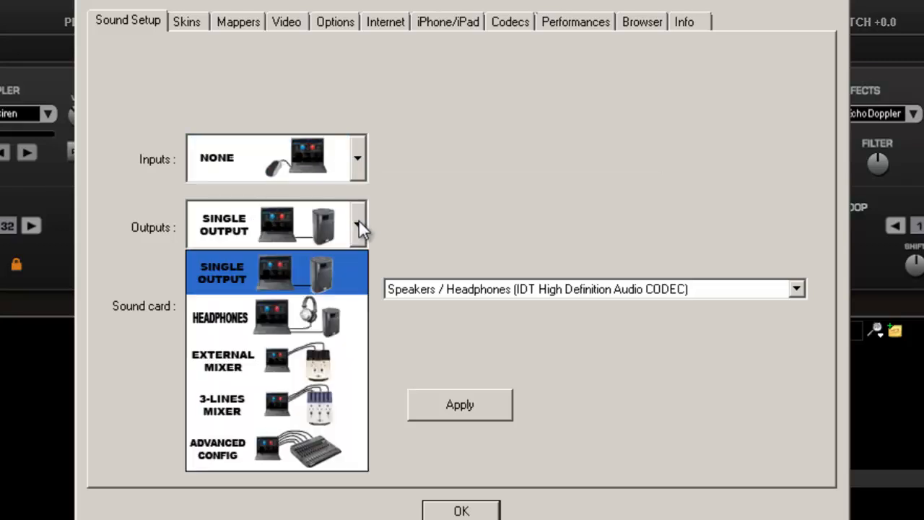
pyautogui.moveTo(347, 277)
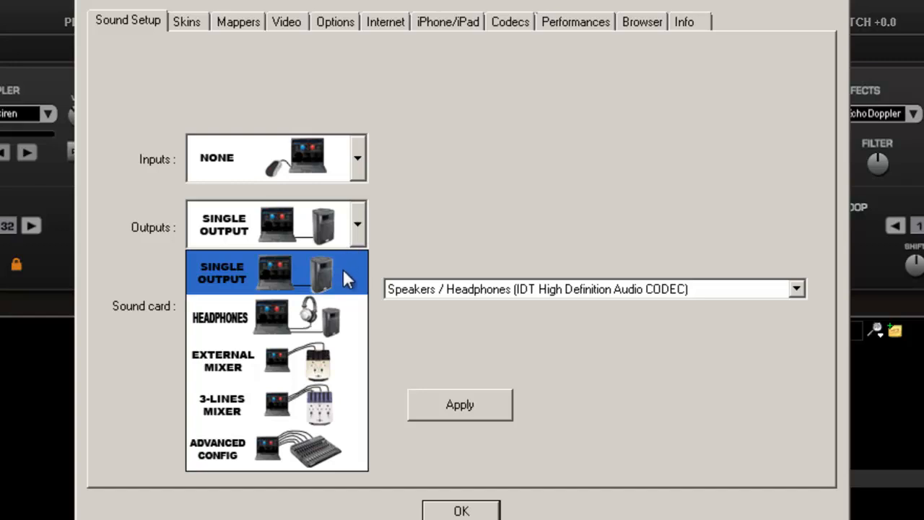
pyautogui.moveTo(331, 318)
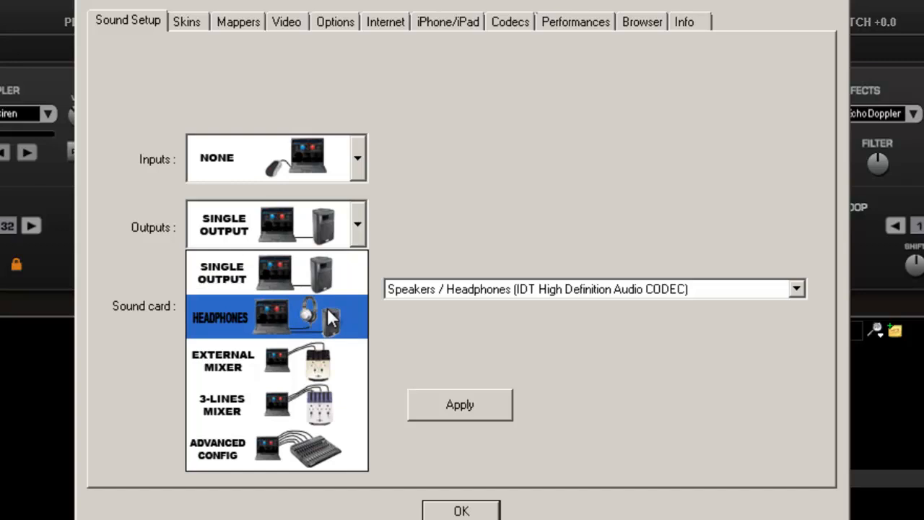
pyautogui.click(276, 360)
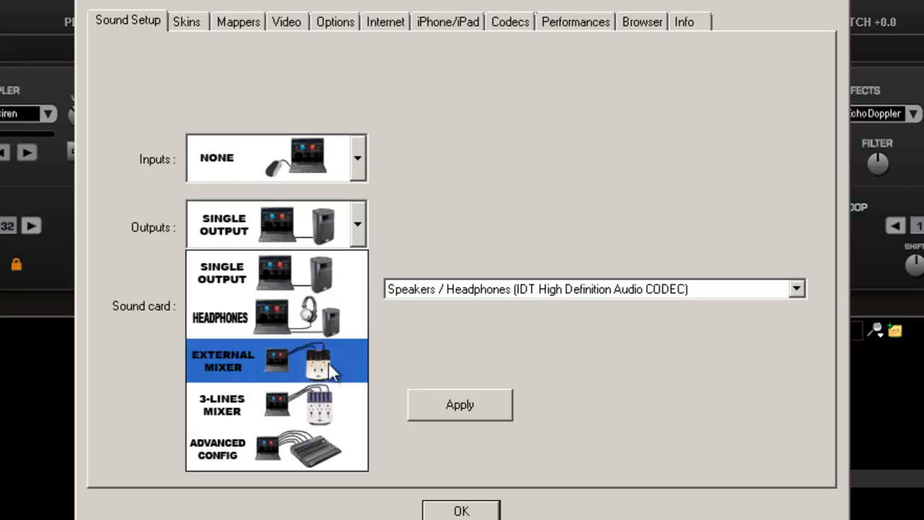
pyautogui.click(276, 404)
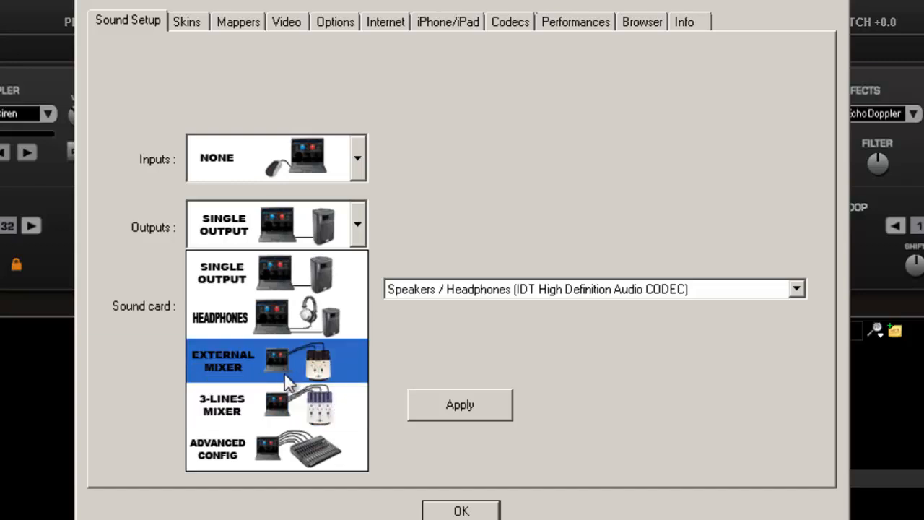
pyautogui.moveTo(321, 379)
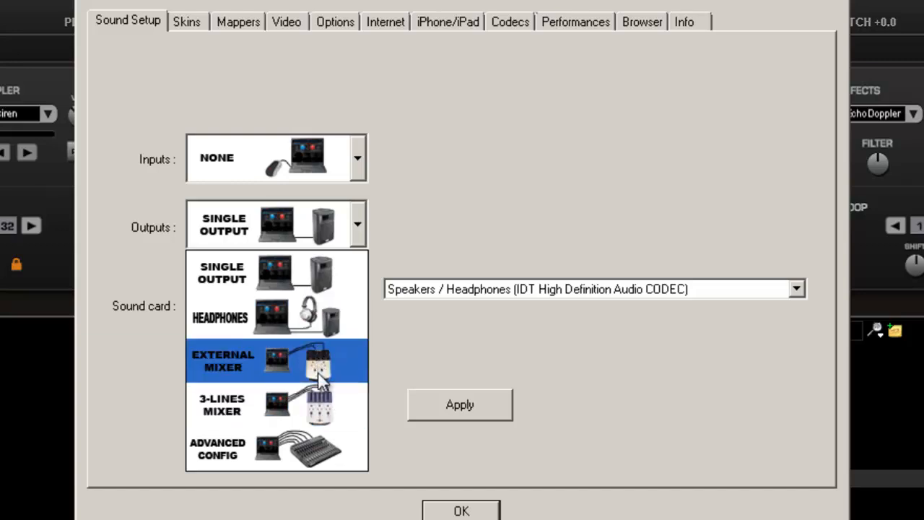
pyautogui.click(277, 404)
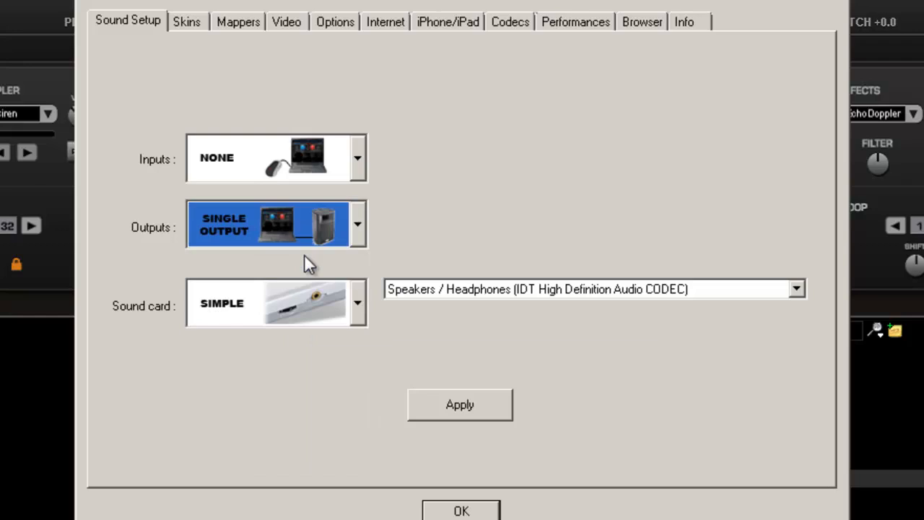
pyautogui.moveTo(357, 303)
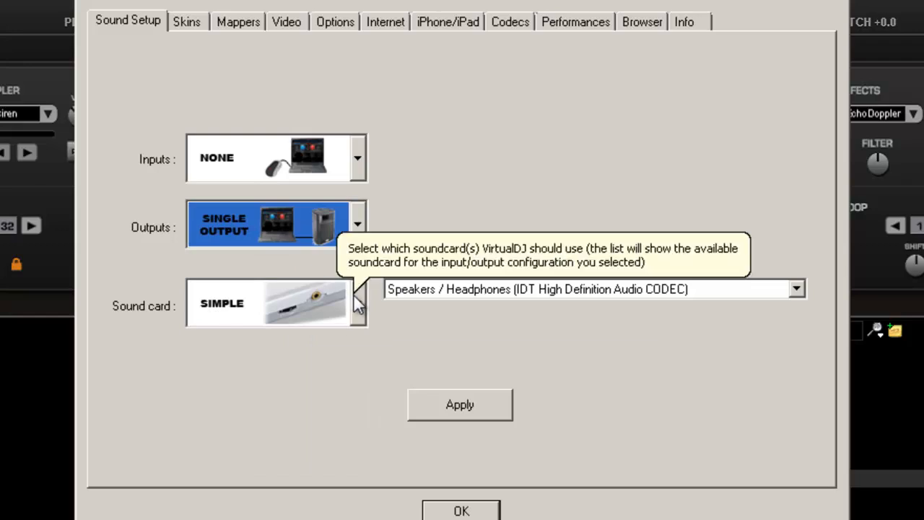
pyautogui.moveTo(323, 378)
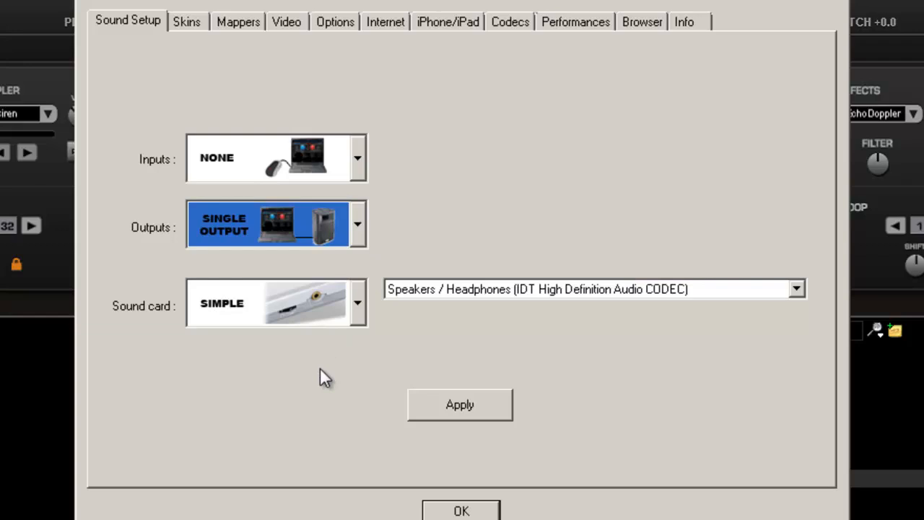
pyautogui.moveTo(325, 303)
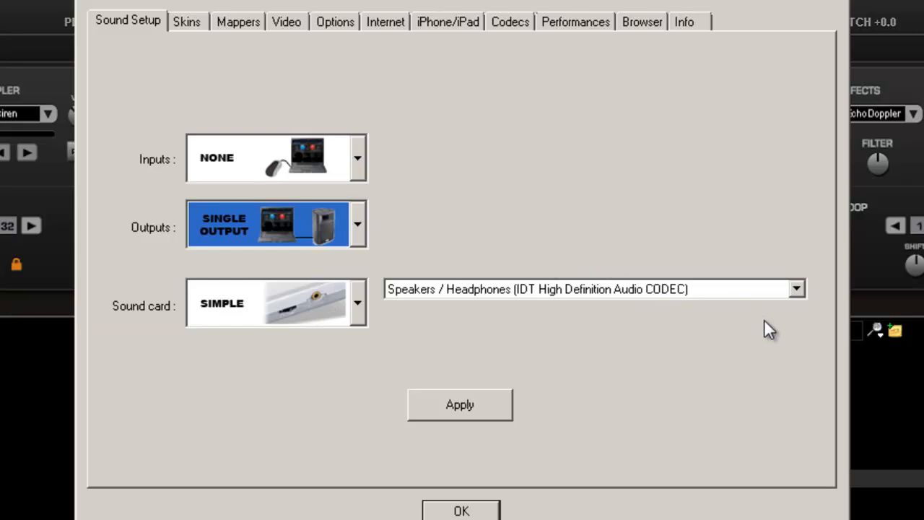
pyautogui.moveTo(357, 301)
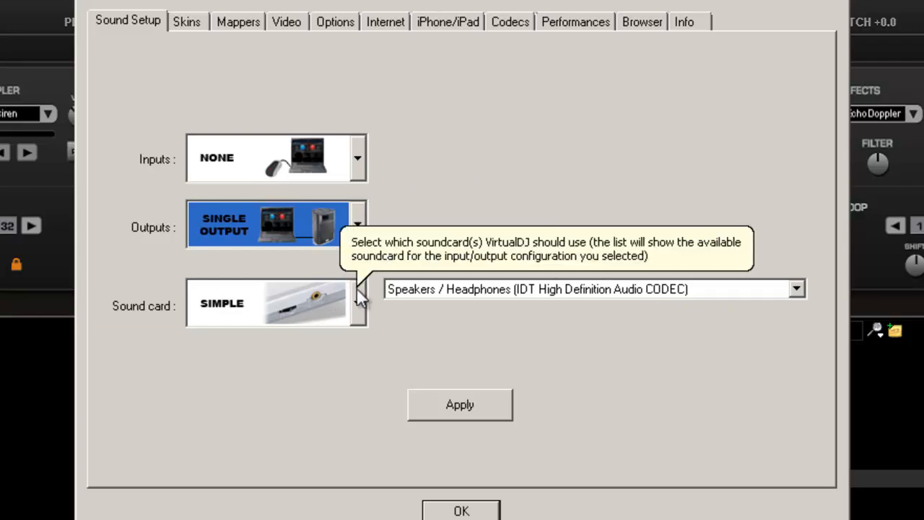
# - Try the ASIO sound card driver, revert to simple, then browse the skin list
pyautogui.click(357, 303)
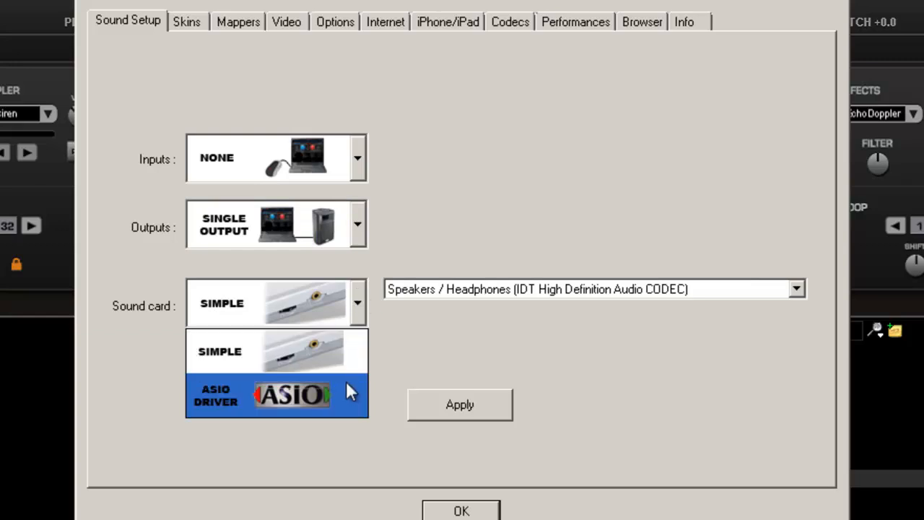
pyautogui.moveTo(336, 397)
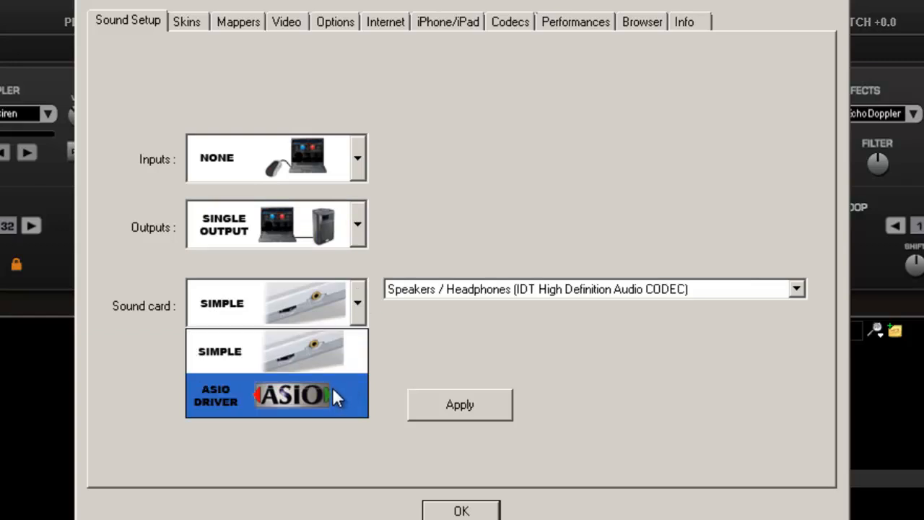
pyautogui.moveTo(341, 396)
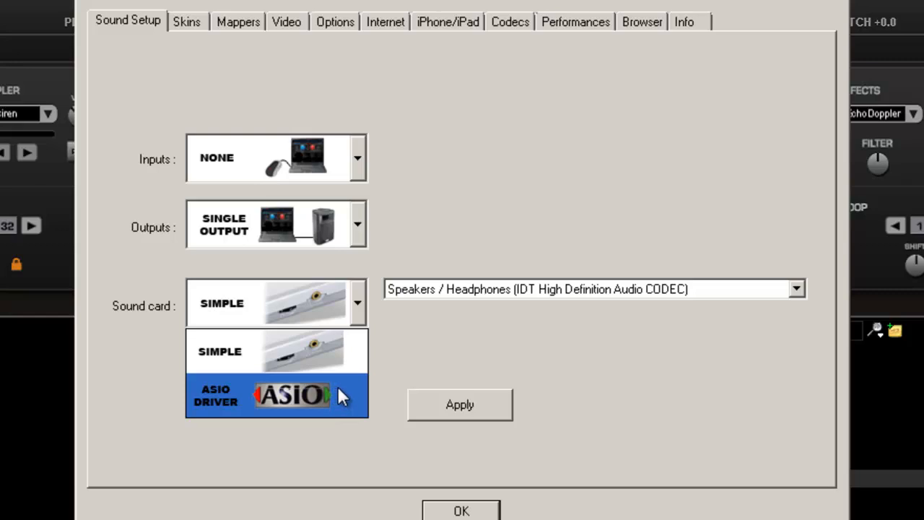
pyautogui.moveTo(346, 397)
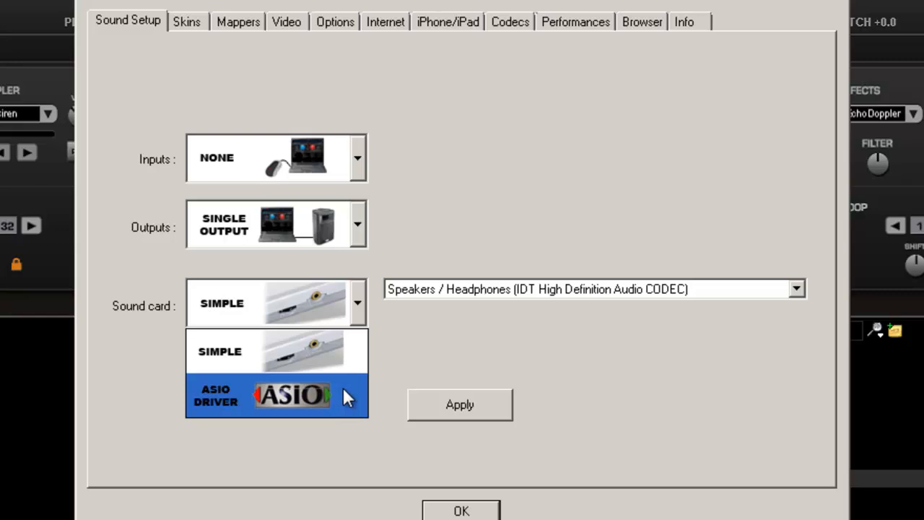
pyautogui.click(276, 395)
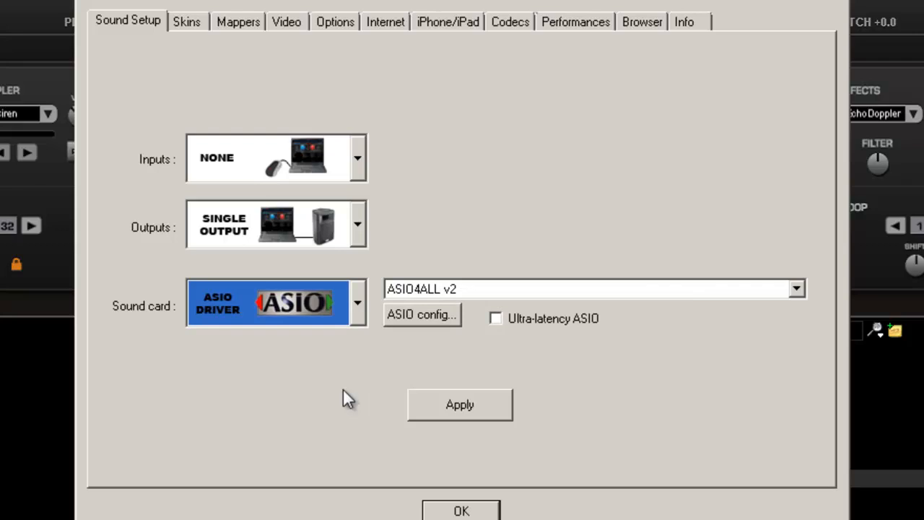
pyautogui.moveTo(345, 289)
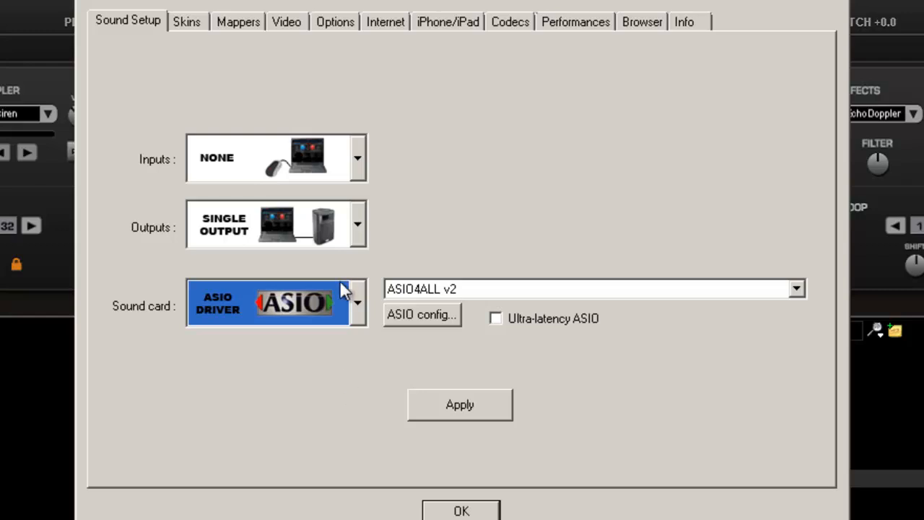
pyautogui.click(358, 303)
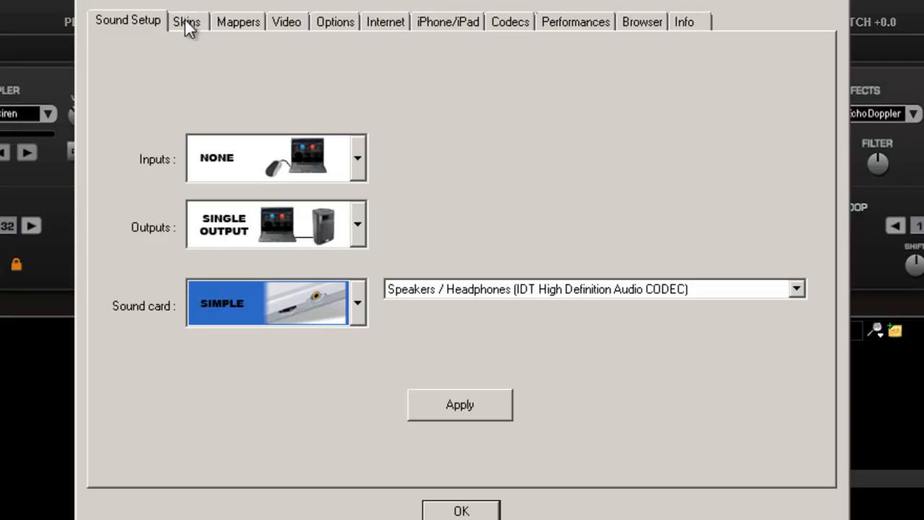
pyautogui.click(186, 21)
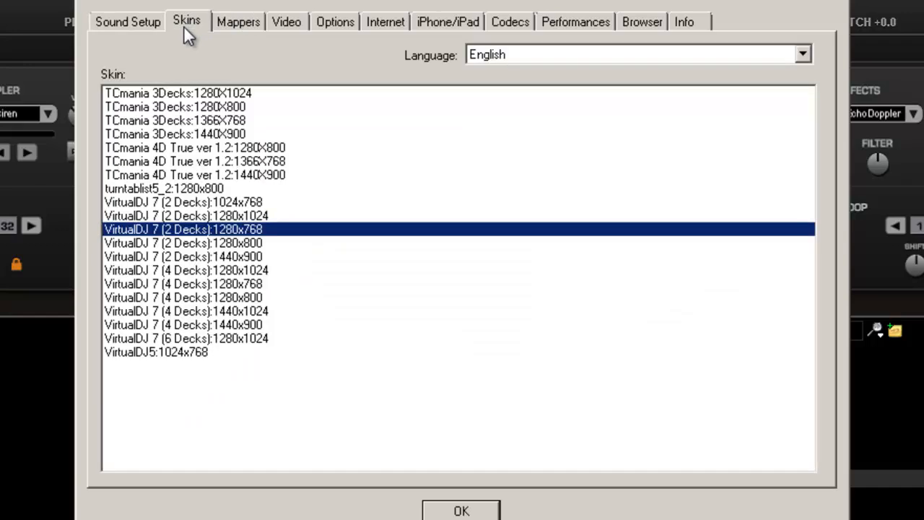
pyautogui.moveTo(242, 97)
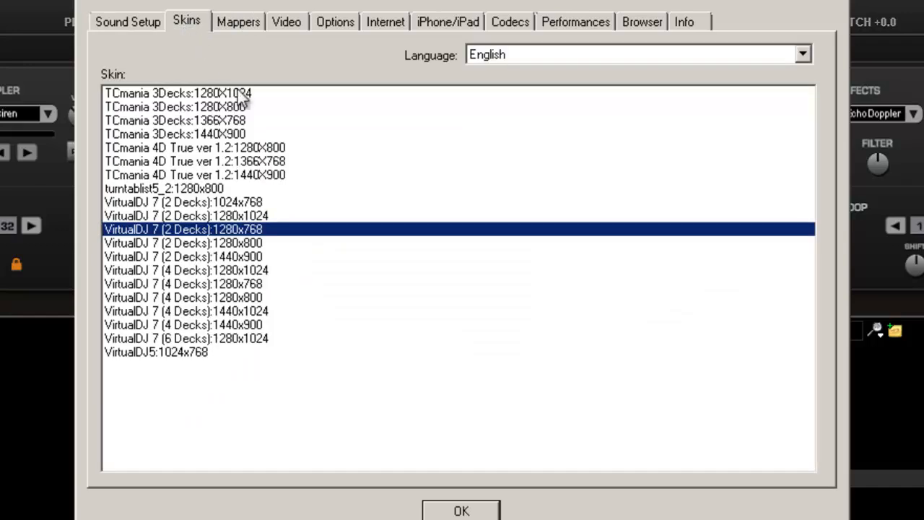
pyautogui.moveTo(237, 303)
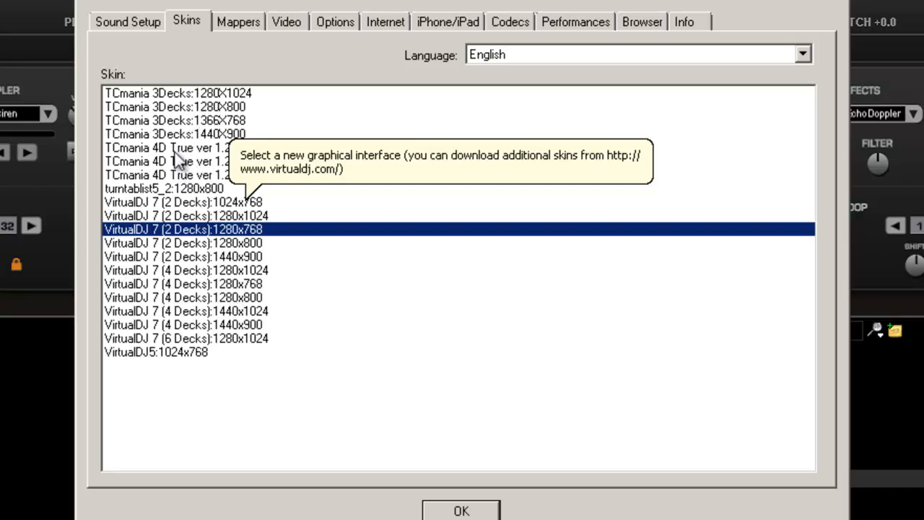
pyautogui.moveTo(224, 119)
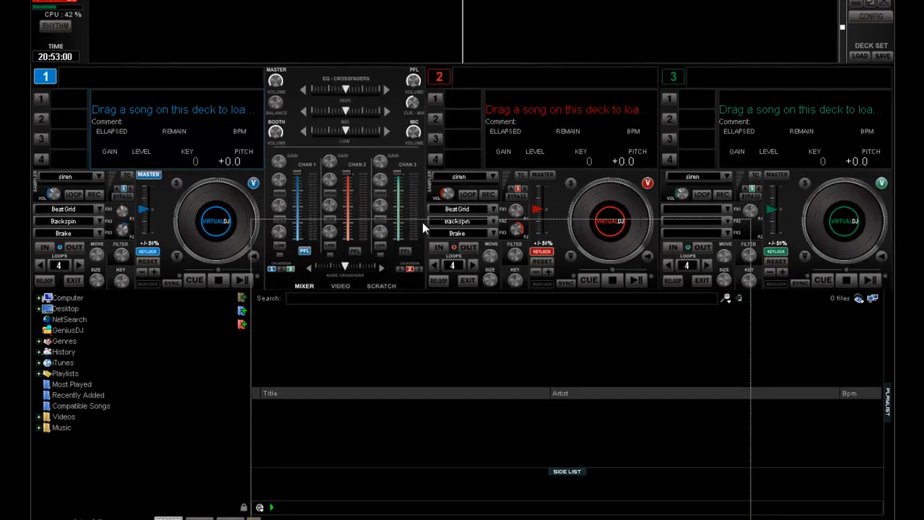
pyautogui.click(870, 15)
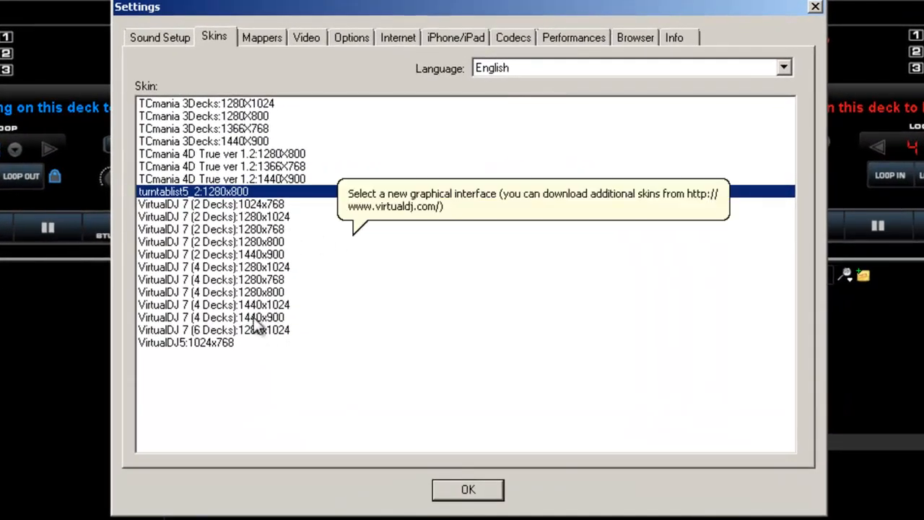
pyautogui.moveTo(252, 260)
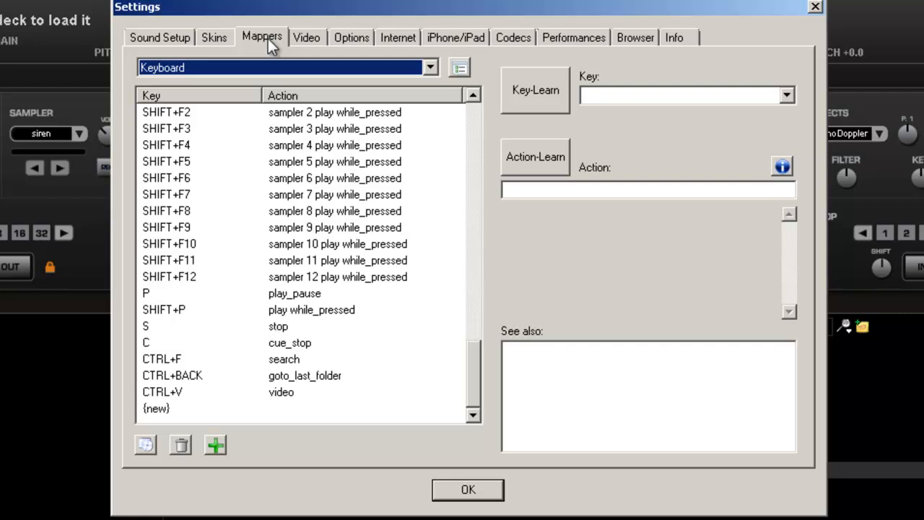
pyautogui.moveTo(312, 299)
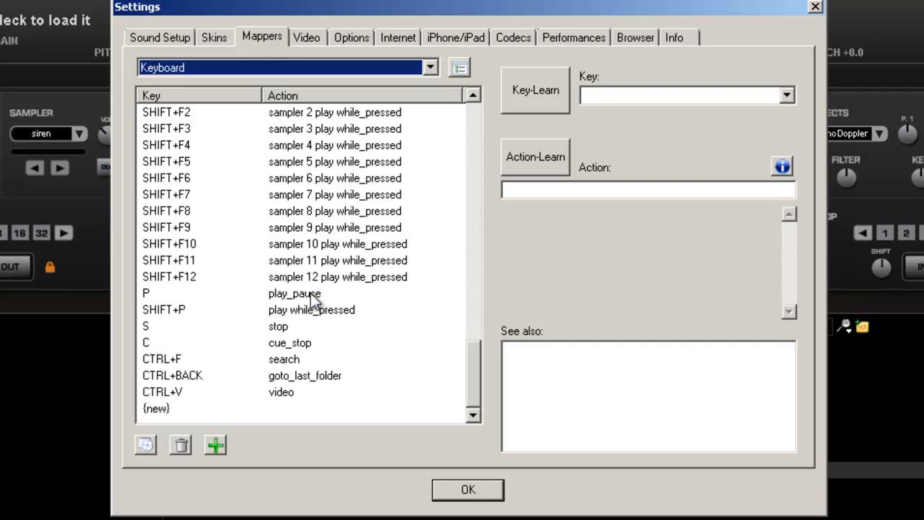
# - Inspect the SPACE play_pause mapping, keep keyboard as controller, then go to Video settings
pyautogui.click(294, 293)
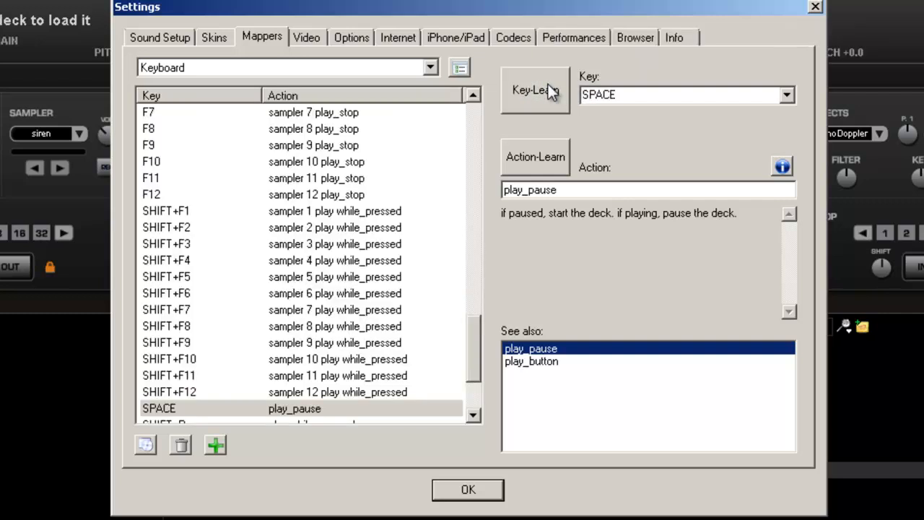
pyautogui.moveTo(494, 418)
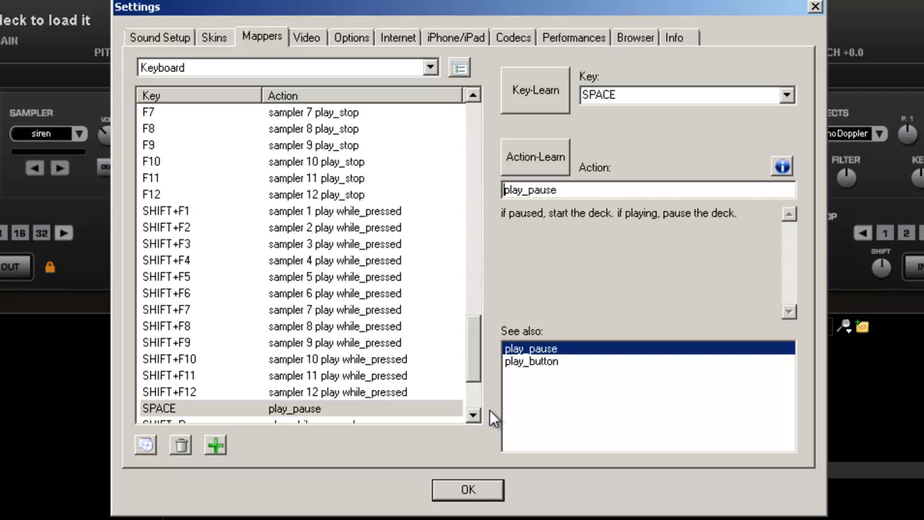
pyautogui.moveTo(429, 79)
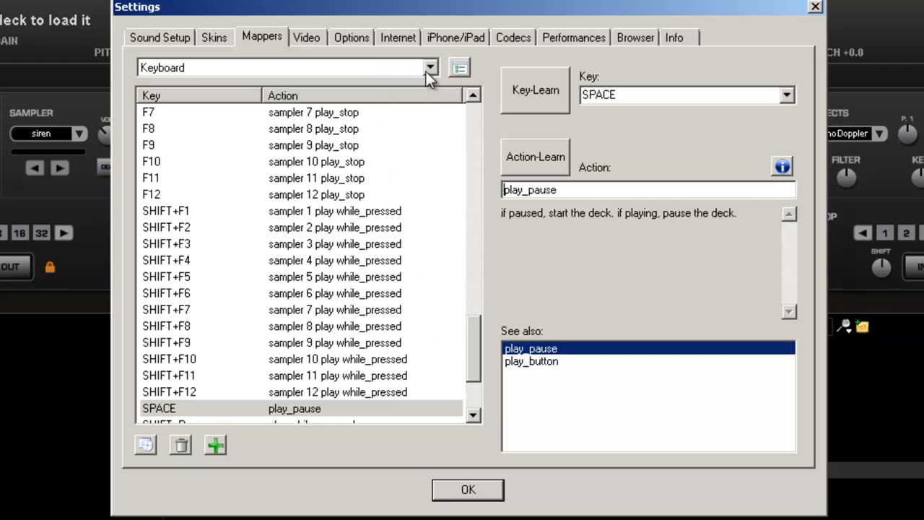
pyautogui.click(430, 67)
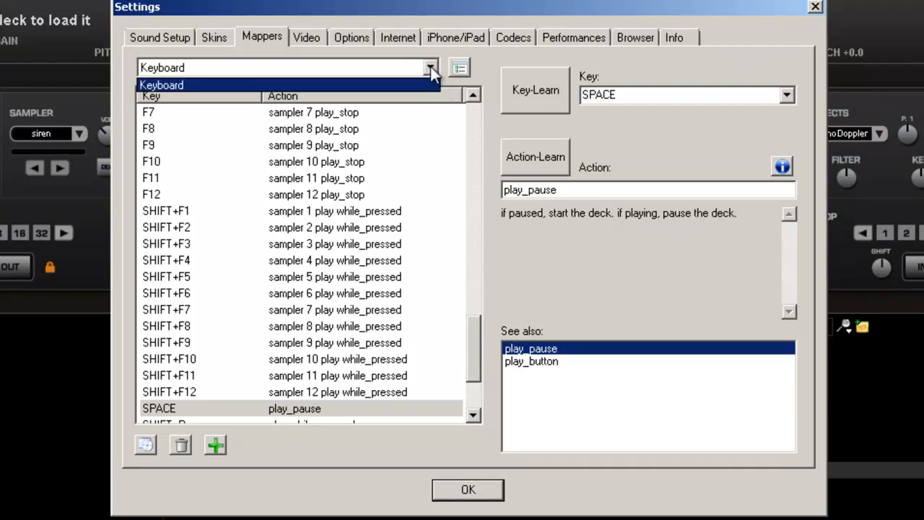
pyautogui.click(459, 67)
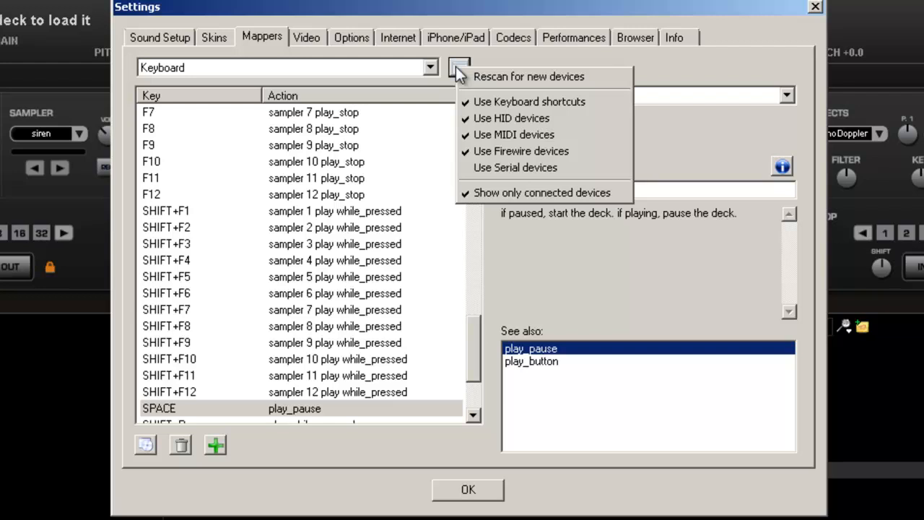
pyautogui.click(458, 67)
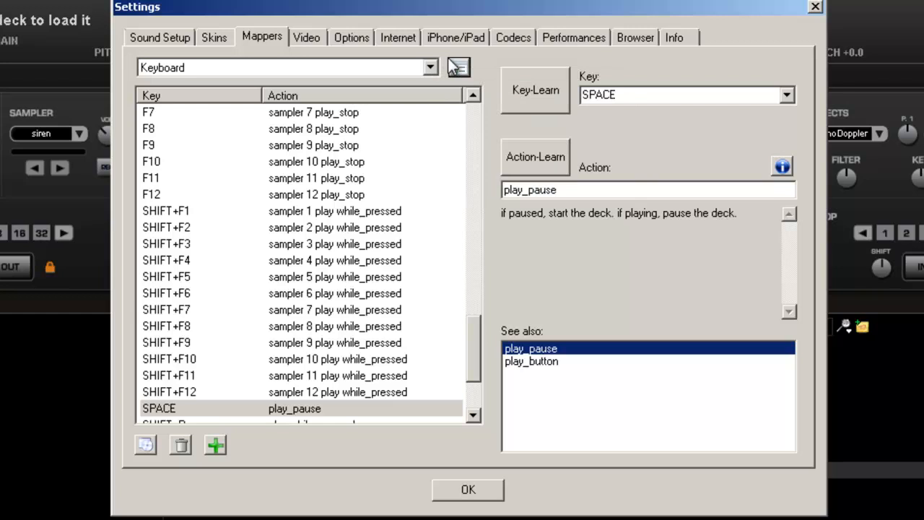
pyautogui.moveTo(430, 69)
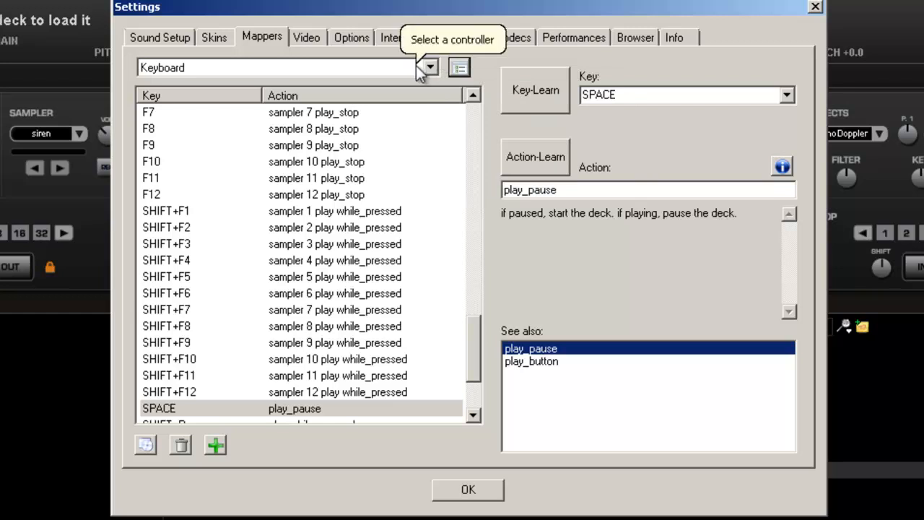
pyautogui.click(306, 36)
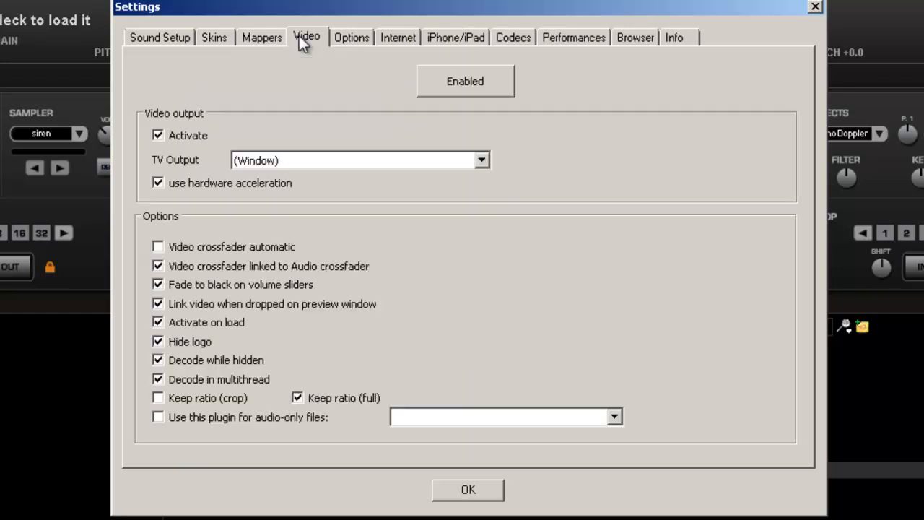
pyautogui.moveTo(114, 114)
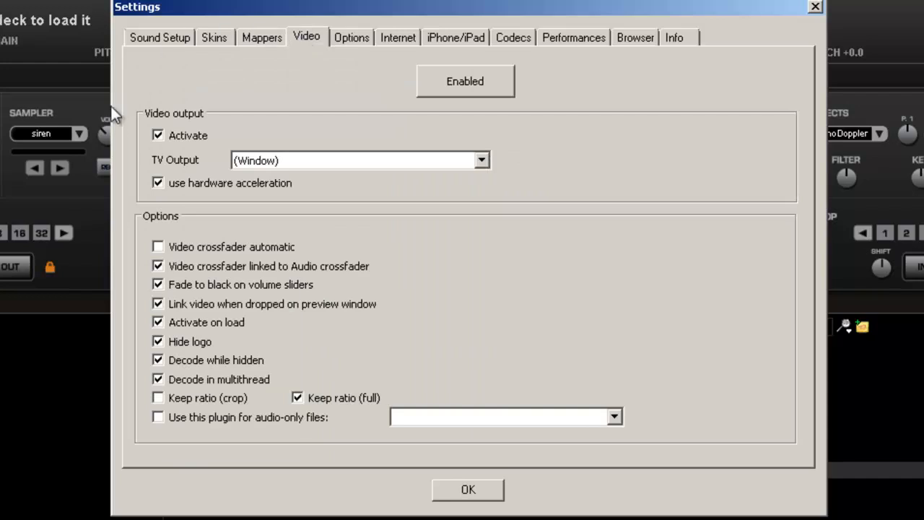
pyautogui.moveTo(532, 363)
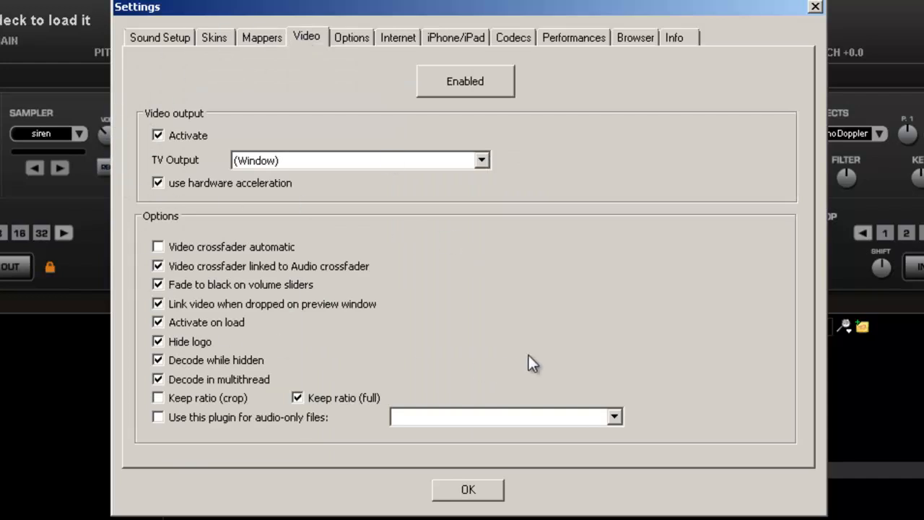
pyautogui.moveTo(715, 336)
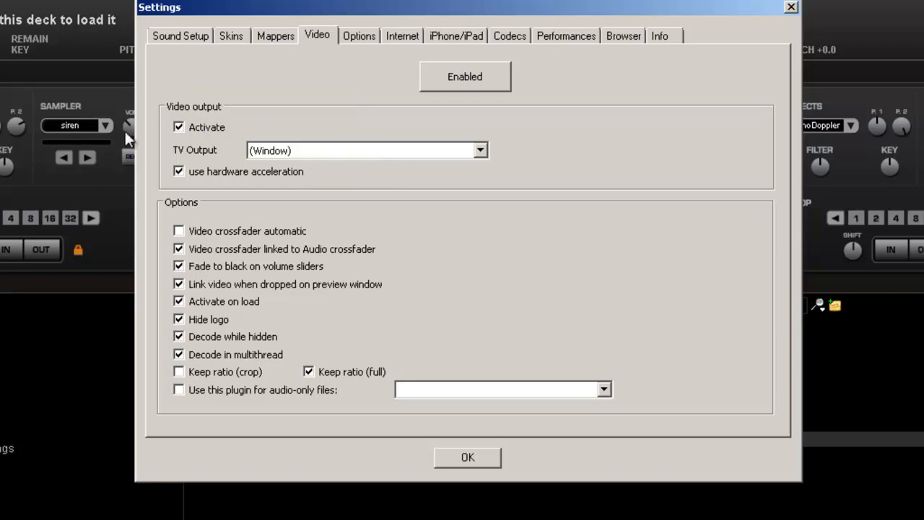
pyautogui.moveTo(440, 157)
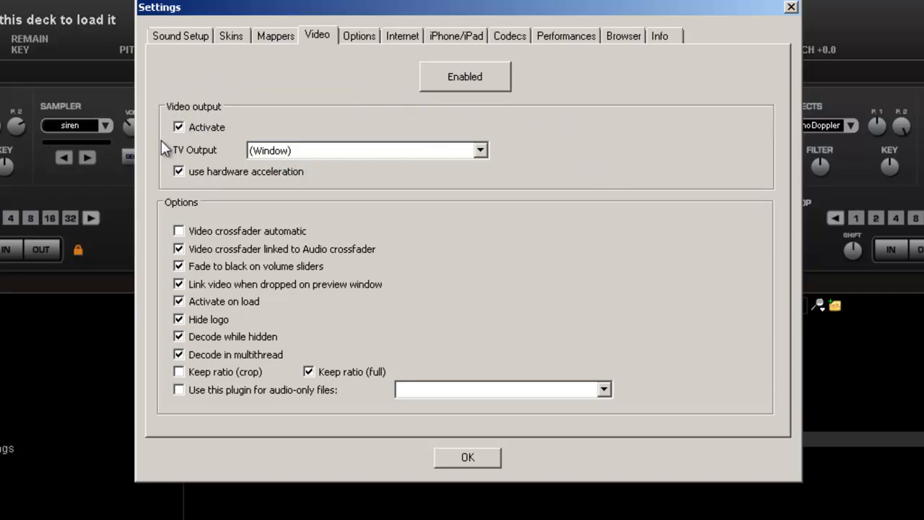
pyautogui.moveTo(502, 180)
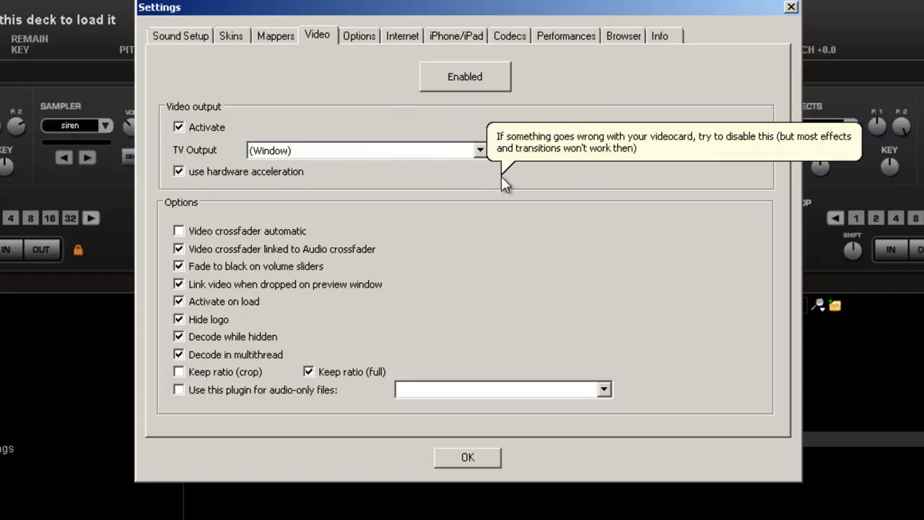
pyautogui.moveTo(368, 151)
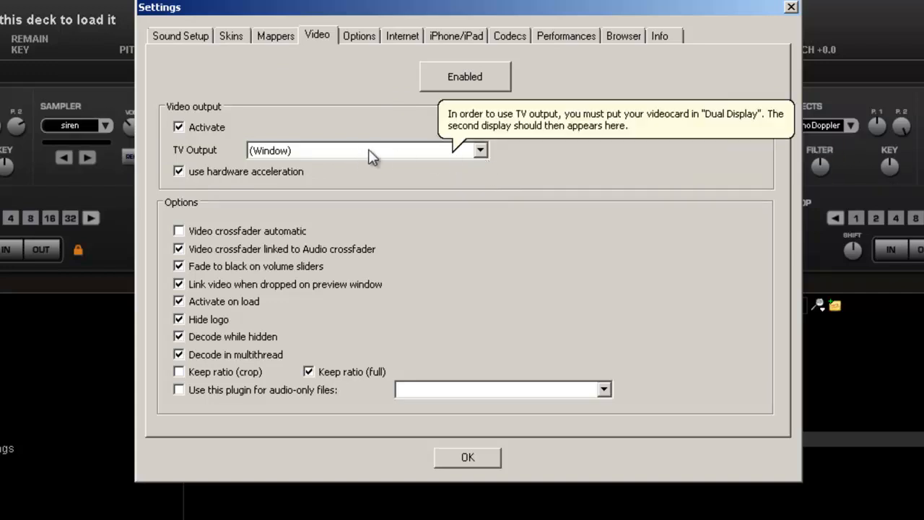
# - Toggle video Enabled off and on, then tick Activate to open the video window
pyautogui.click(464, 77)
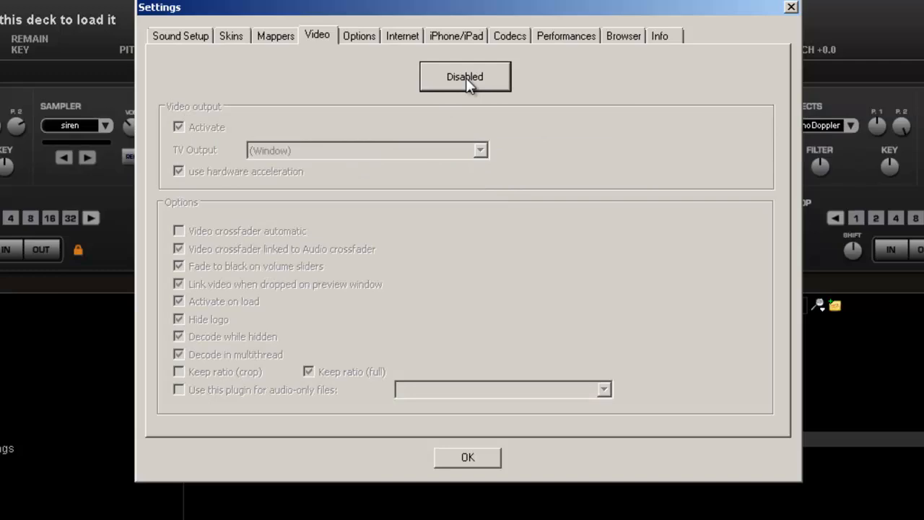
pyautogui.click(464, 77)
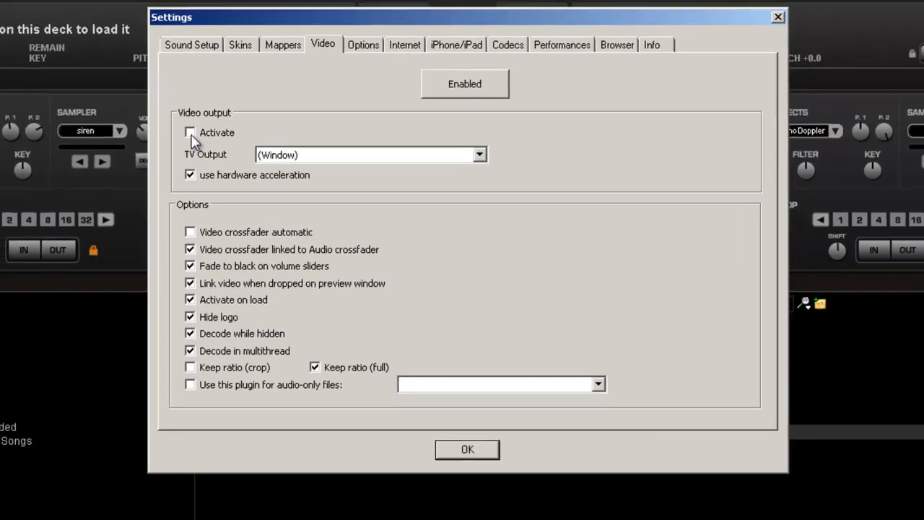
pyautogui.click(190, 132)
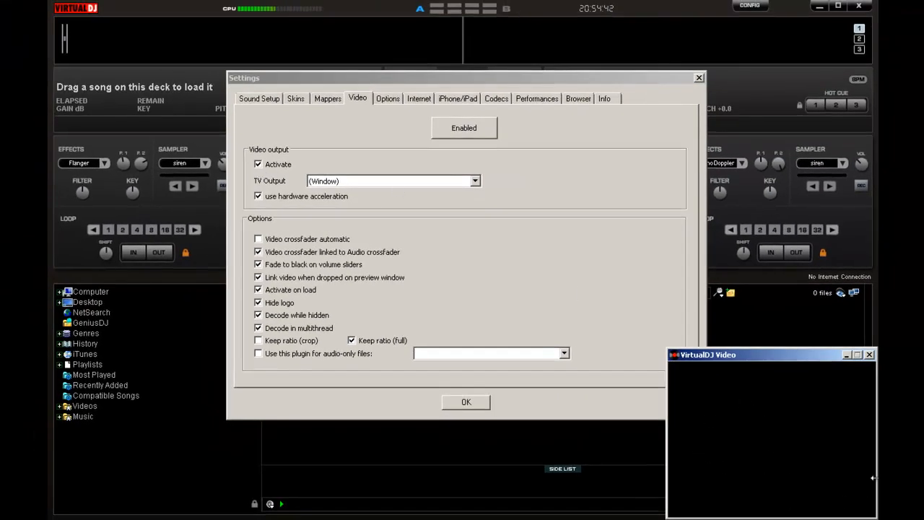
pyautogui.moveTo(803, 386)
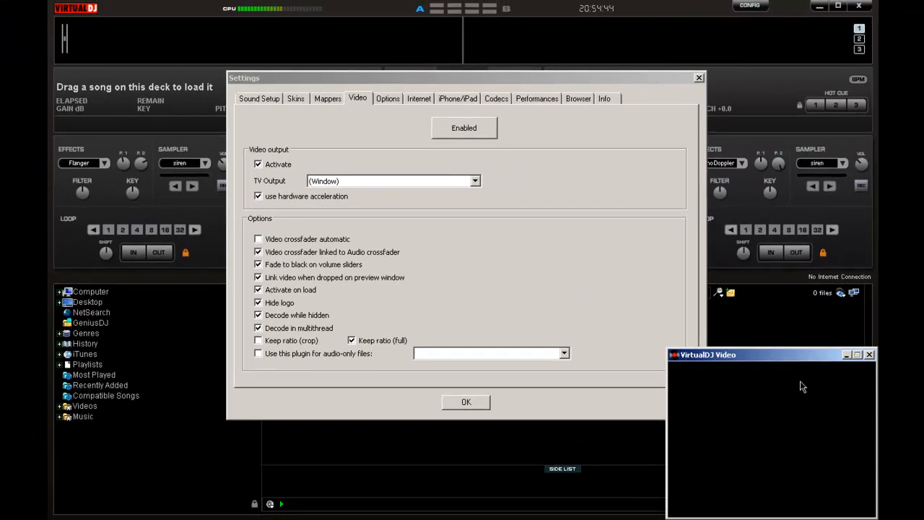
pyautogui.moveTo(703, 417)
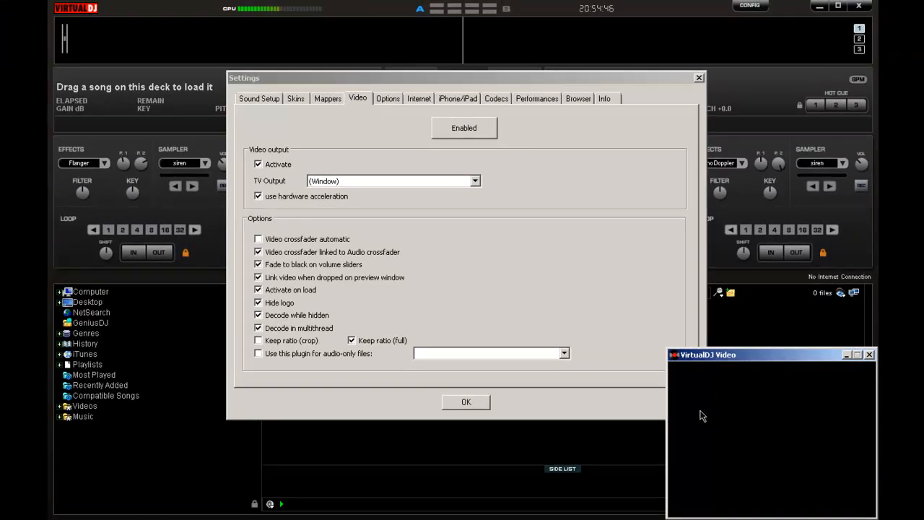
pyautogui.moveTo(755, 363)
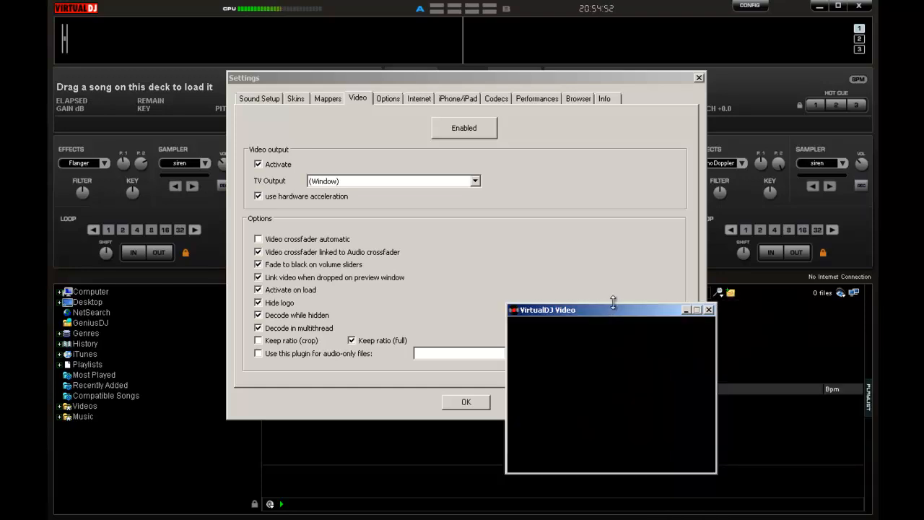
pyautogui.moveTo(614, 301); pyautogui.dragTo(599, 153)
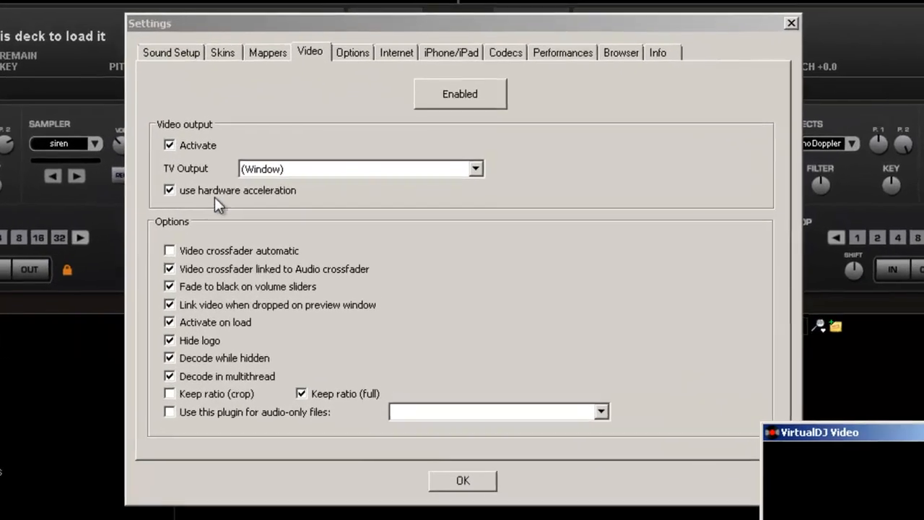
pyautogui.click(475, 169)
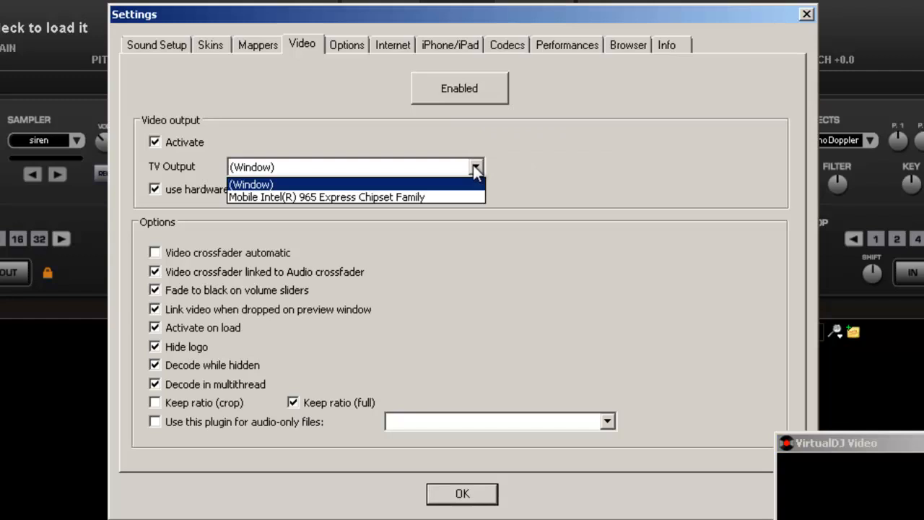
pyautogui.moveTo(448, 197)
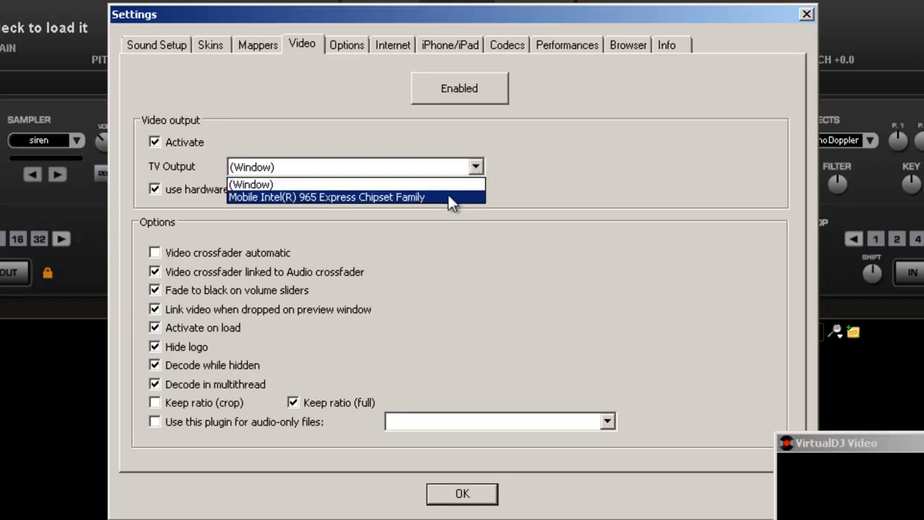
pyautogui.click(250, 184)
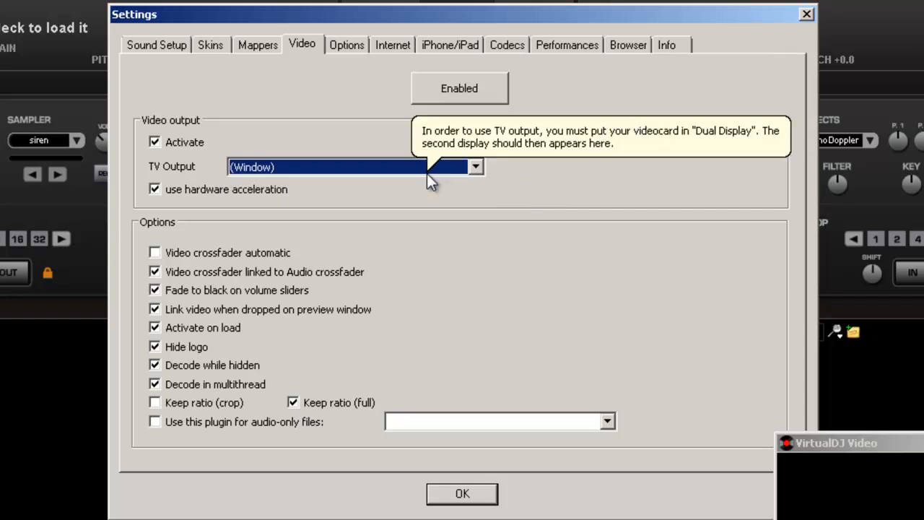
pyautogui.moveTo(422, 216)
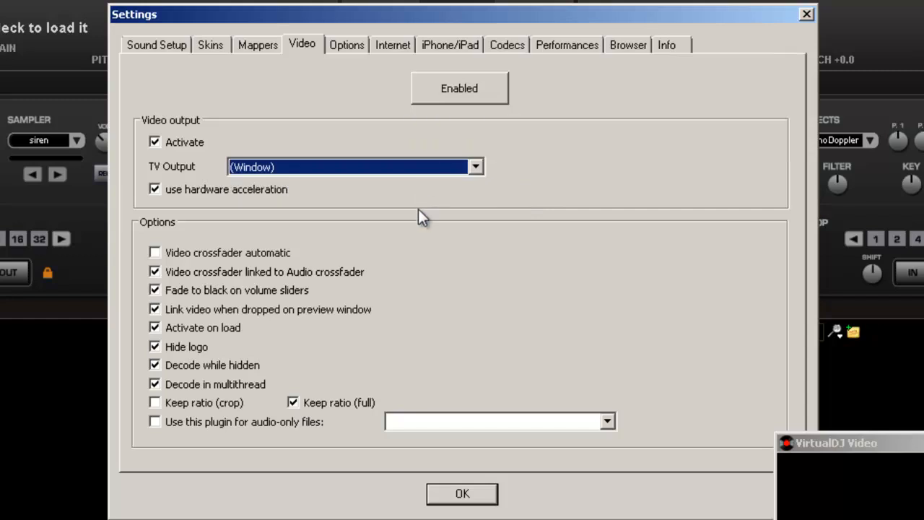
pyautogui.moveTo(381, 222)
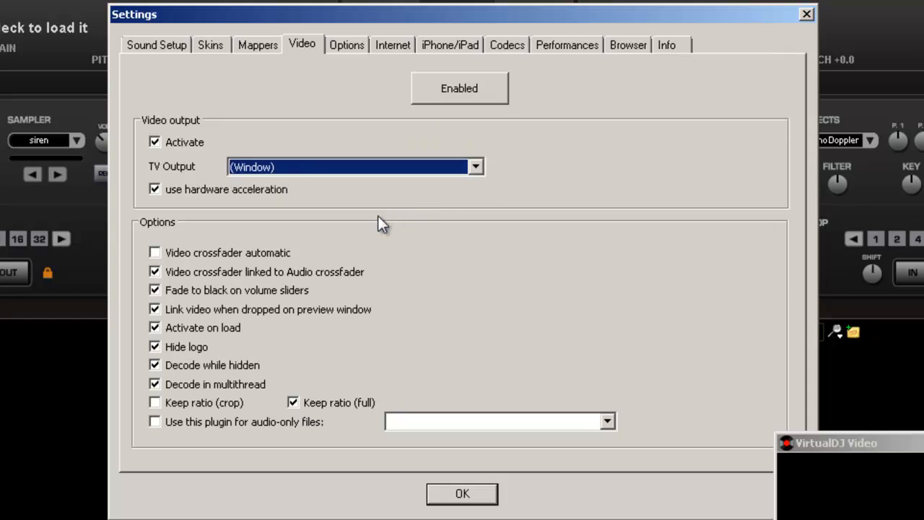
pyautogui.moveTo(268, 206)
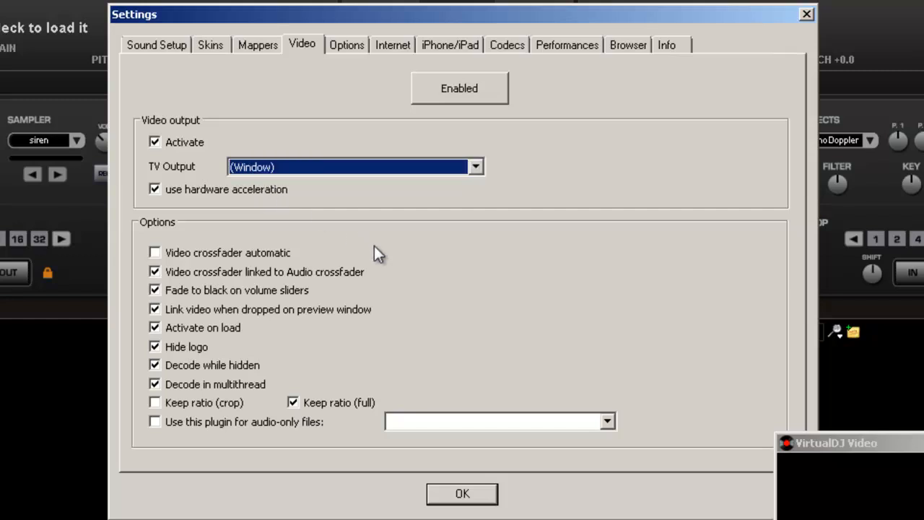
# - Enable automatic video crossfader and re-tick Hide logo, then go to Options
pyautogui.click(154, 252)
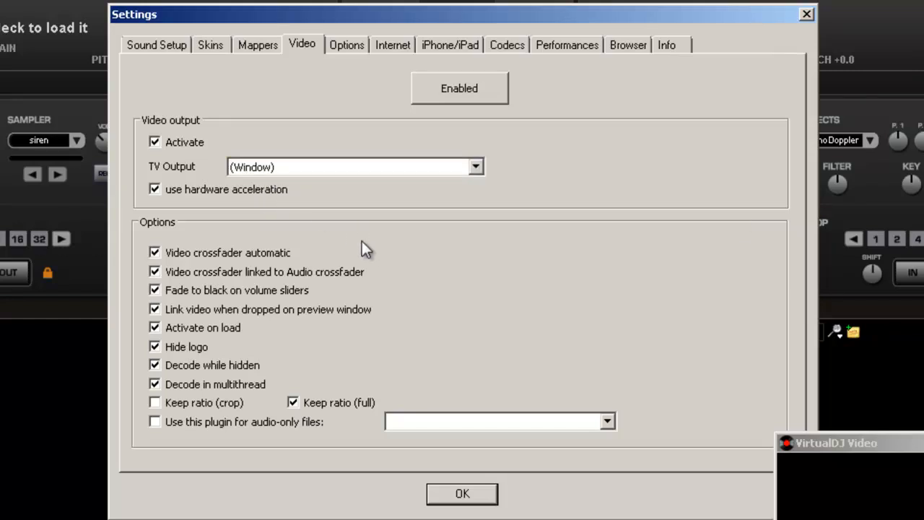
pyautogui.moveTo(264, 267)
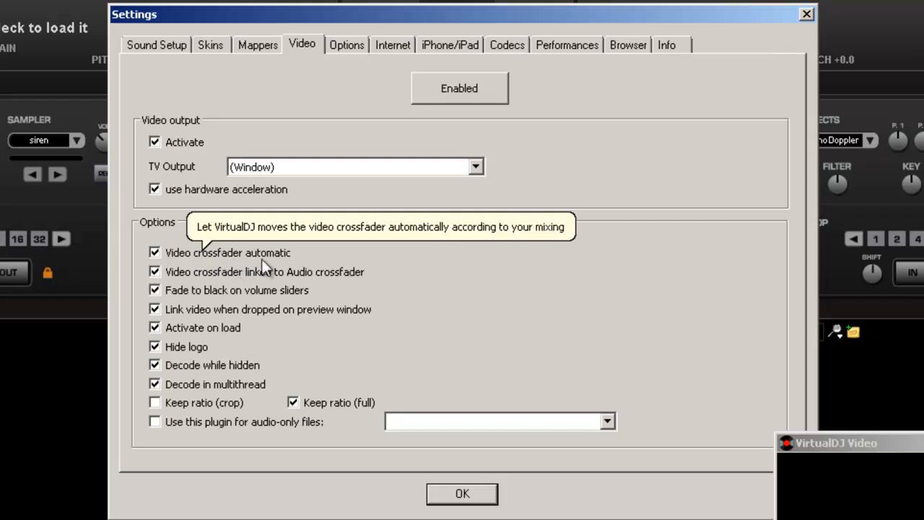
pyautogui.moveTo(264, 285)
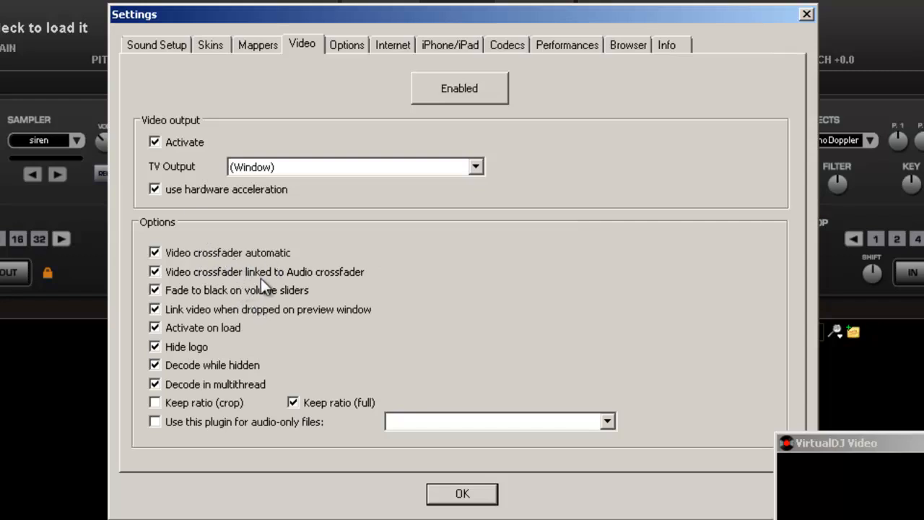
pyautogui.moveTo(252, 394)
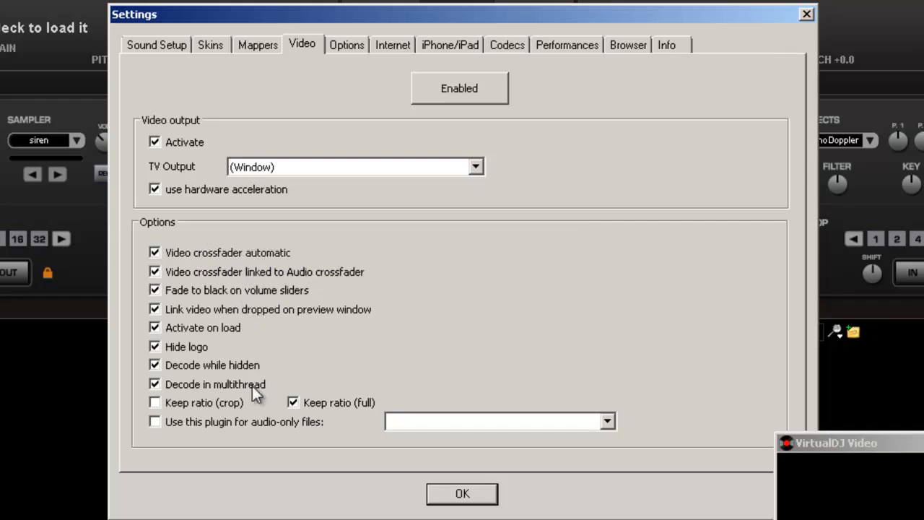
pyautogui.moveTo(296, 203)
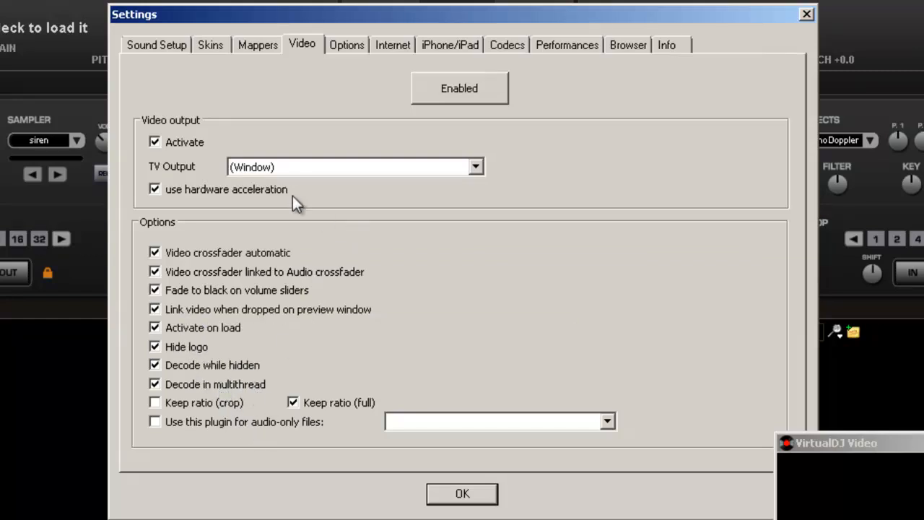
pyautogui.moveTo(353, 316)
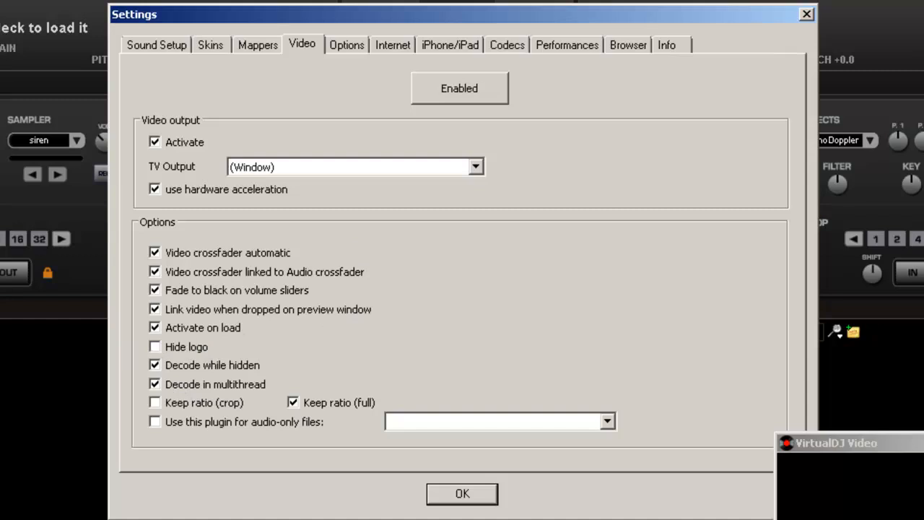
pyautogui.moveTo(489, 482)
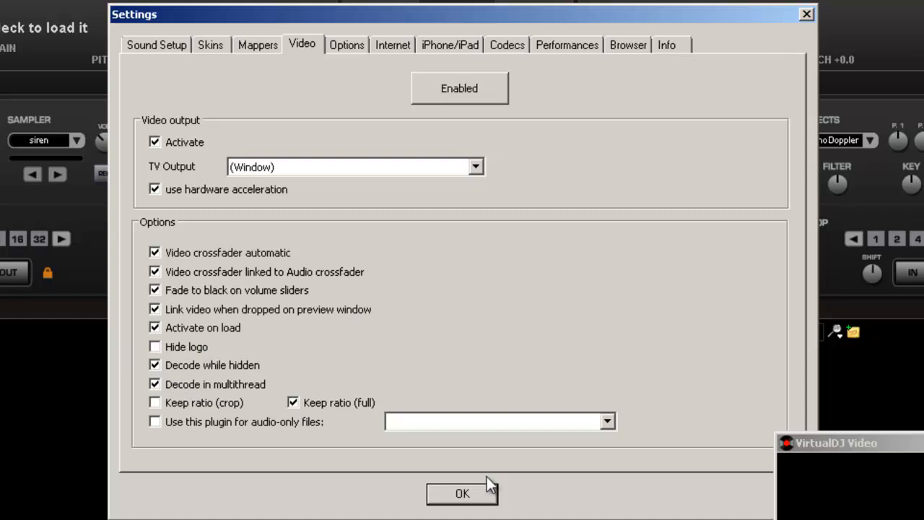
pyautogui.moveTo(154, 348)
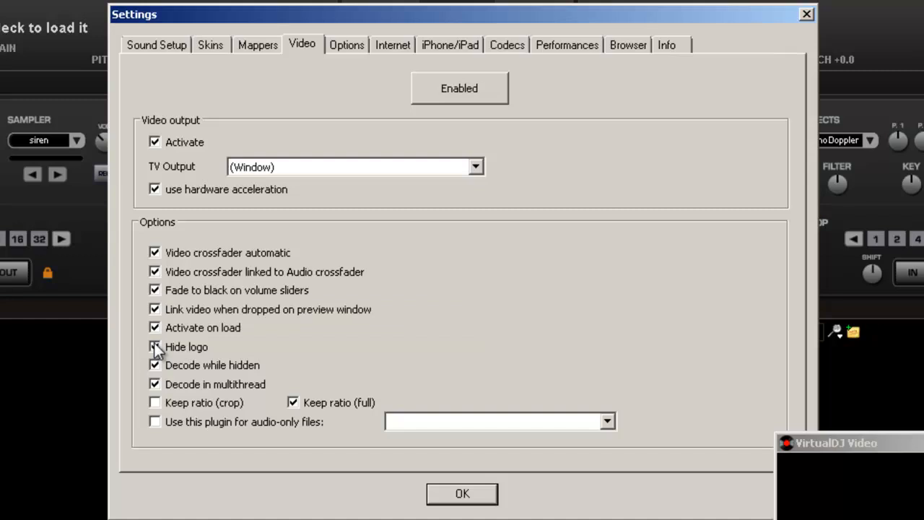
pyautogui.click(155, 346)
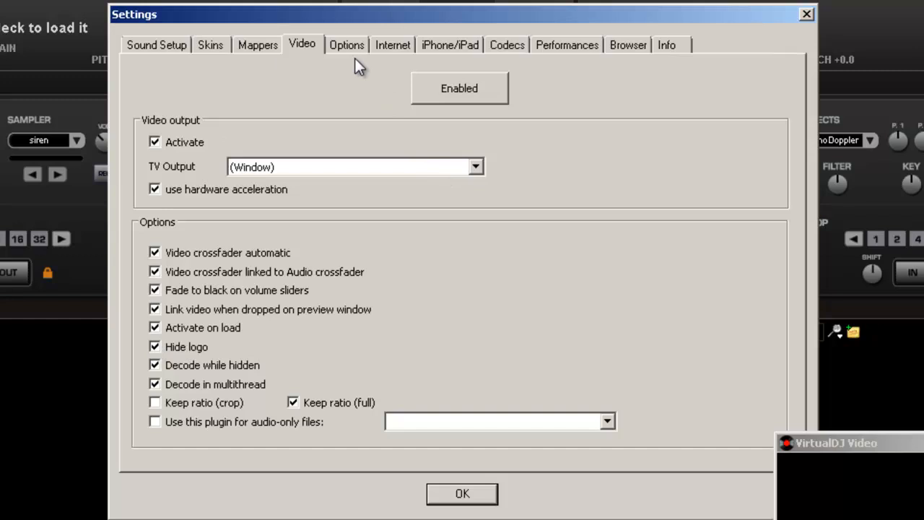
pyautogui.click(346, 45)
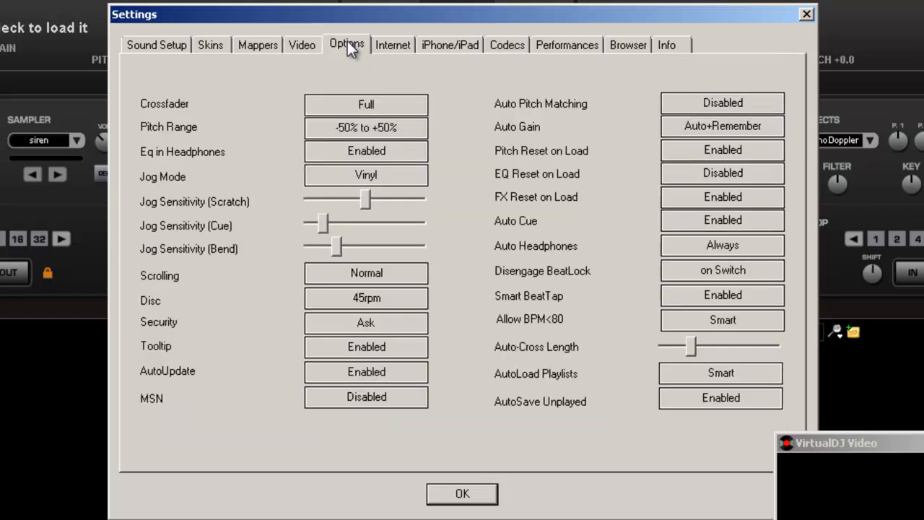
pyautogui.moveTo(333, 56)
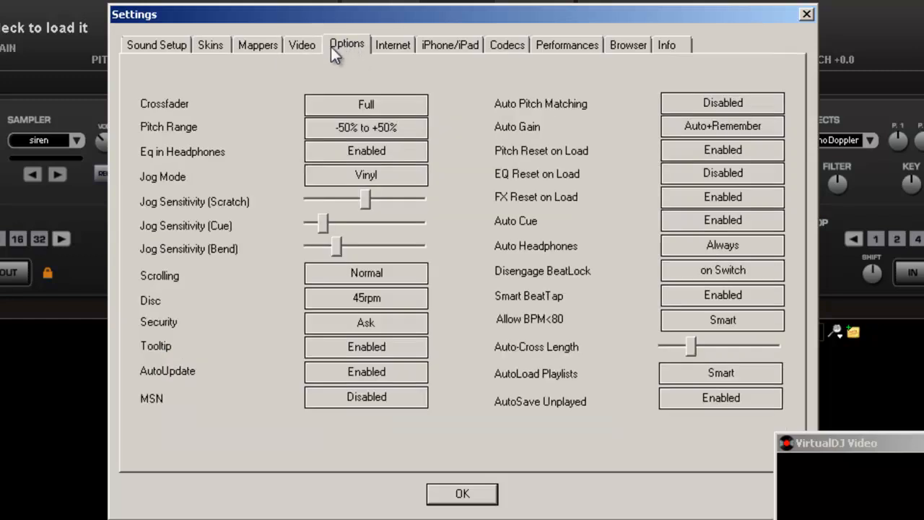
pyautogui.moveTo(242, 198)
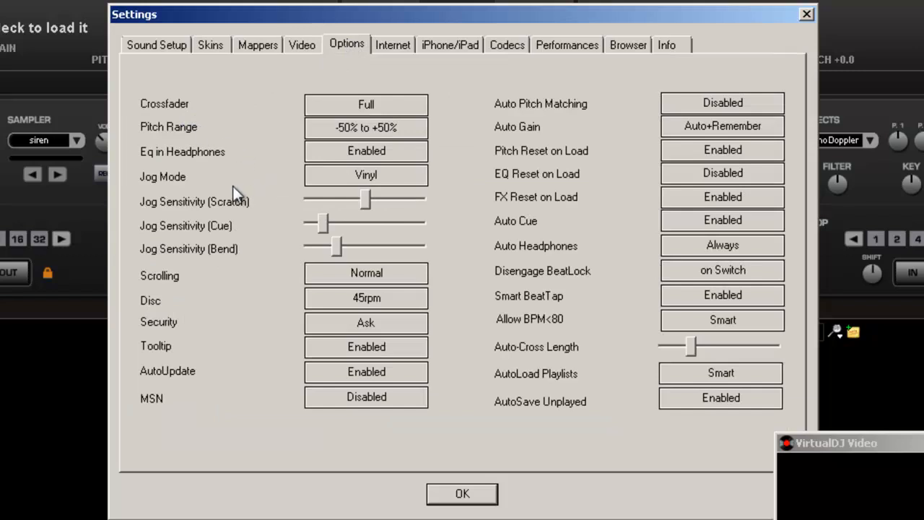
pyautogui.moveTo(456, 240)
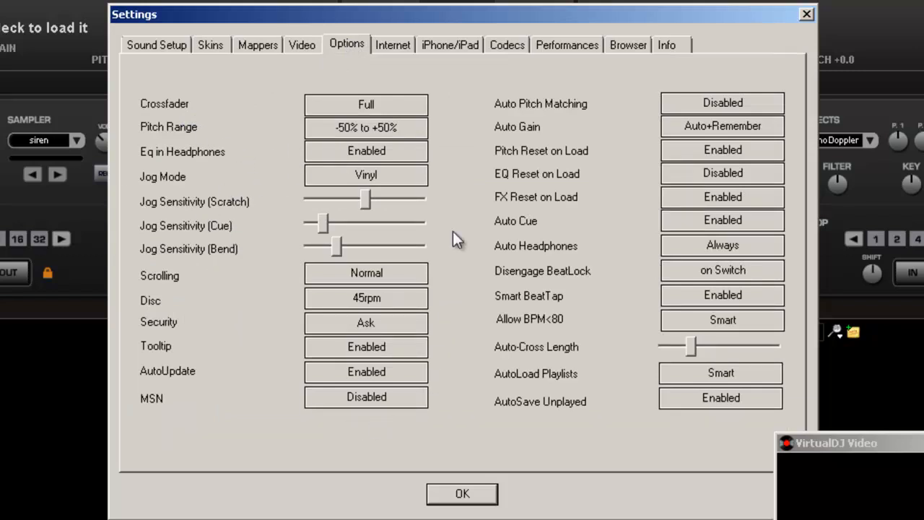
pyautogui.moveTo(375, 237)
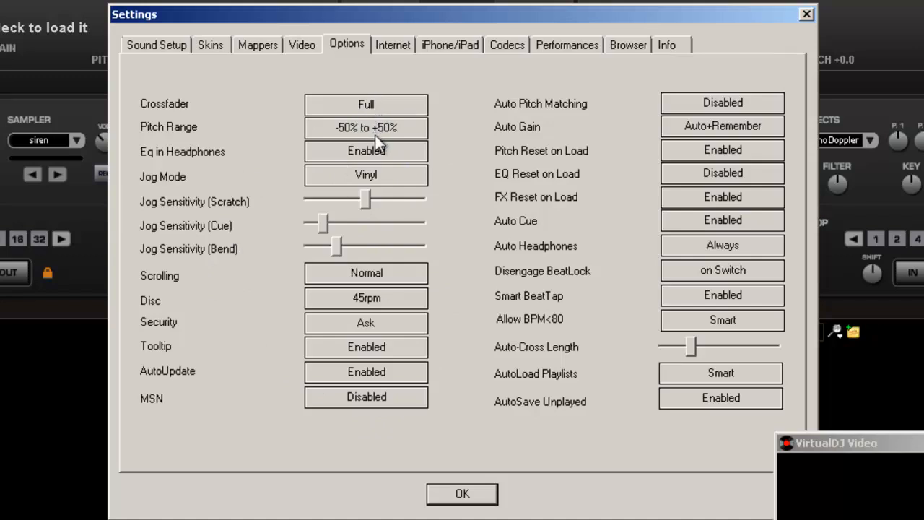
pyautogui.moveTo(380, 159)
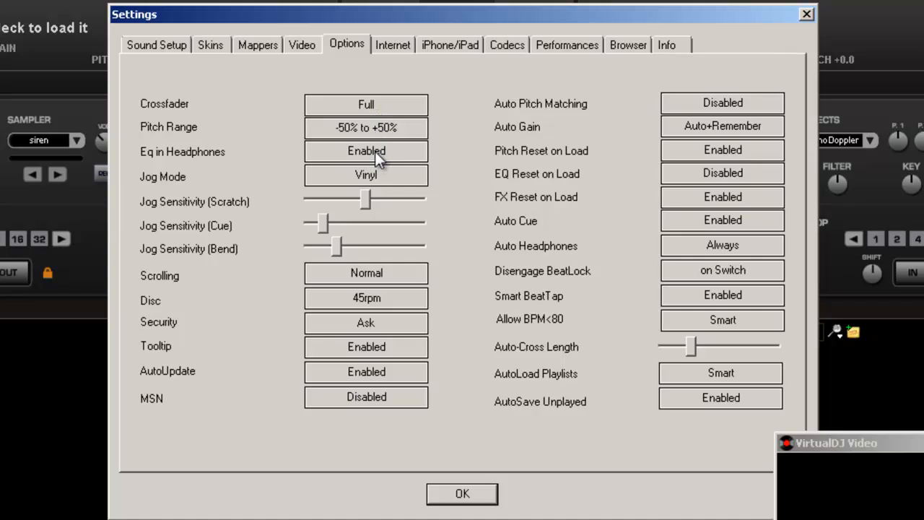
pyautogui.moveTo(380, 178)
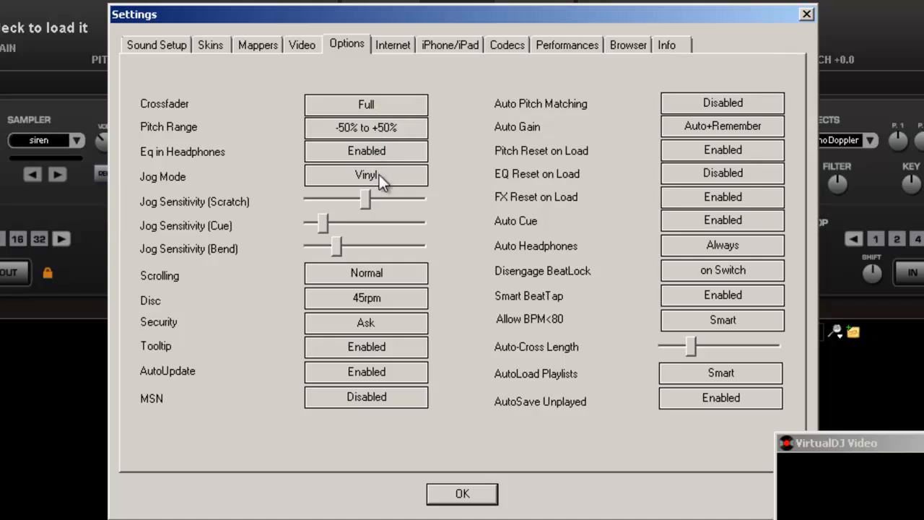
pyautogui.click(365, 174)
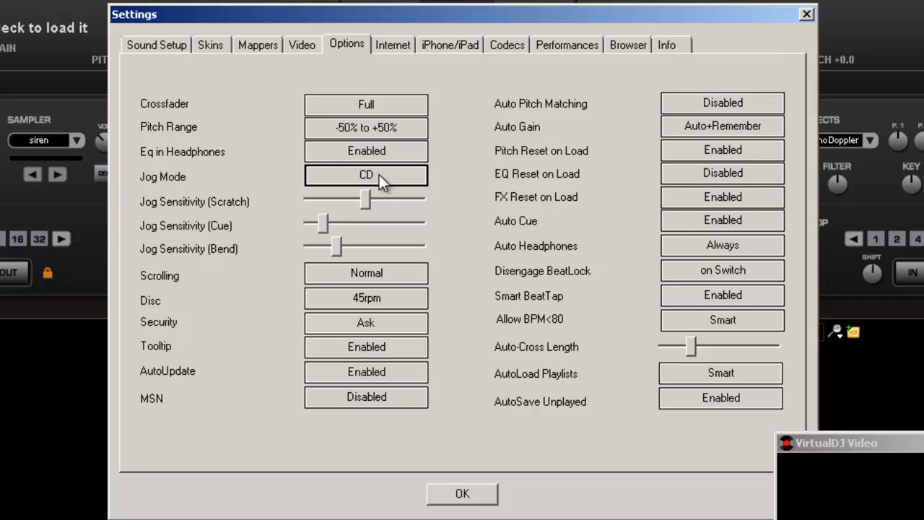
pyautogui.click(366, 174)
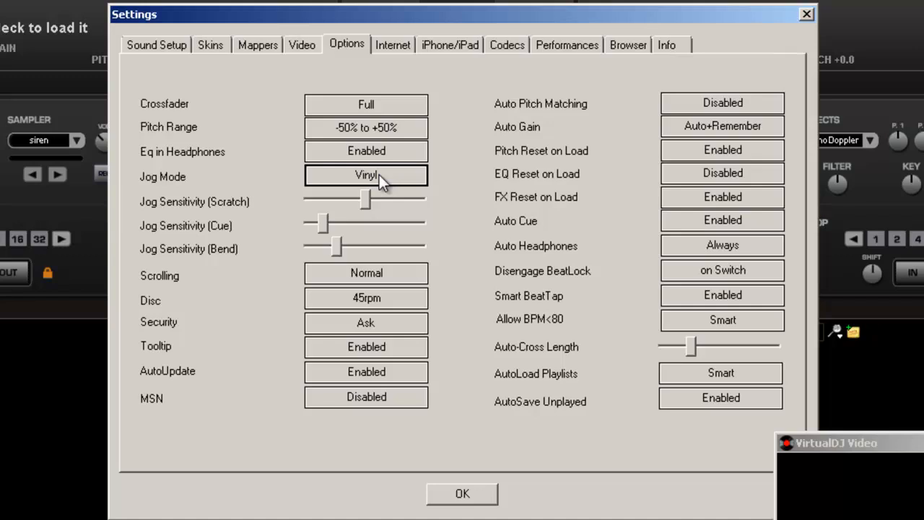
pyautogui.moveTo(210, 274)
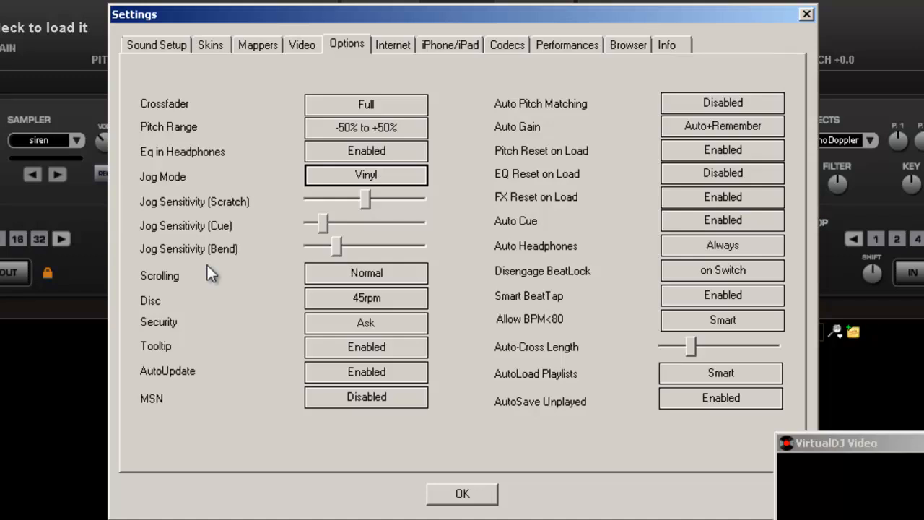
pyautogui.moveTo(395, 309)
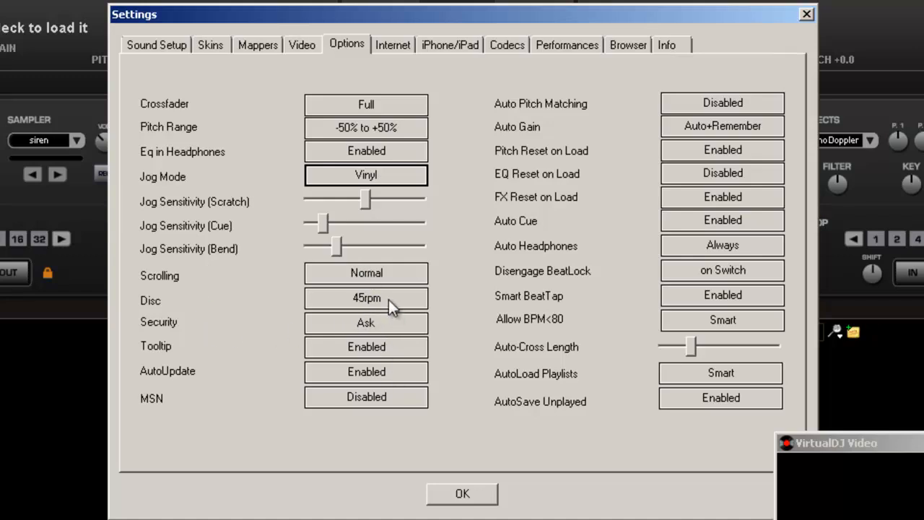
pyautogui.moveTo(402, 379)
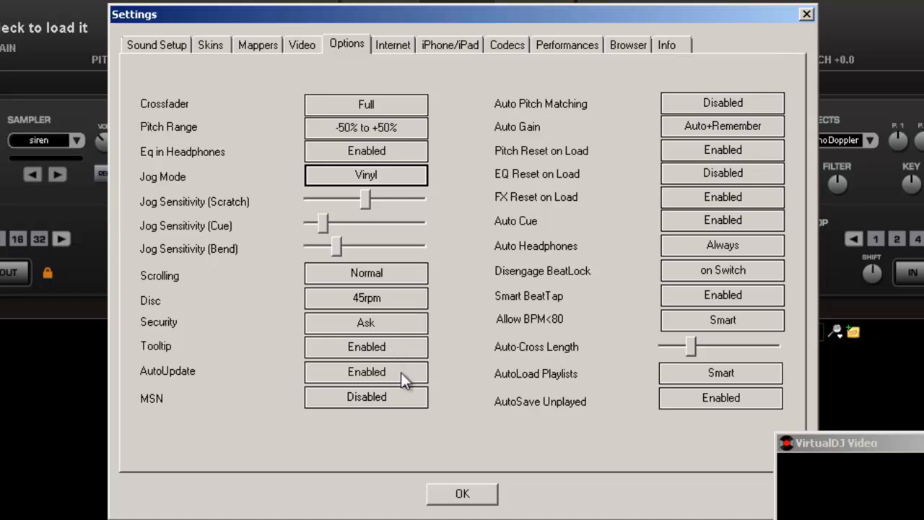
pyautogui.moveTo(693, 151)
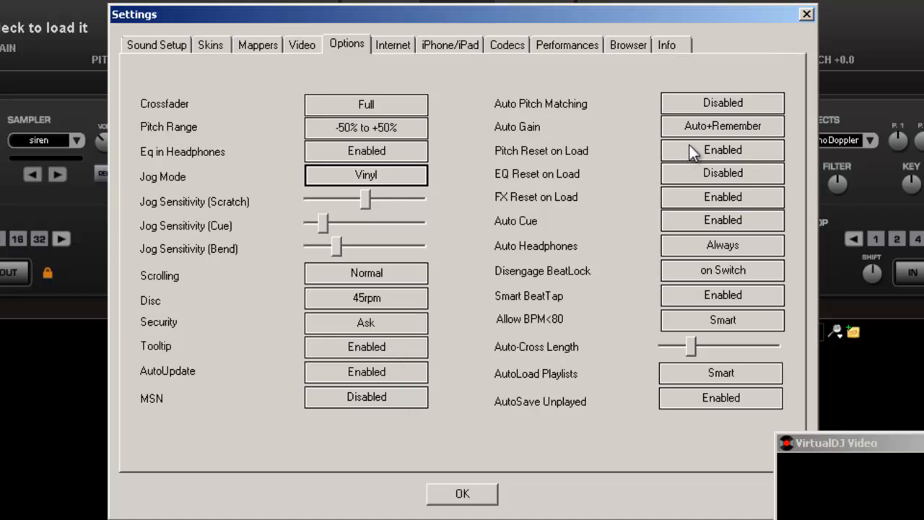
pyautogui.moveTo(686, 108)
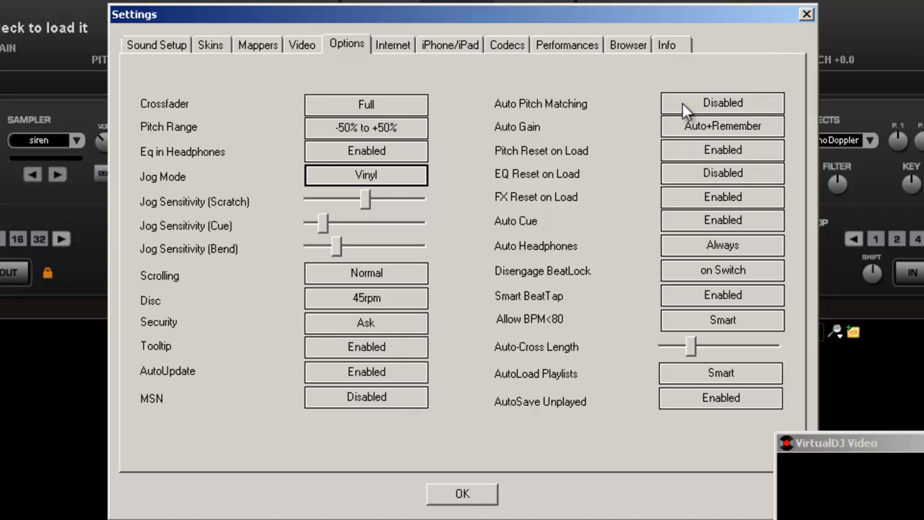
pyautogui.moveTo(714, 135)
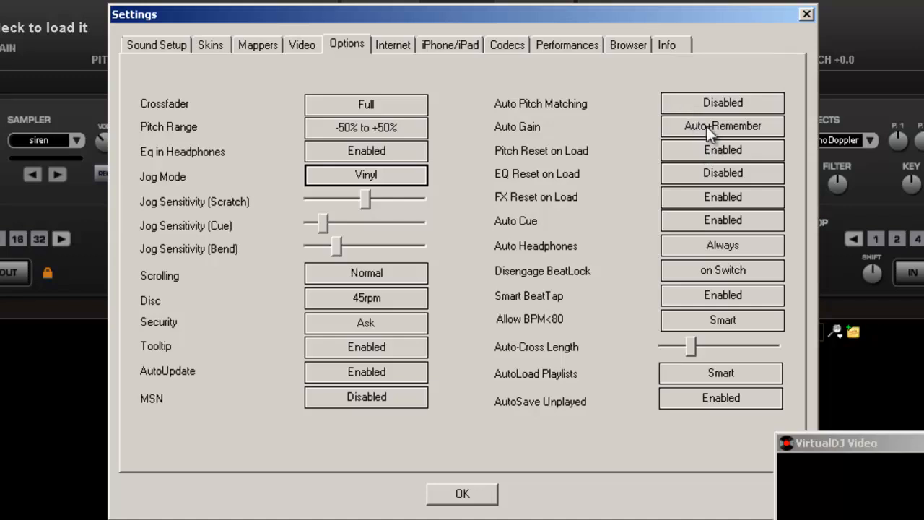
# - Change Auto Gain from Auto+Remember to plain Auto
pyautogui.click(722, 126)
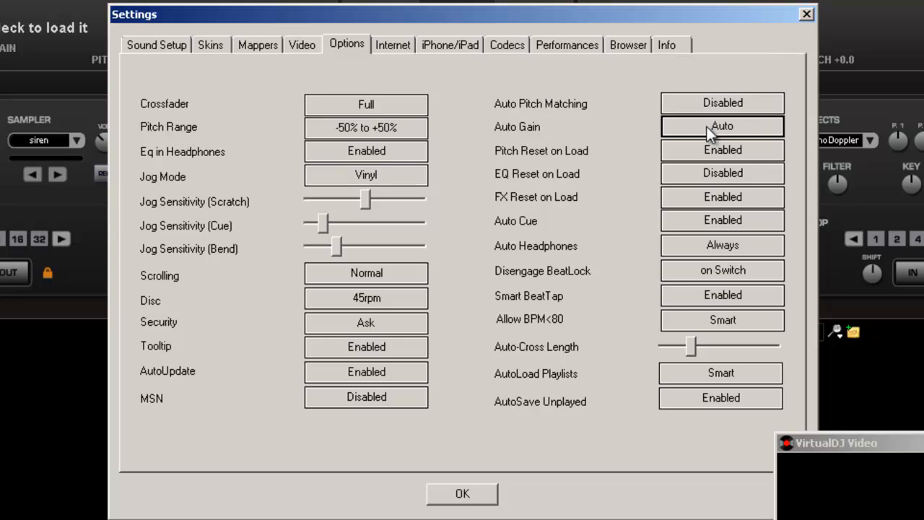
pyautogui.moveTo(693, 167)
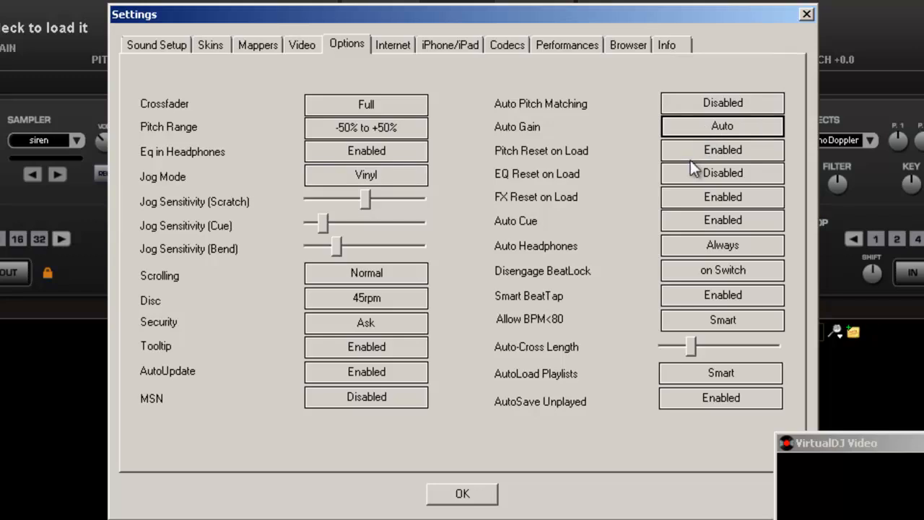
pyautogui.moveTo(699, 180)
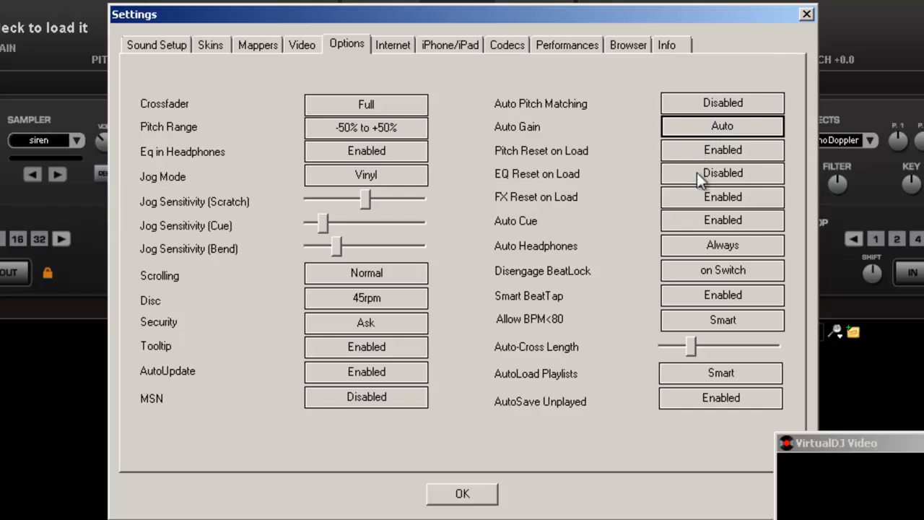
pyautogui.moveTo(711, 179)
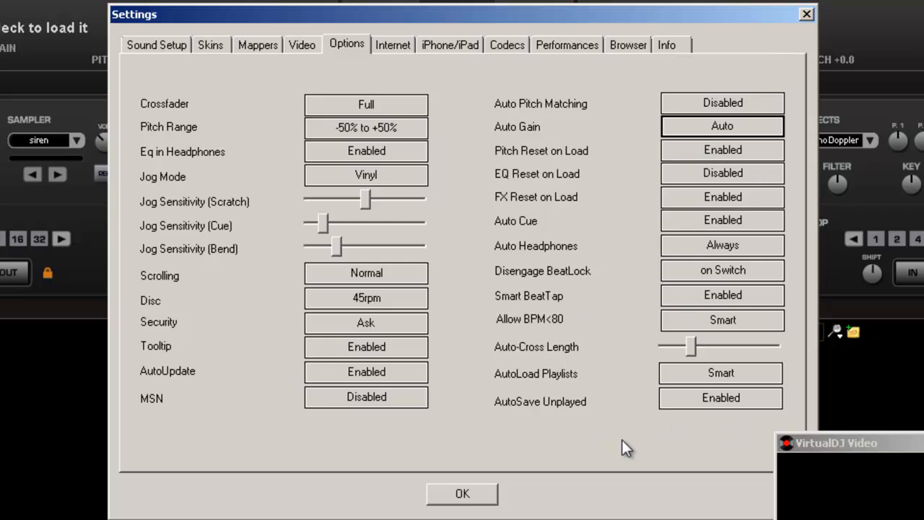
pyautogui.moveTo(395, 51)
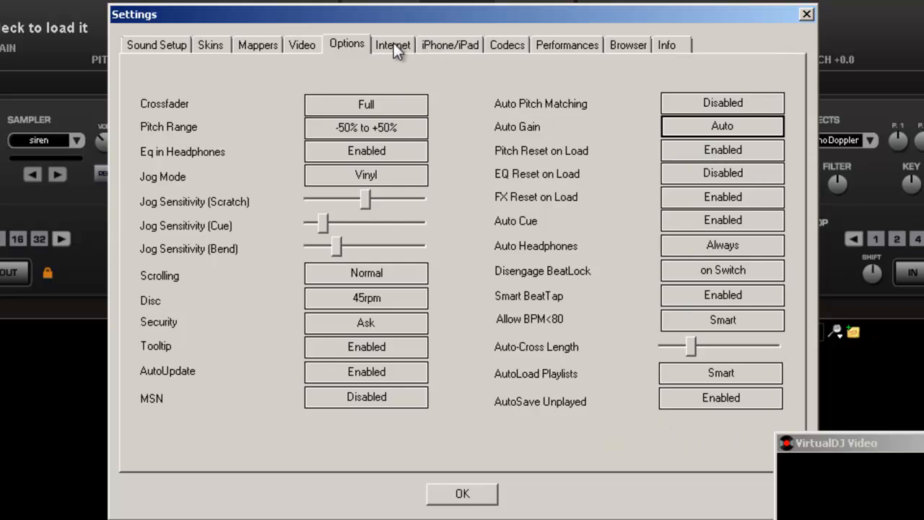
# - View the Internet and iPhone/iPad pages, ending on the Codecs list
pyautogui.click(393, 45)
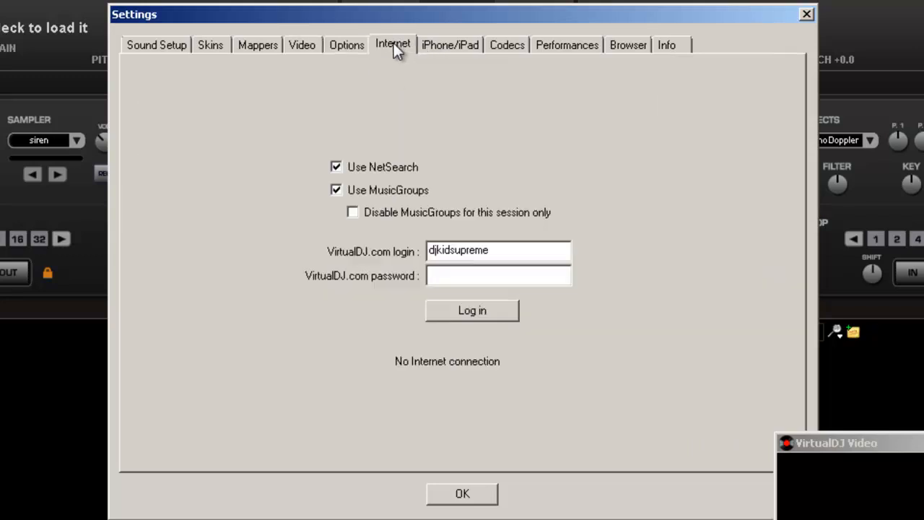
pyautogui.moveTo(491, 95)
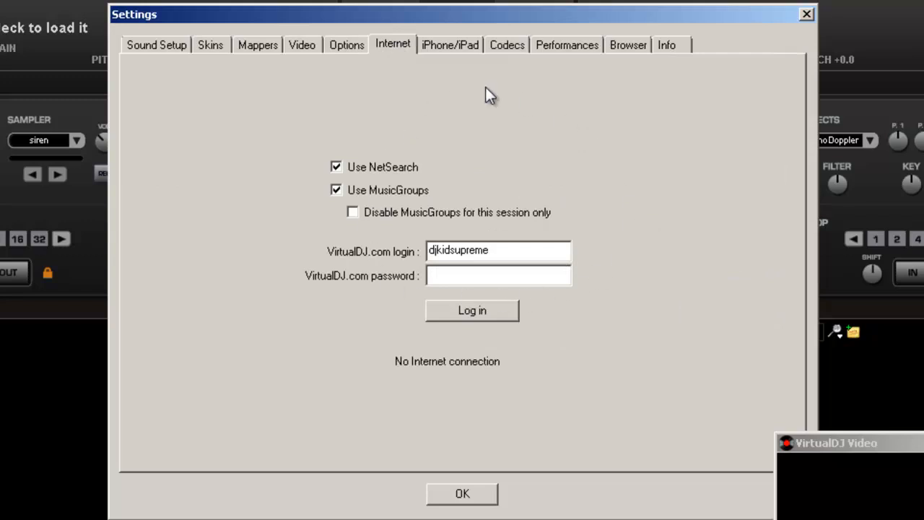
pyautogui.click(449, 45)
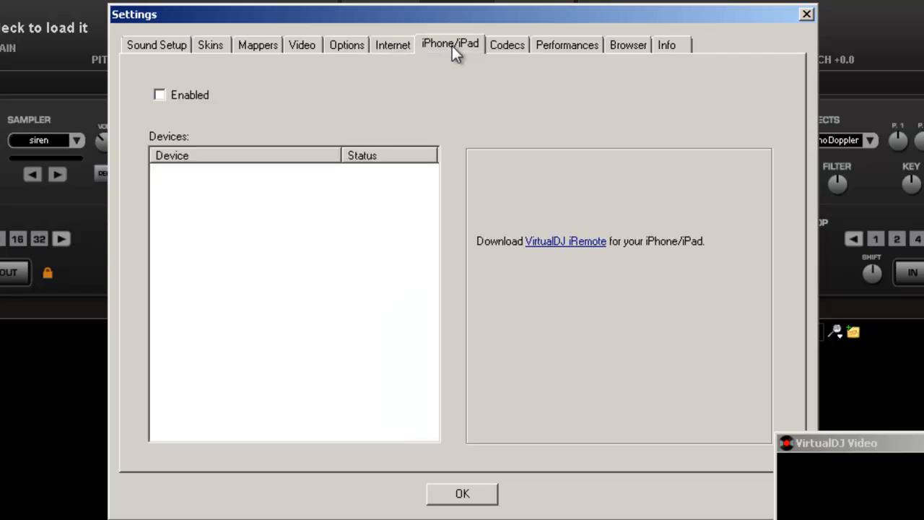
pyautogui.moveTo(311, 96)
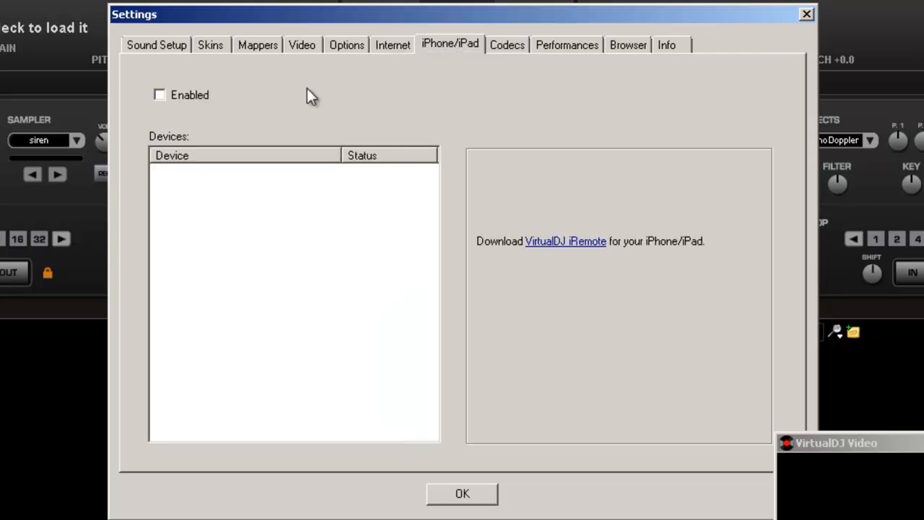
pyautogui.moveTo(376, 123)
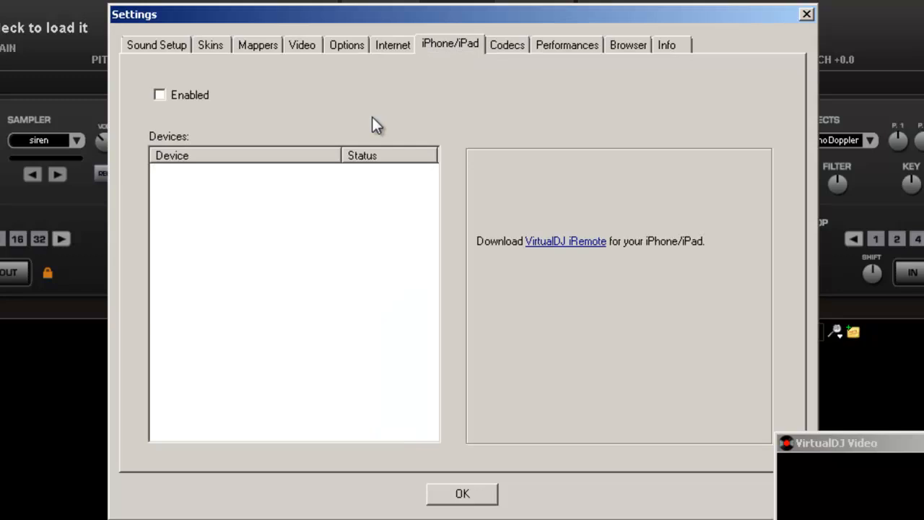
pyautogui.moveTo(570, 29)
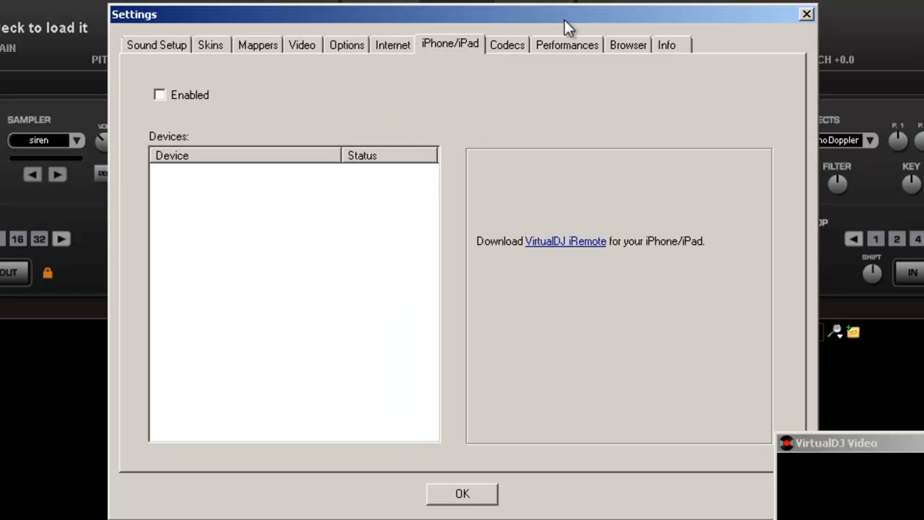
pyautogui.click(506, 45)
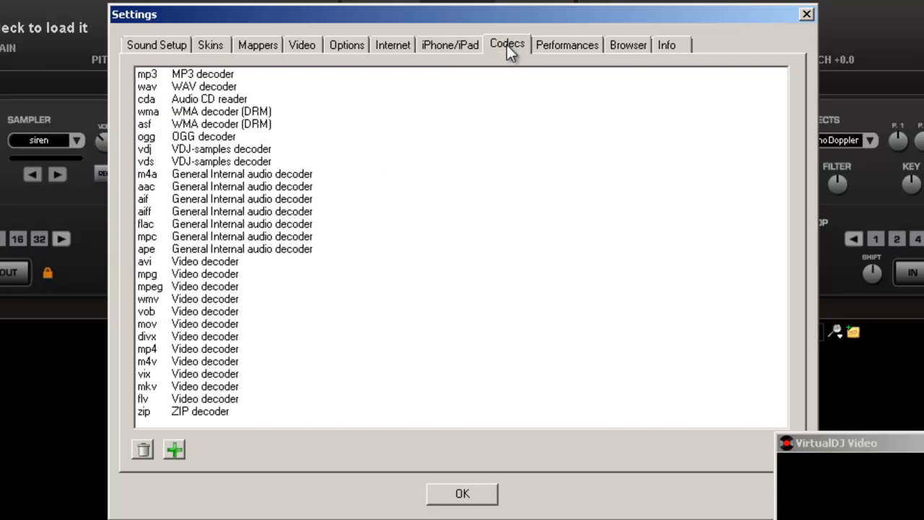
pyautogui.moveTo(662, 116)
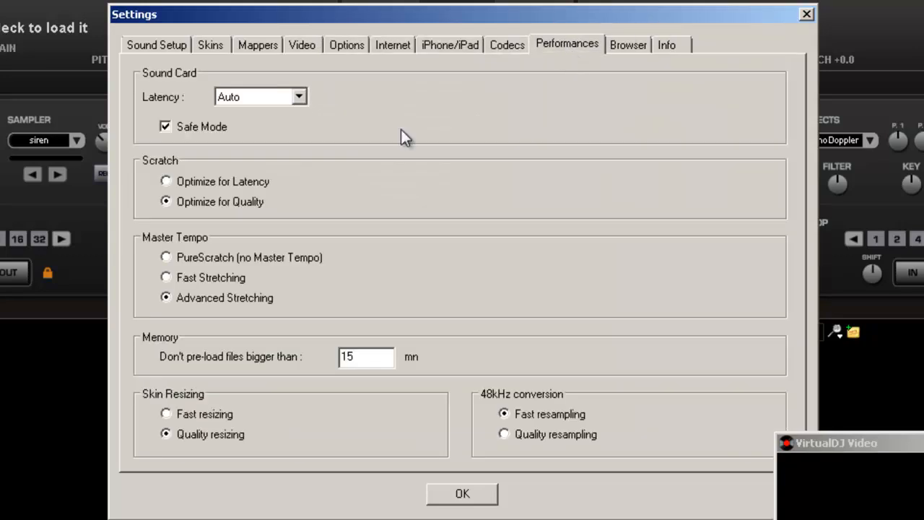
pyautogui.moveTo(246, 134)
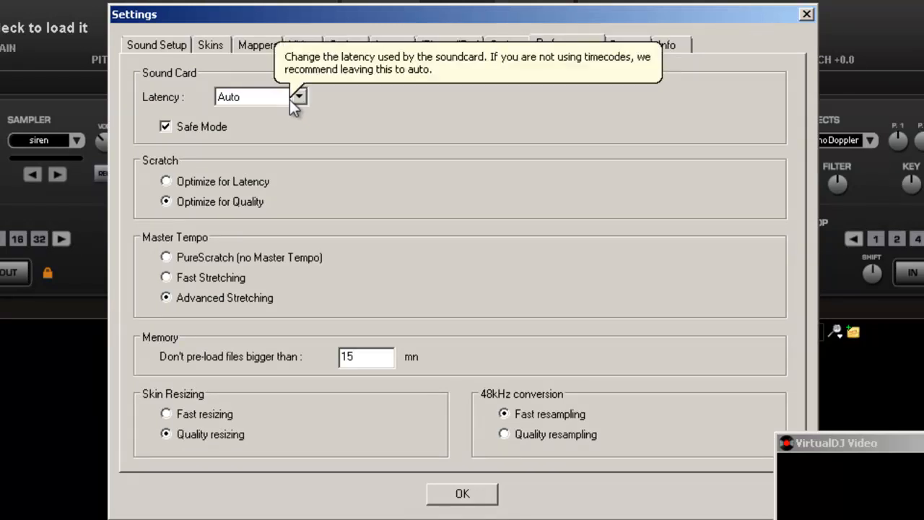
pyautogui.moveTo(238, 148)
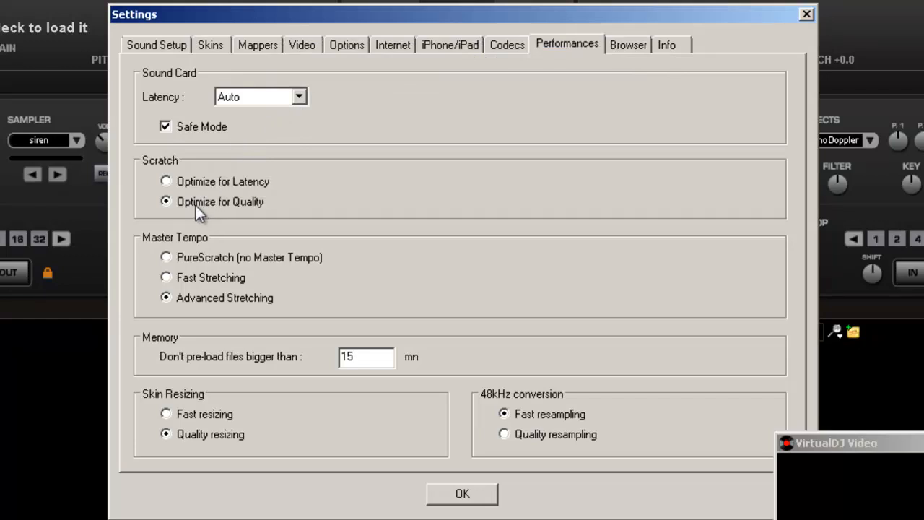
pyautogui.moveTo(253, 220)
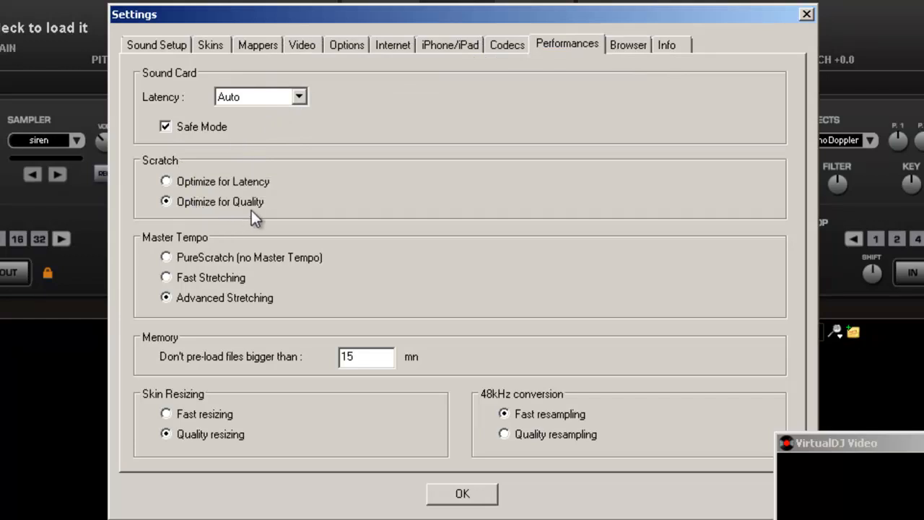
pyautogui.moveTo(166, 181)
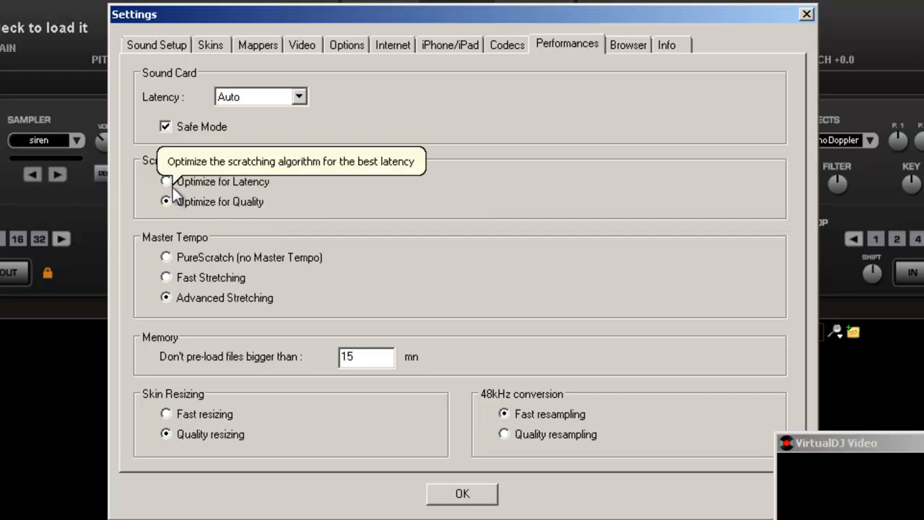
pyautogui.moveTo(192, 209)
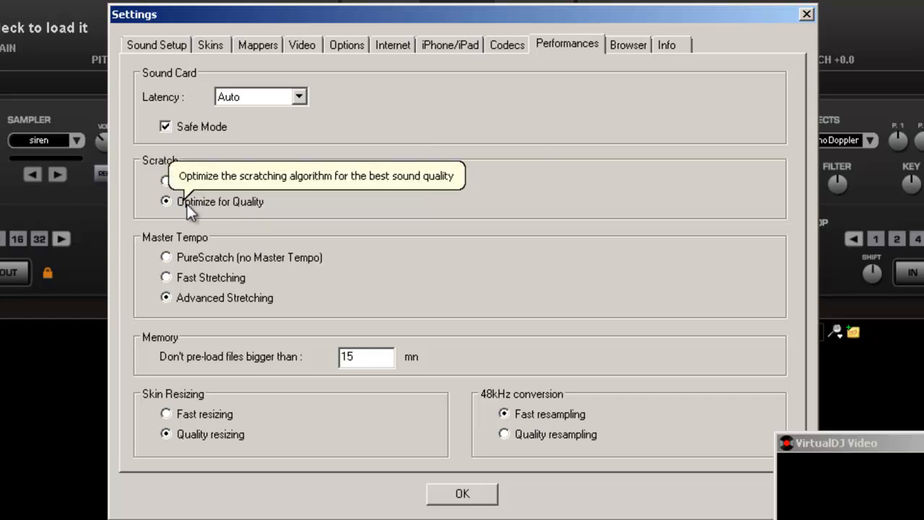
pyautogui.moveTo(243, 224)
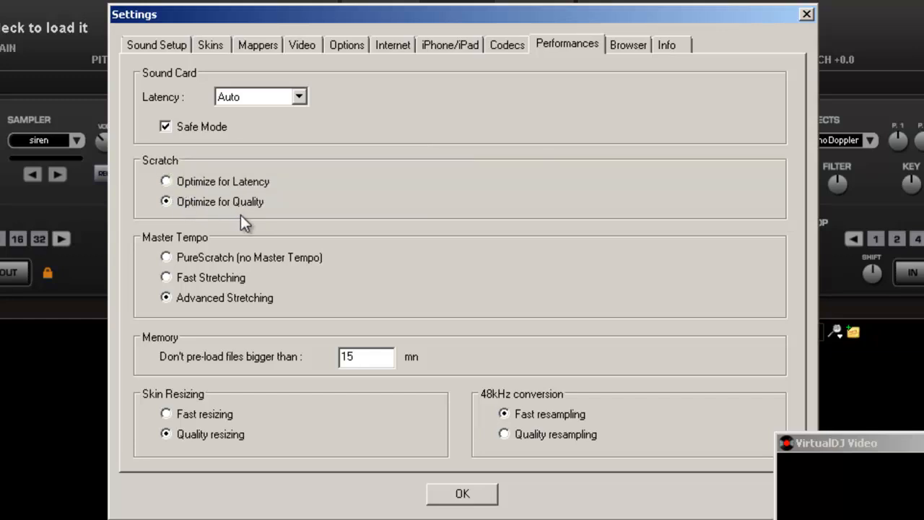
pyautogui.moveTo(222, 285)
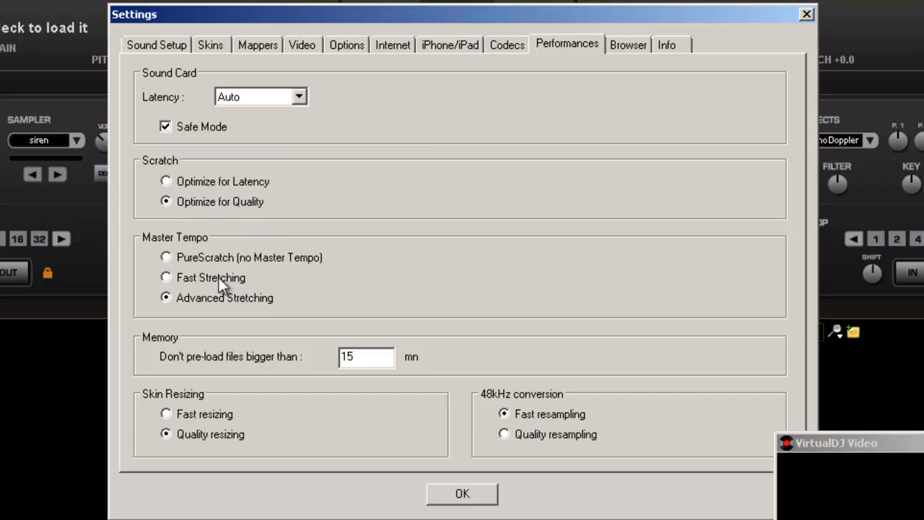
pyautogui.moveTo(202, 289)
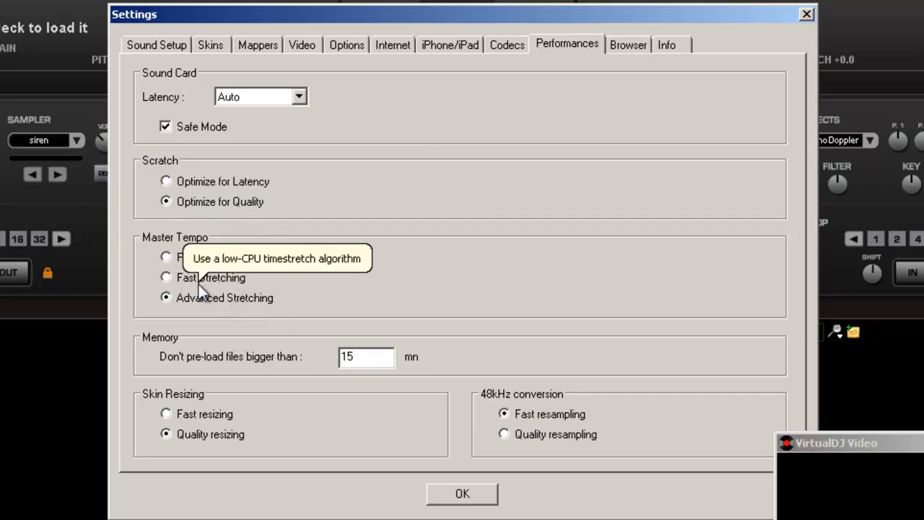
pyautogui.moveTo(343, 260)
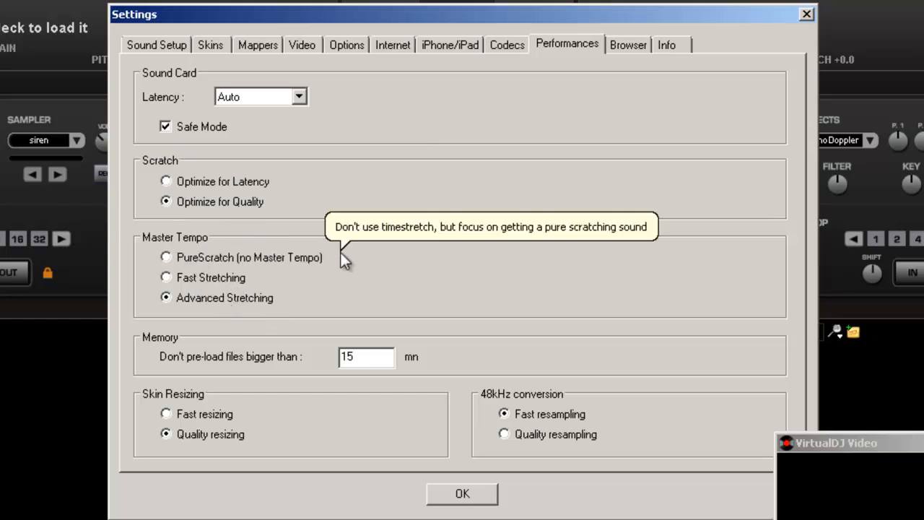
pyautogui.moveTo(314, 282)
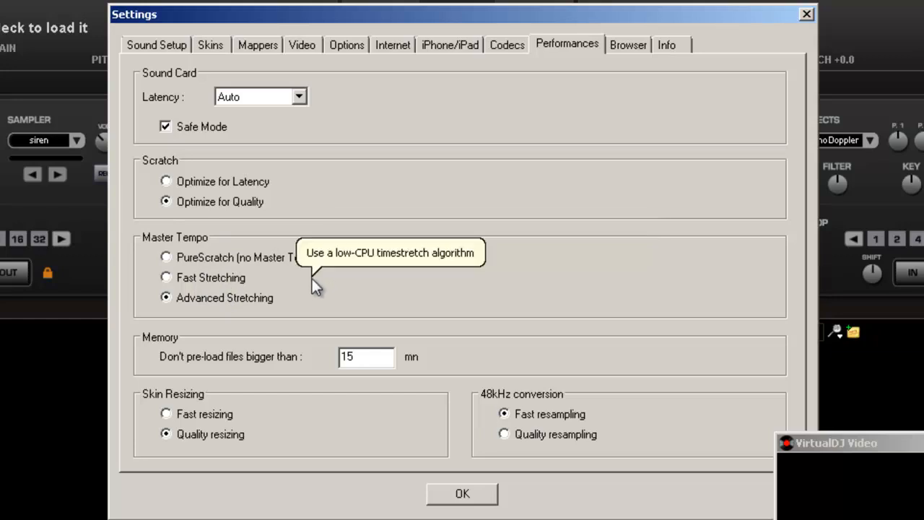
pyautogui.moveTo(316, 291)
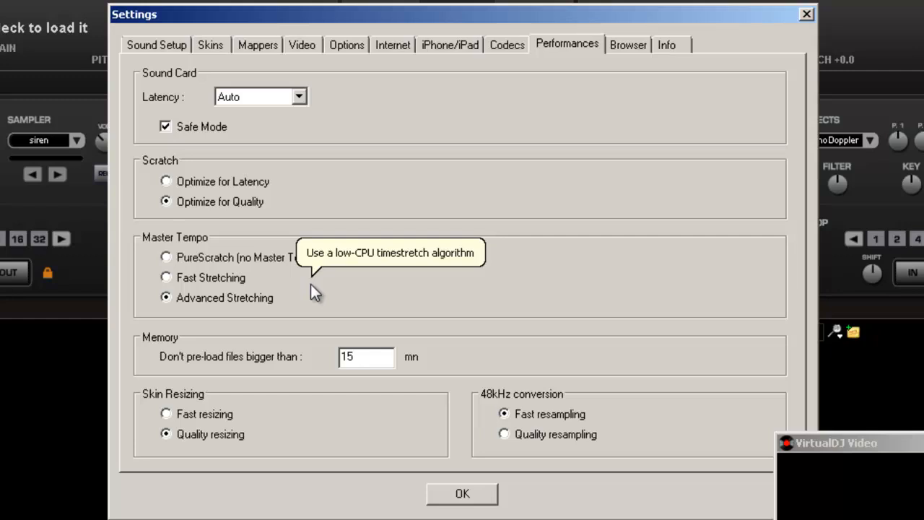
pyautogui.moveTo(248, 330)
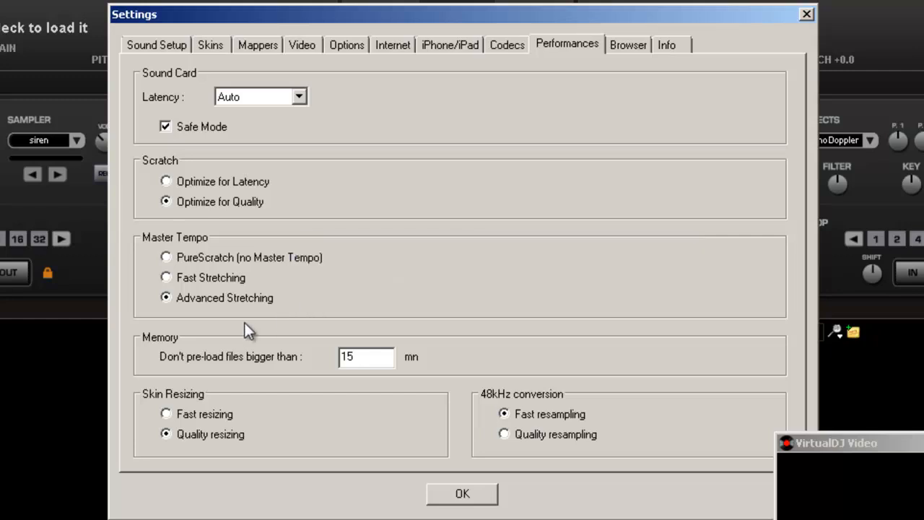
pyautogui.moveTo(277, 336)
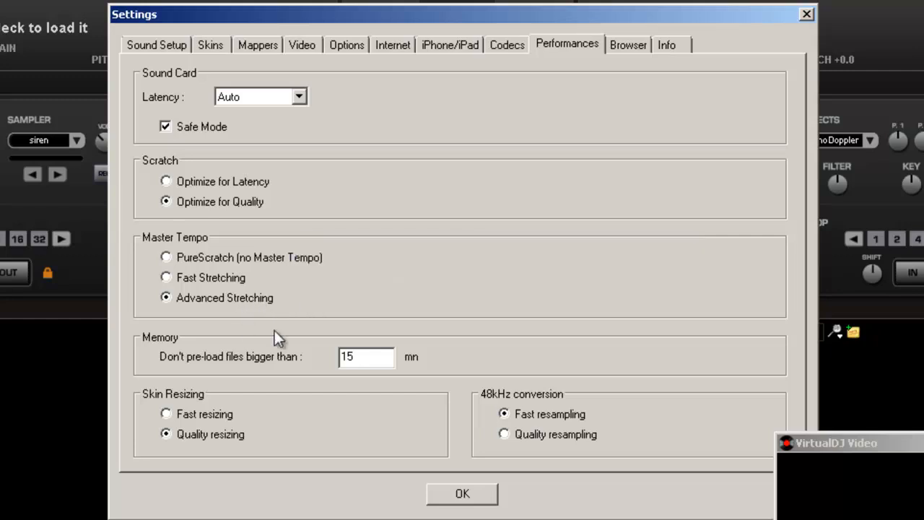
pyautogui.moveTo(249, 394)
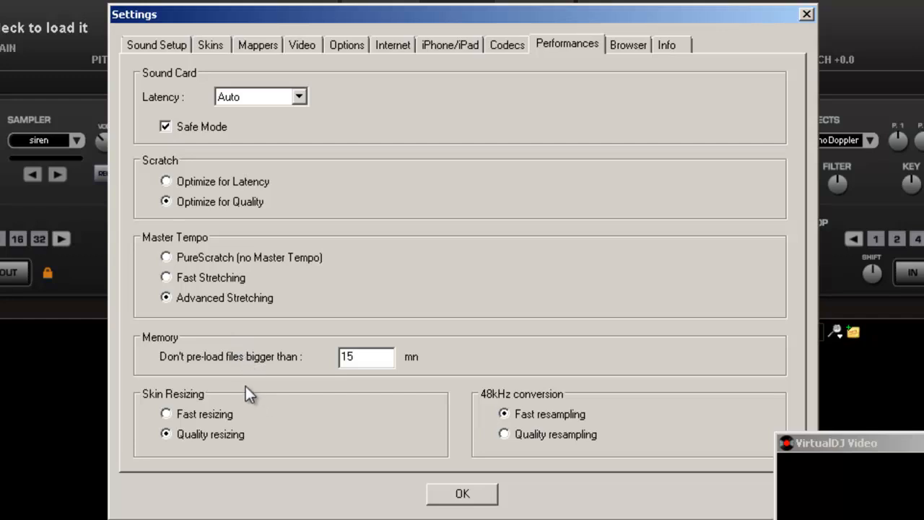
pyautogui.moveTo(340, 380)
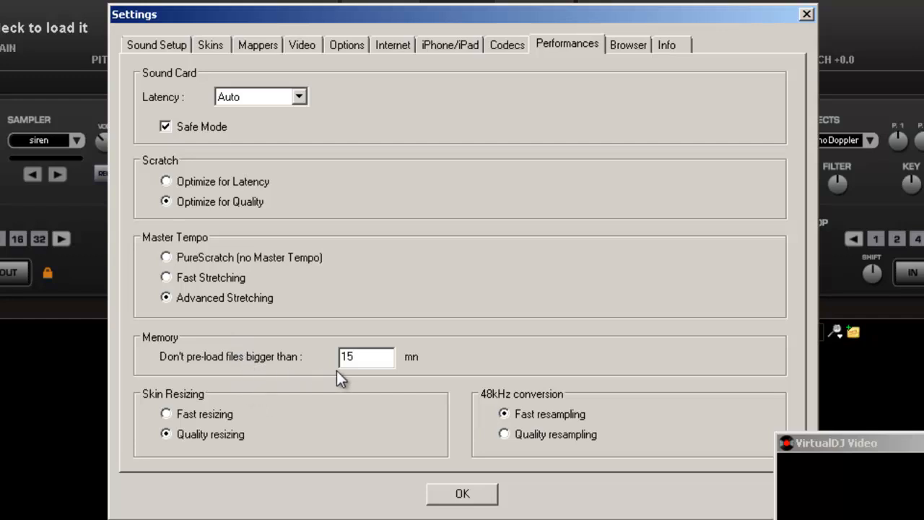
pyautogui.moveTo(242, 451)
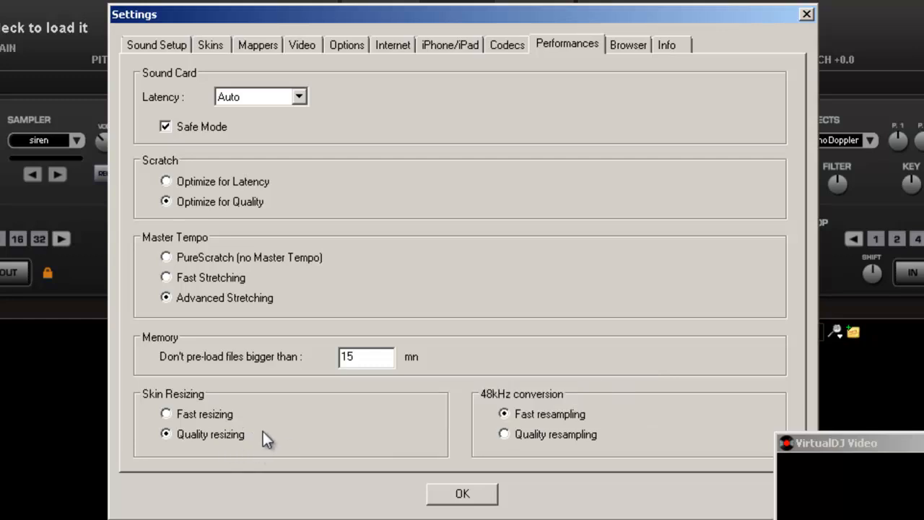
pyautogui.moveTo(213, 417)
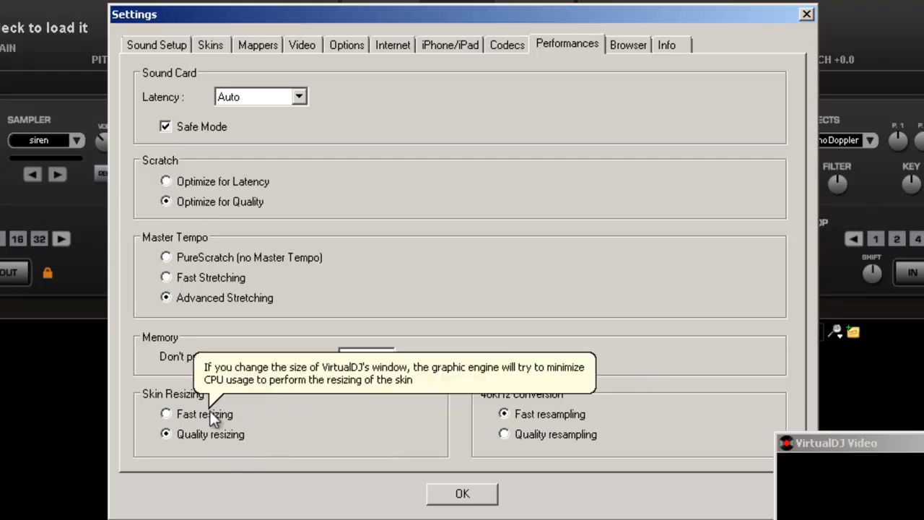
pyautogui.moveTo(545, 408)
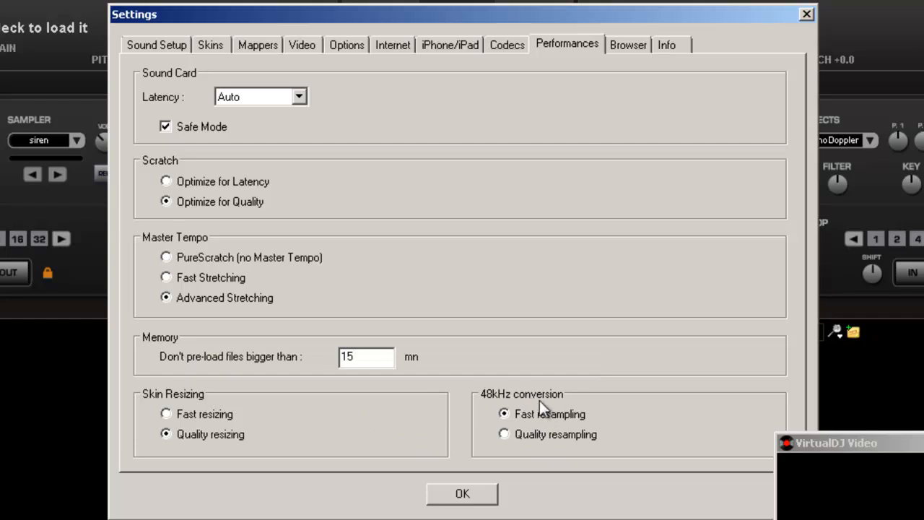
# - Set 48kHz conversion to Quality resampling on the Performances page
pyautogui.click(504, 434)
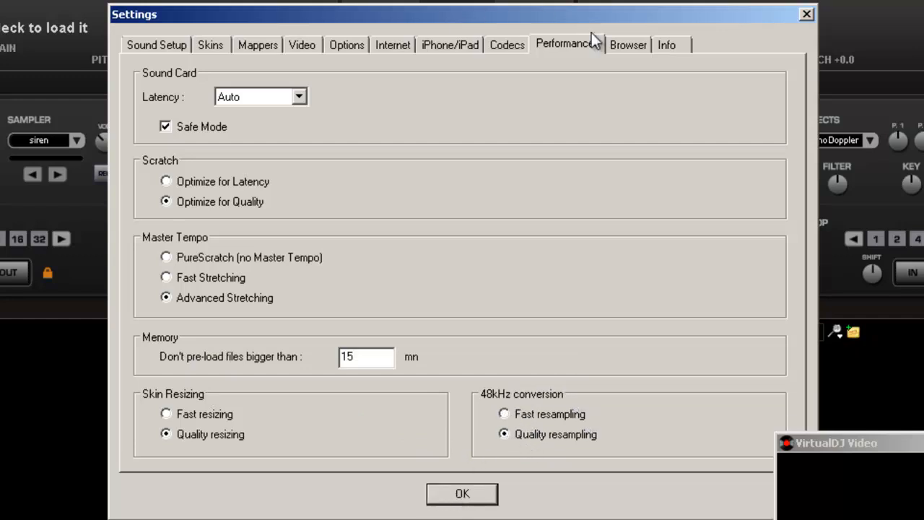
pyautogui.click(627, 45)
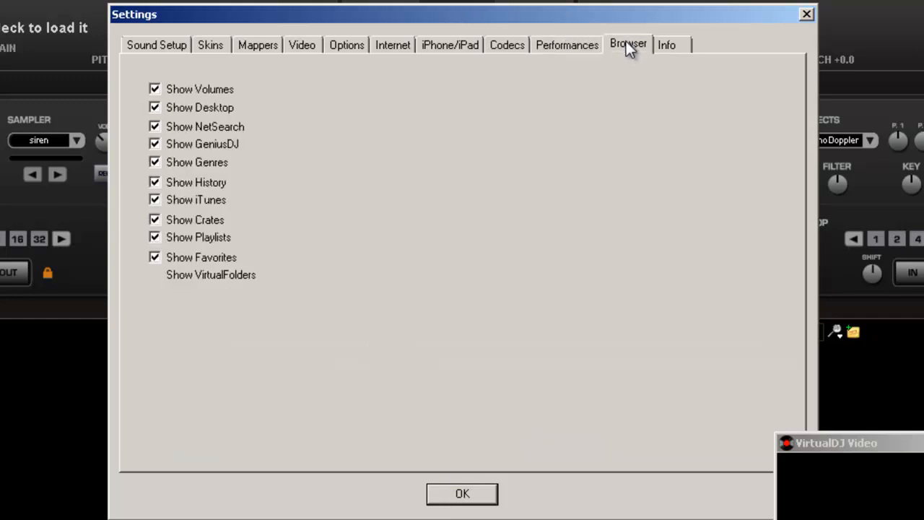
pyautogui.click(627, 44)
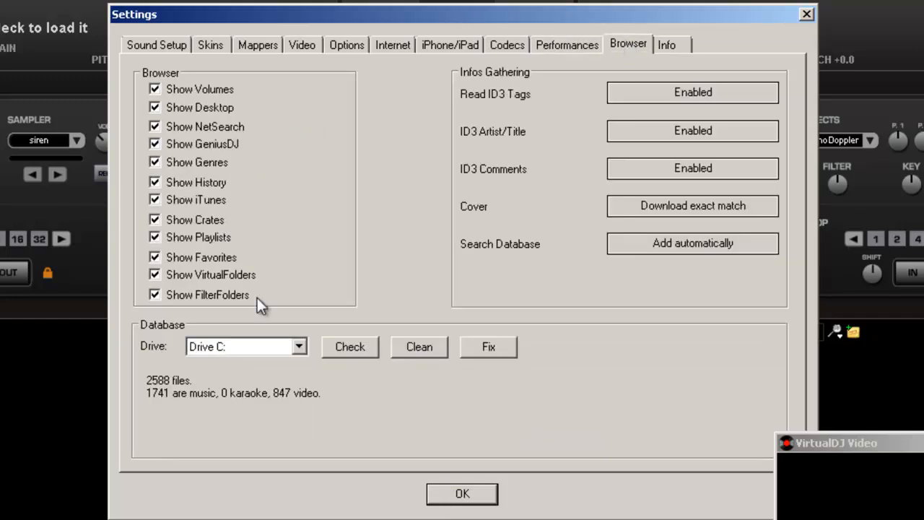
pyautogui.moveTo(262, 107)
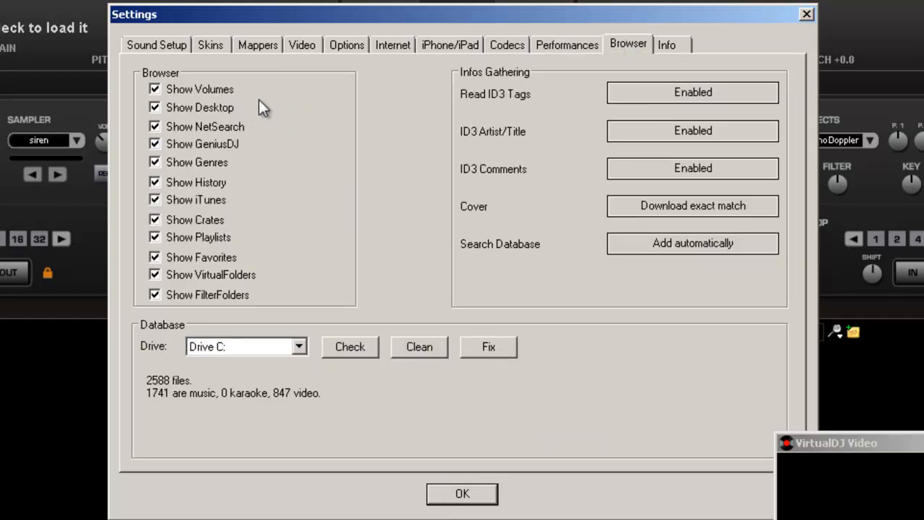
pyautogui.moveTo(261, 149)
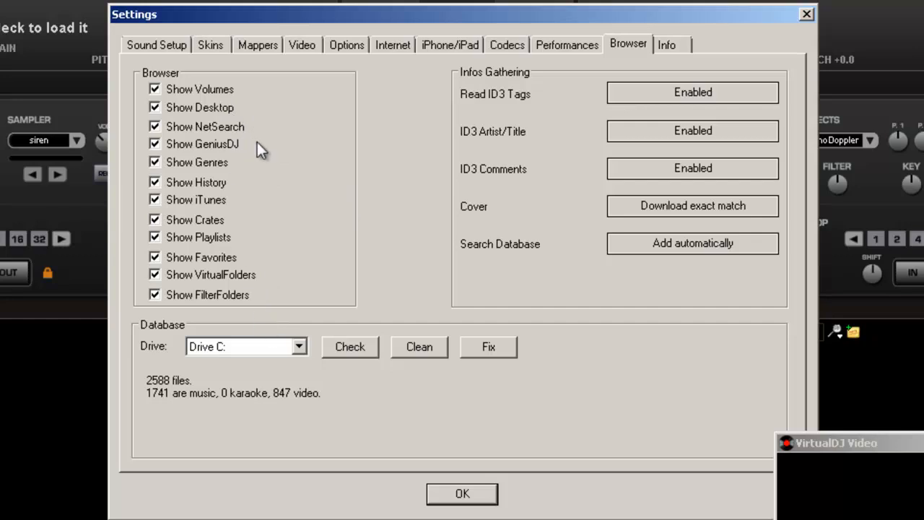
pyautogui.moveTo(239, 215)
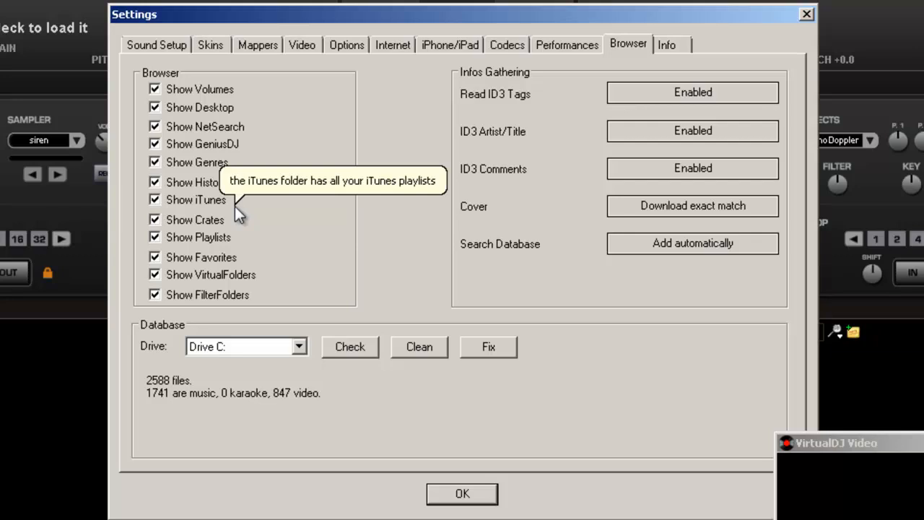
pyautogui.moveTo(303, 400)
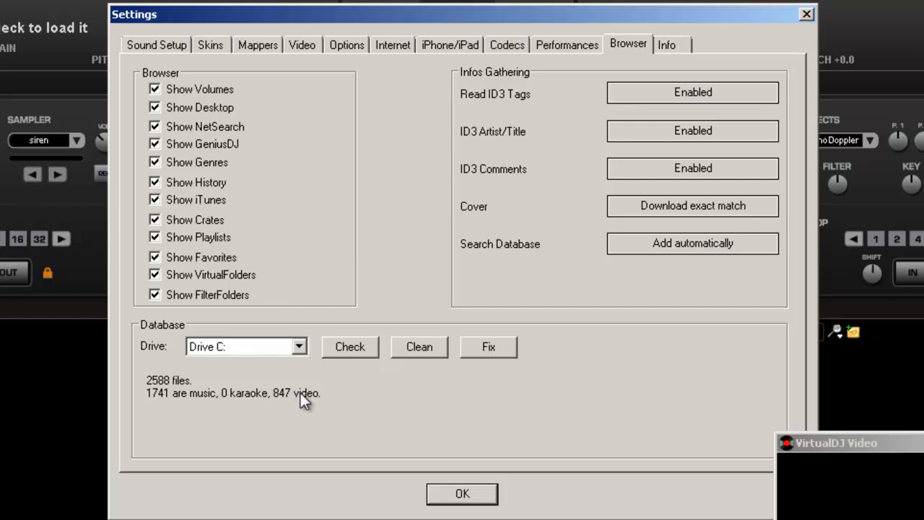
pyautogui.moveTo(243, 425)
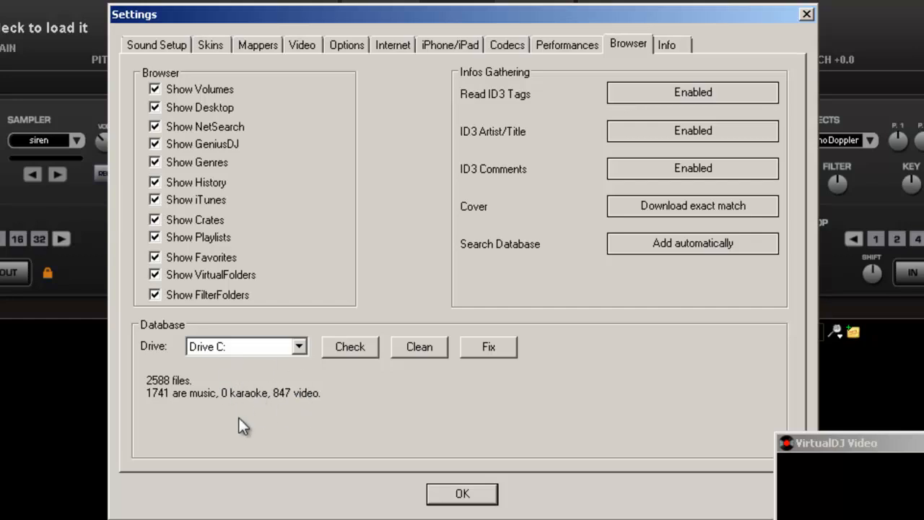
pyautogui.moveTo(193, 382)
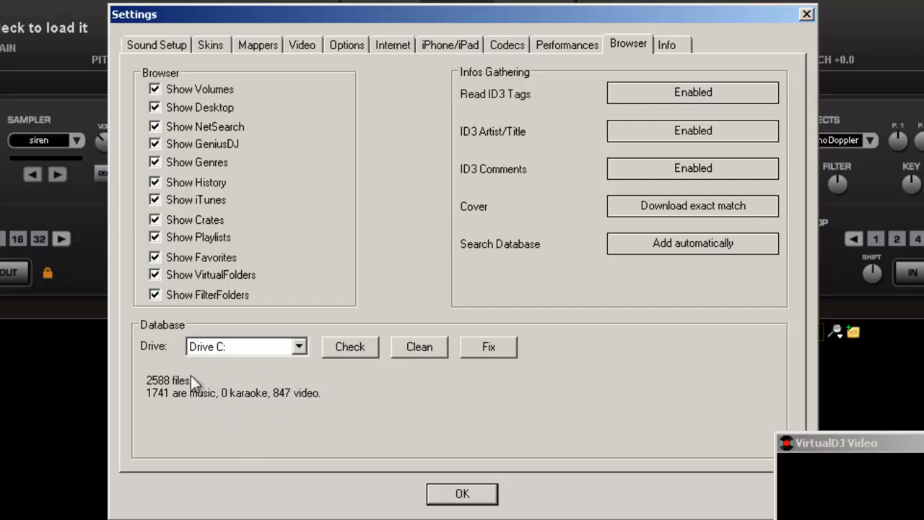
pyautogui.moveTo(309, 420)
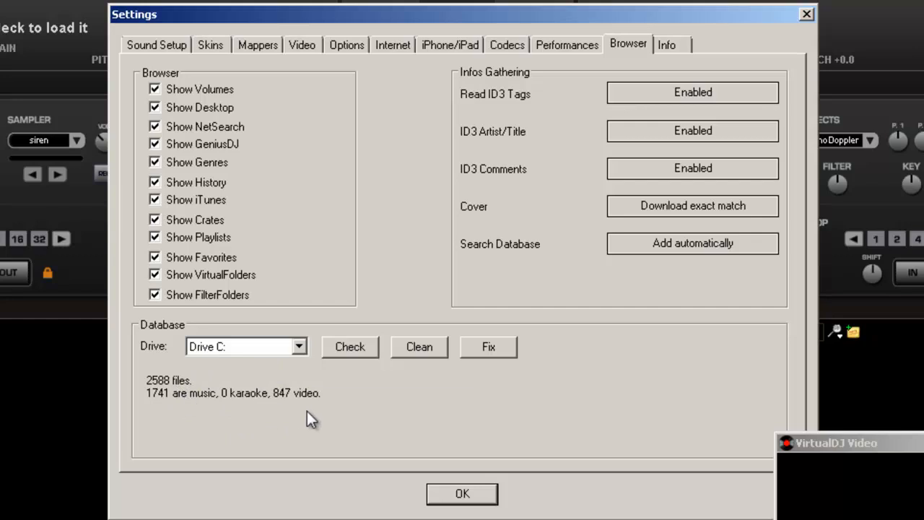
pyautogui.moveTo(245, 404)
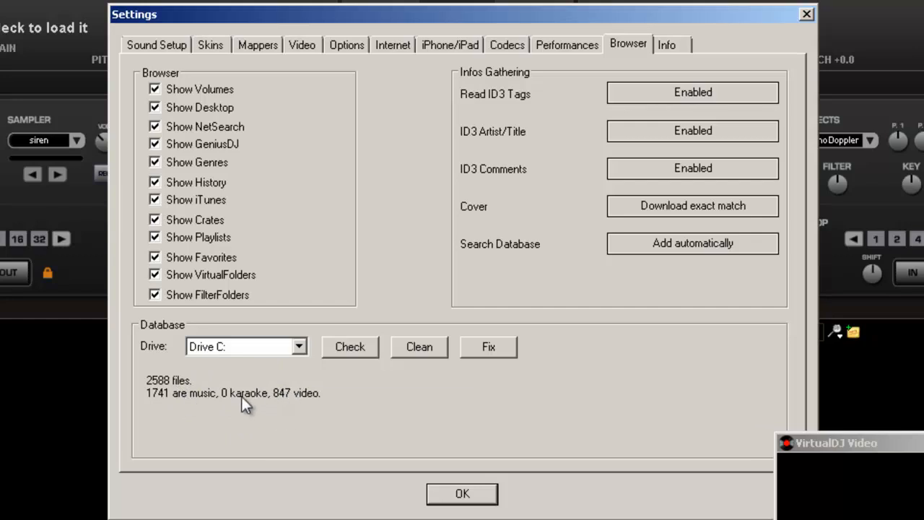
pyautogui.moveTo(282, 383)
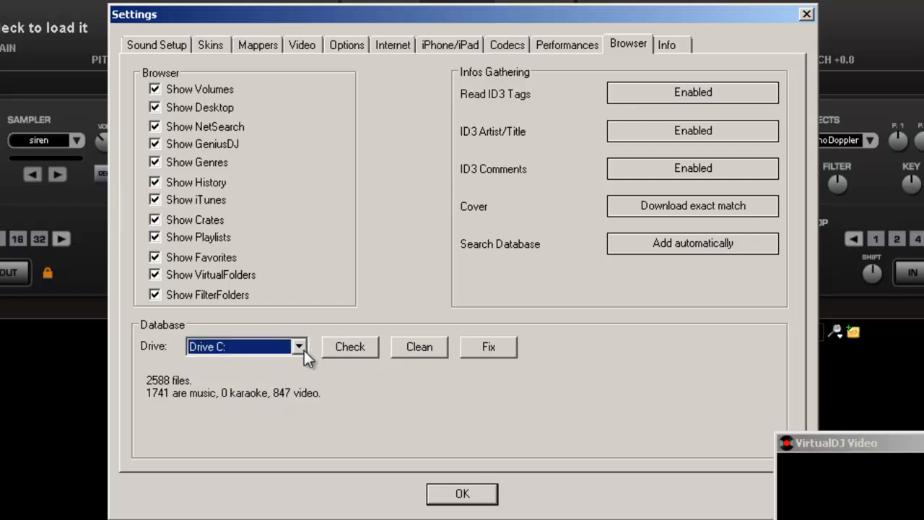
pyautogui.moveTo(419, 347)
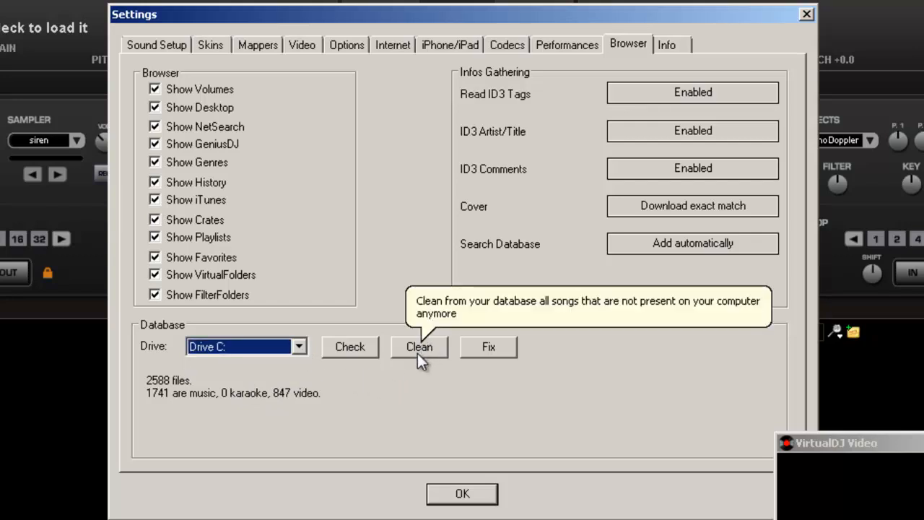
pyautogui.moveTo(350, 346)
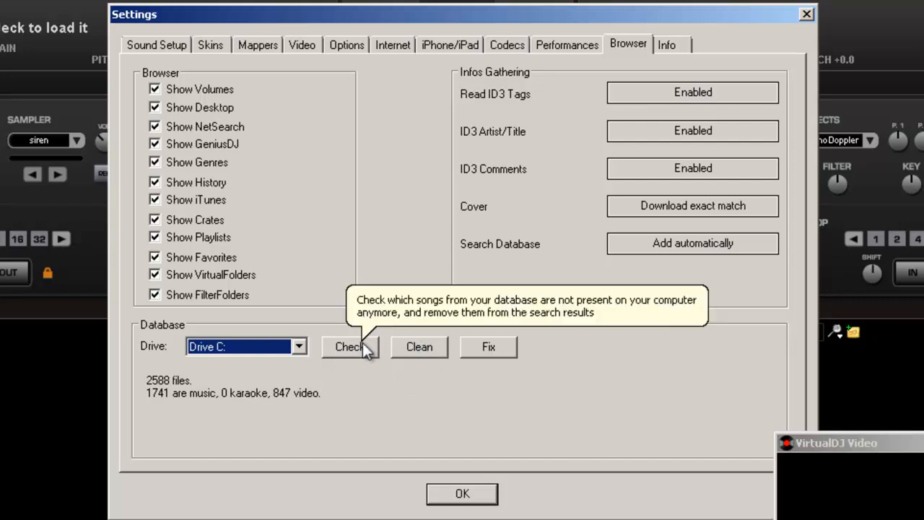
pyautogui.moveTo(419, 346)
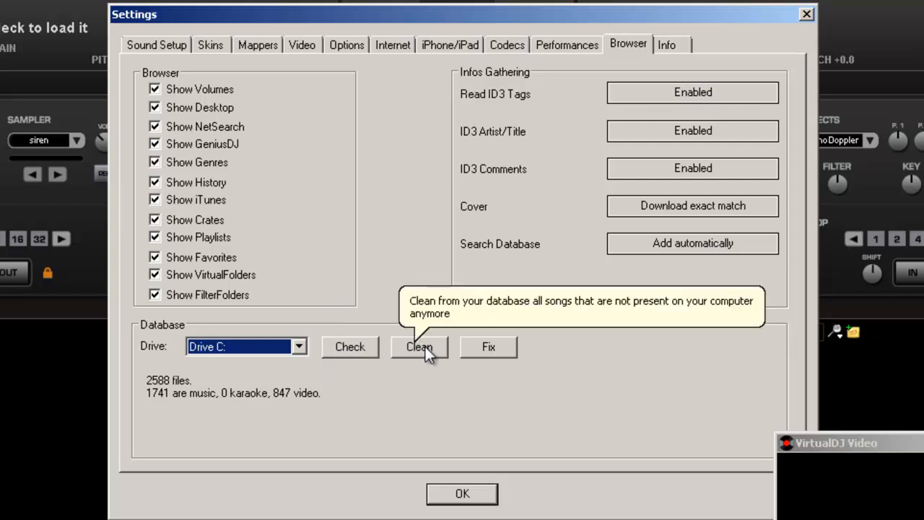
pyautogui.moveTo(455, 350)
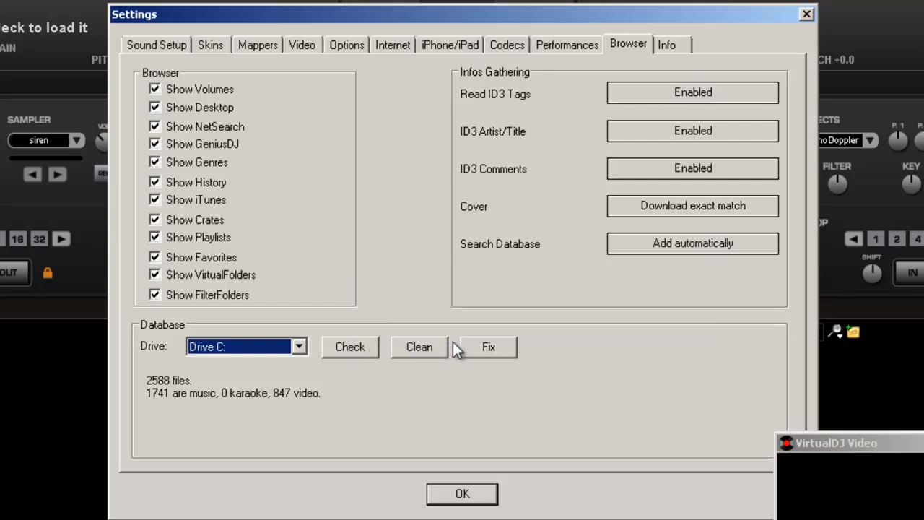
# - Fix the Drive C: database and confirm the optimized-and-fixed notice
pyautogui.click(488, 346)
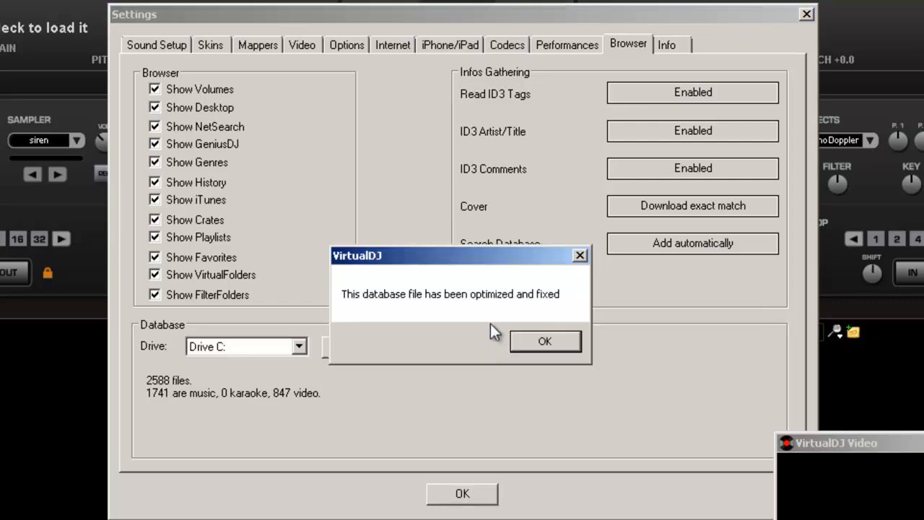
pyautogui.moveTo(567, 342)
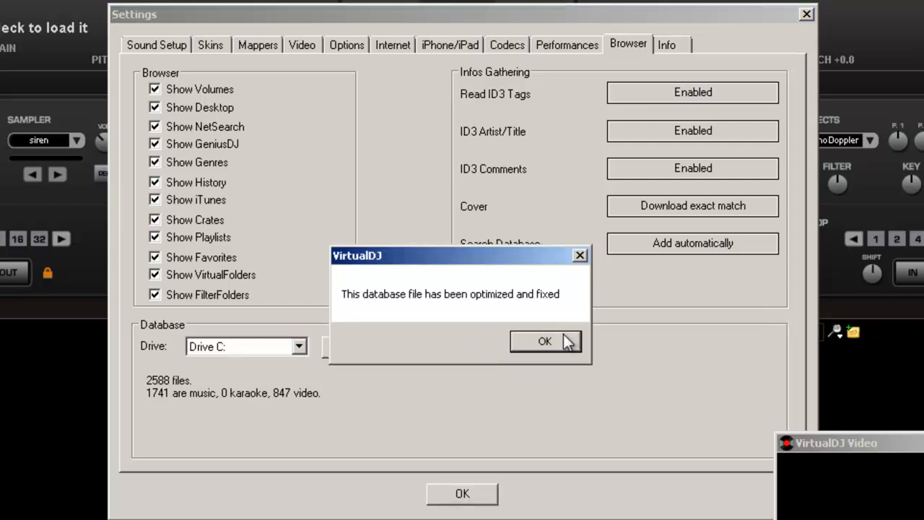
pyautogui.click(544, 341)
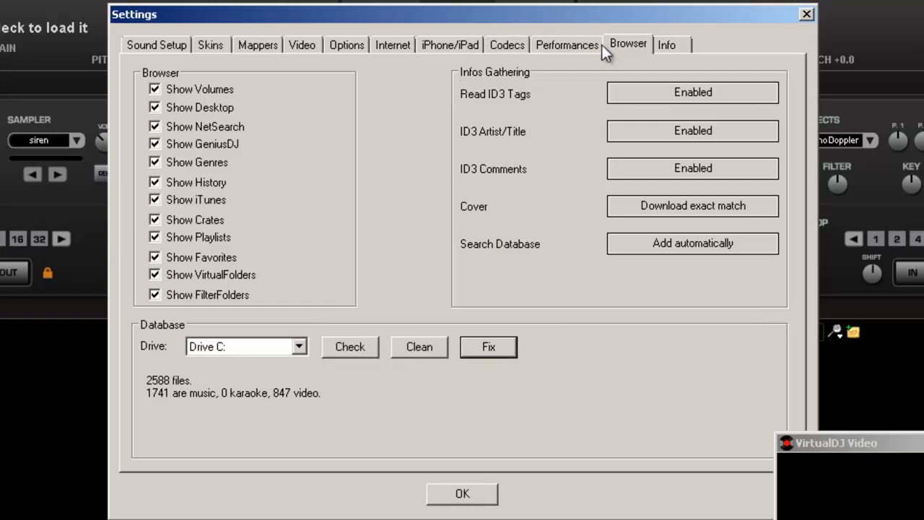
pyautogui.moveTo(663, 56)
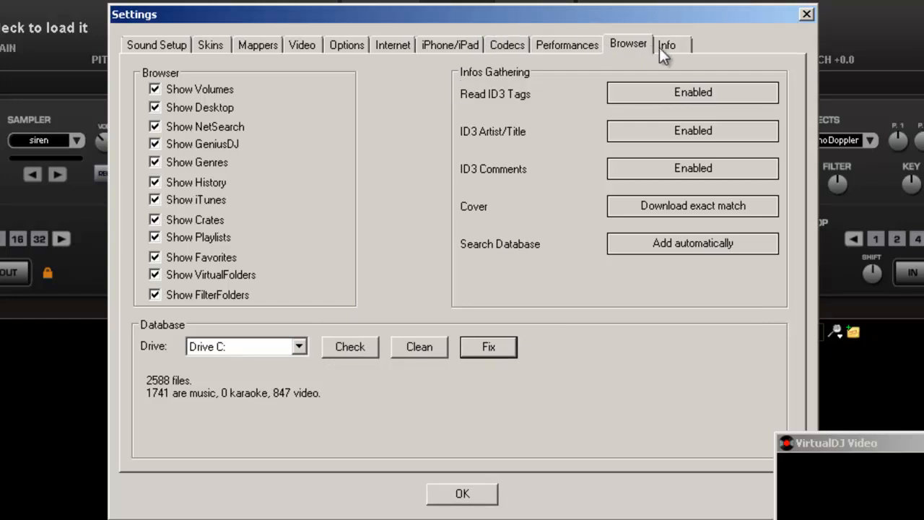
pyautogui.moveTo(560, 231)
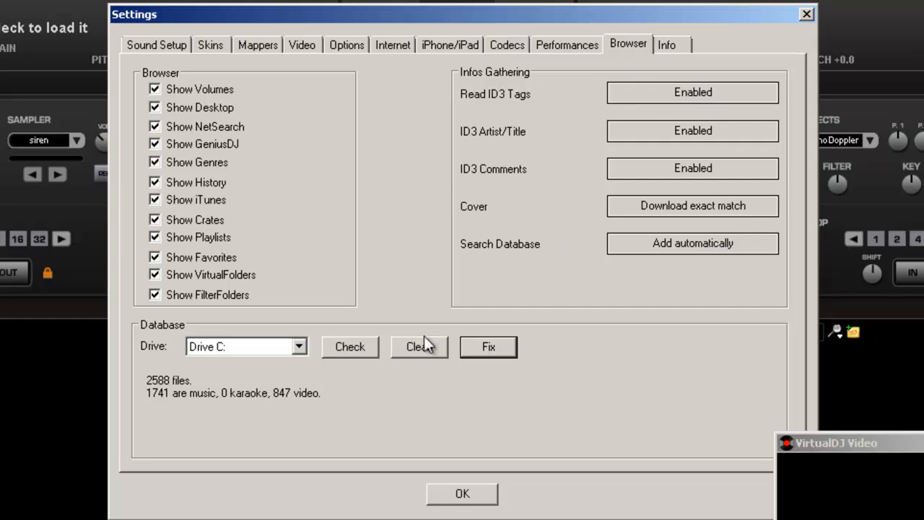
pyautogui.moveTo(550, 138)
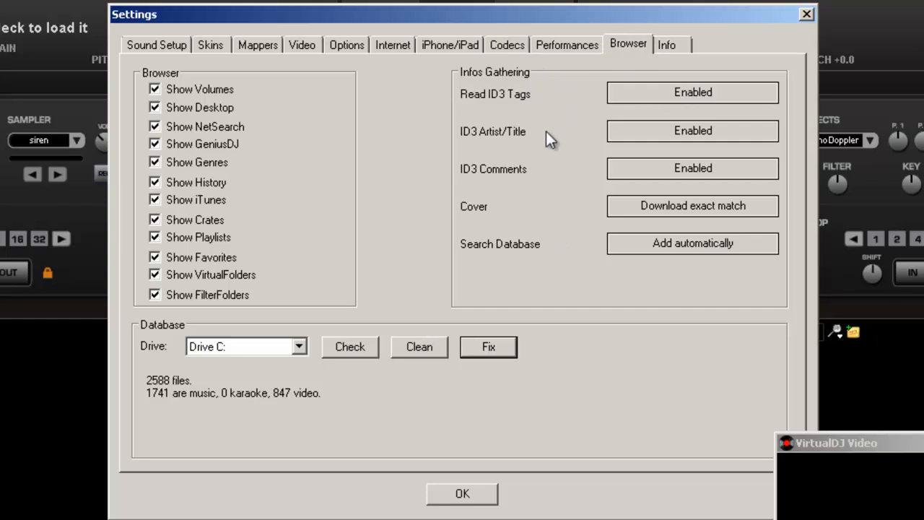
pyautogui.moveTo(545, 245)
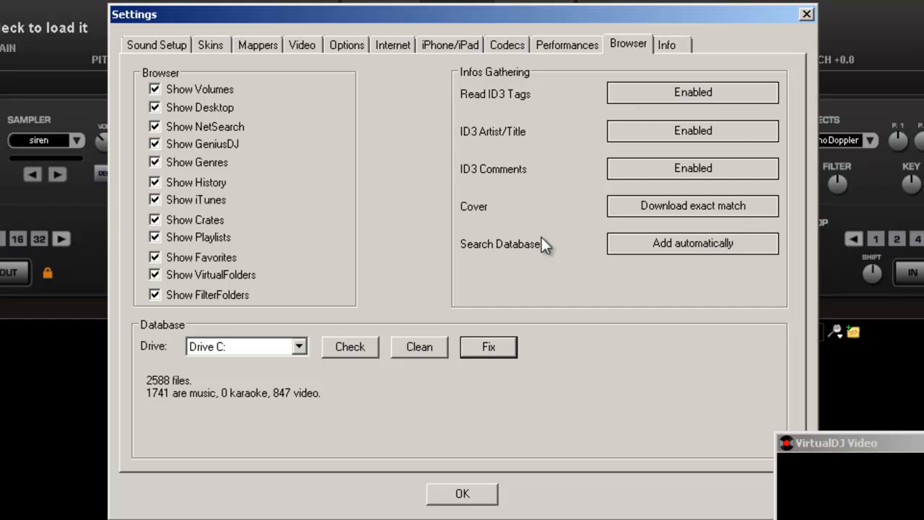
pyautogui.moveTo(666, 51)
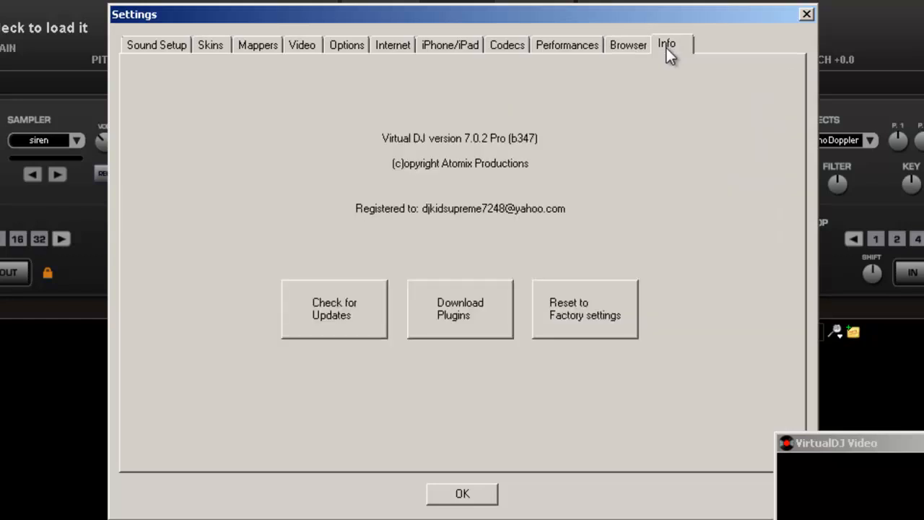
pyautogui.moveTo(333, 337)
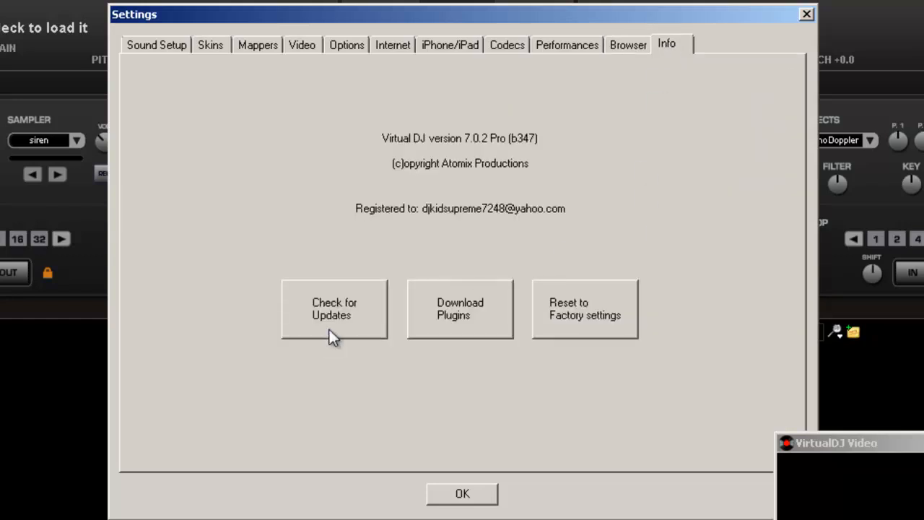
pyautogui.moveTo(458, 341)
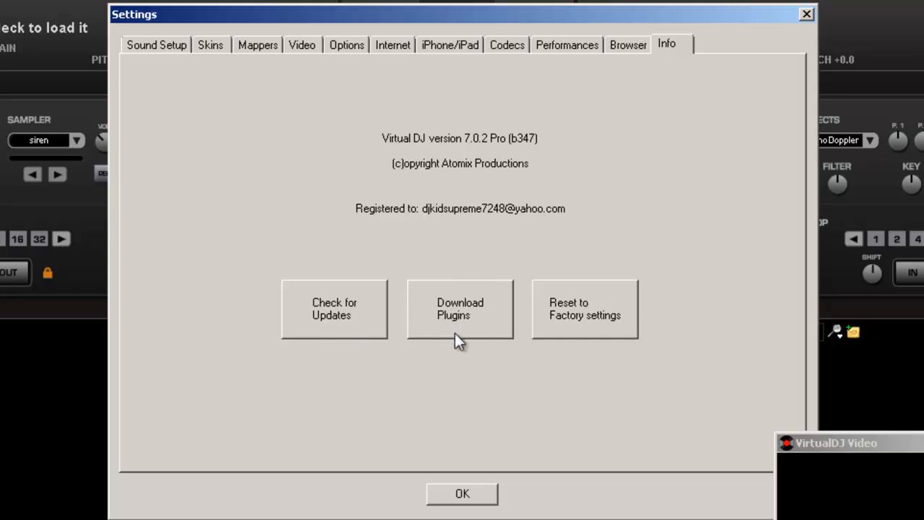
pyautogui.moveTo(472, 339)
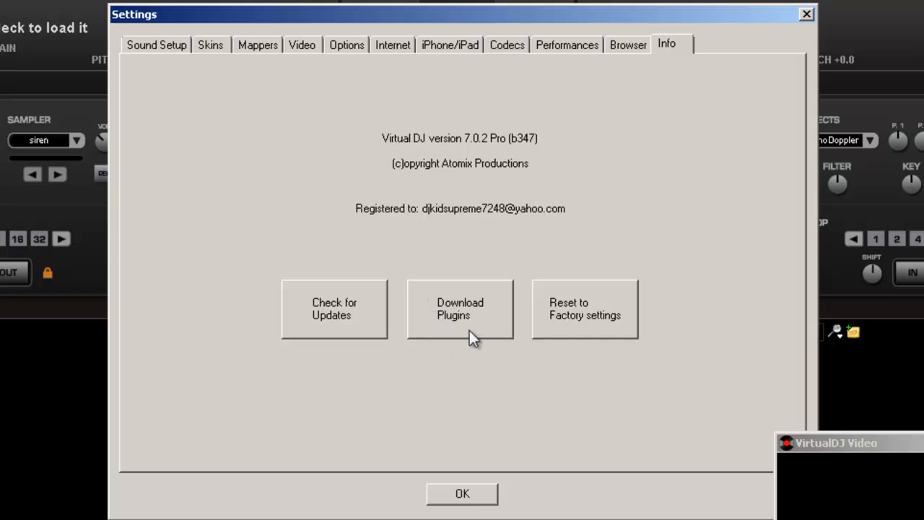
pyautogui.moveTo(484, 329)
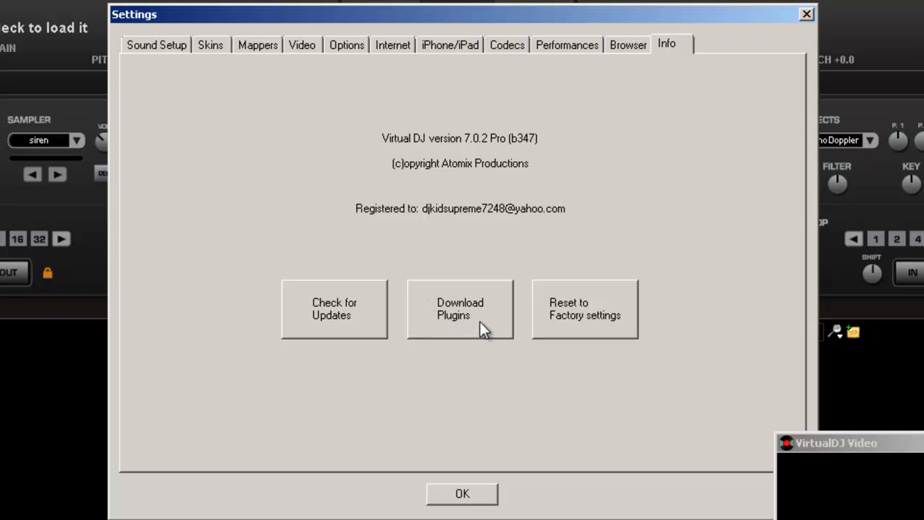
pyautogui.moveTo(319, 372)
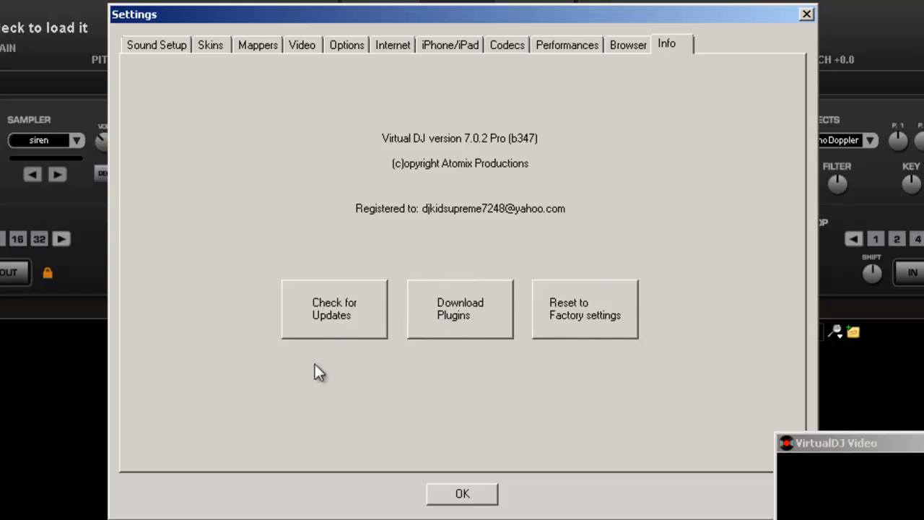
pyautogui.moveTo(604, 326)
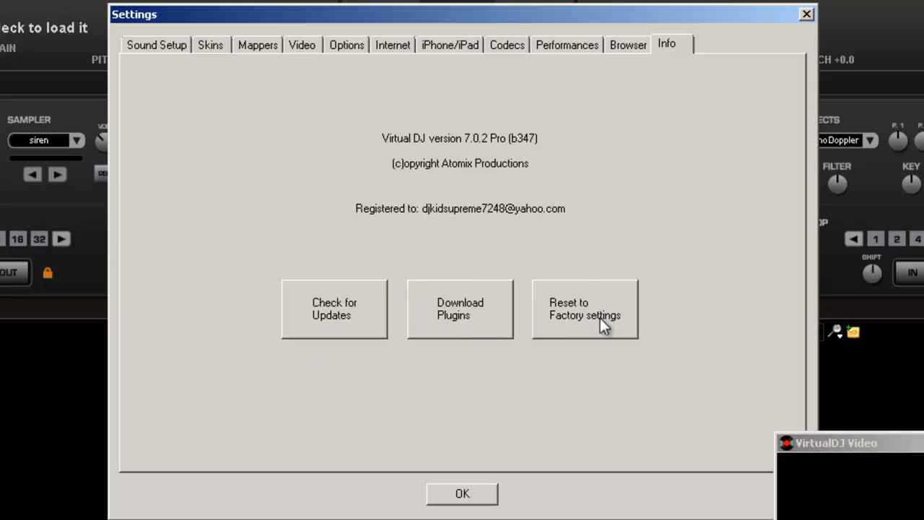
pyautogui.moveTo(502, 485)
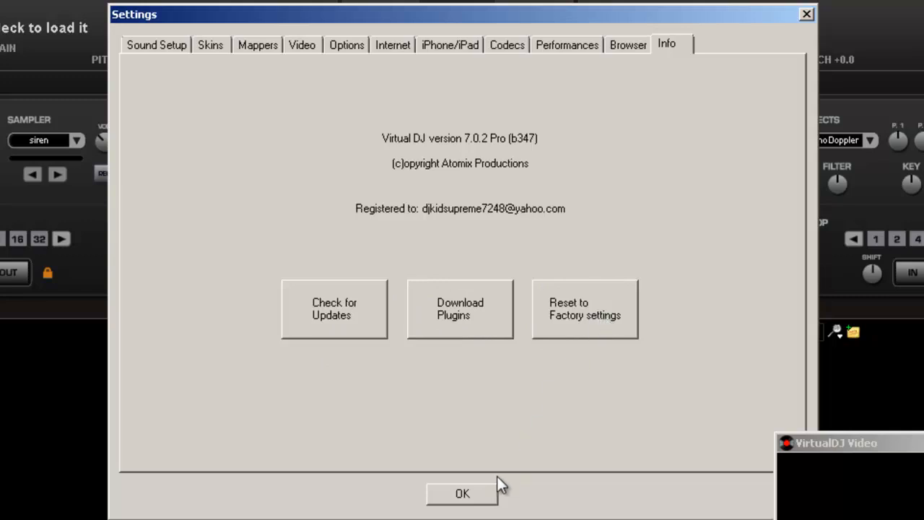
pyautogui.moveTo(489, 500)
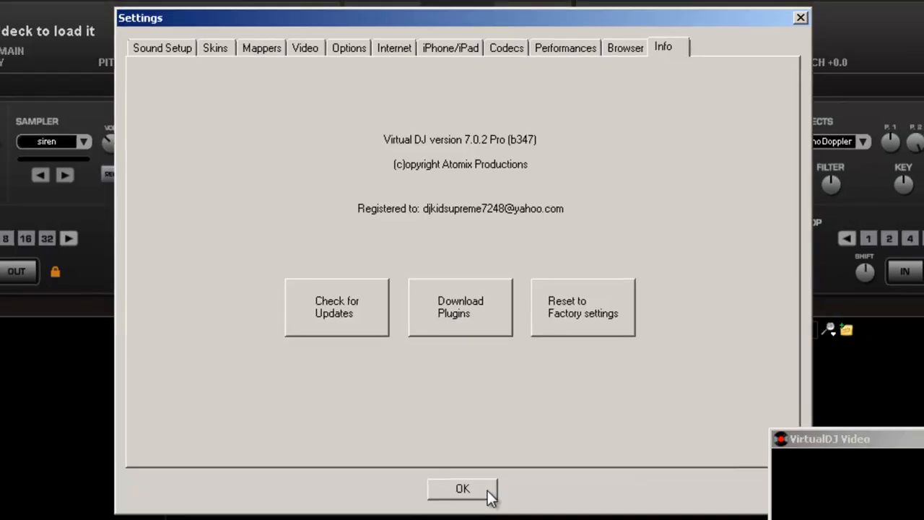
# - Close Settings with OK and dismiss the video window, leaving the decks
pyautogui.click(462, 488)
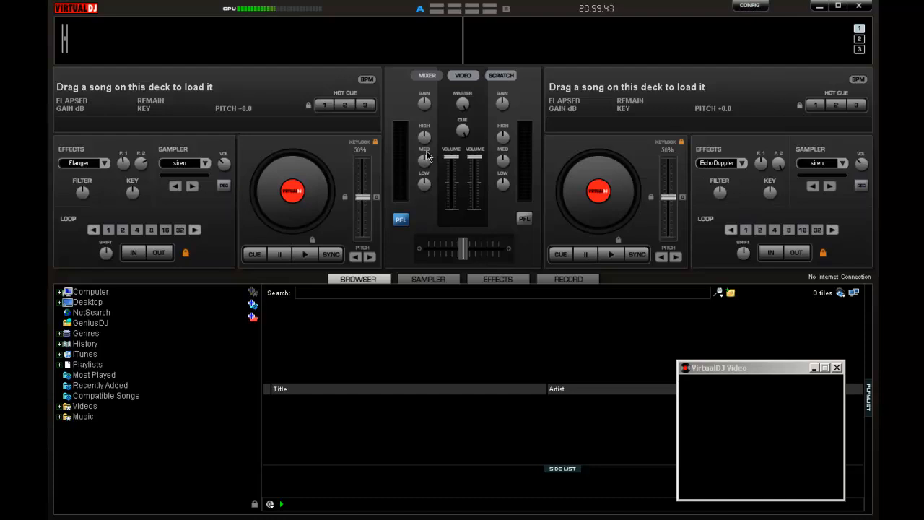
pyautogui.click(837, 368)
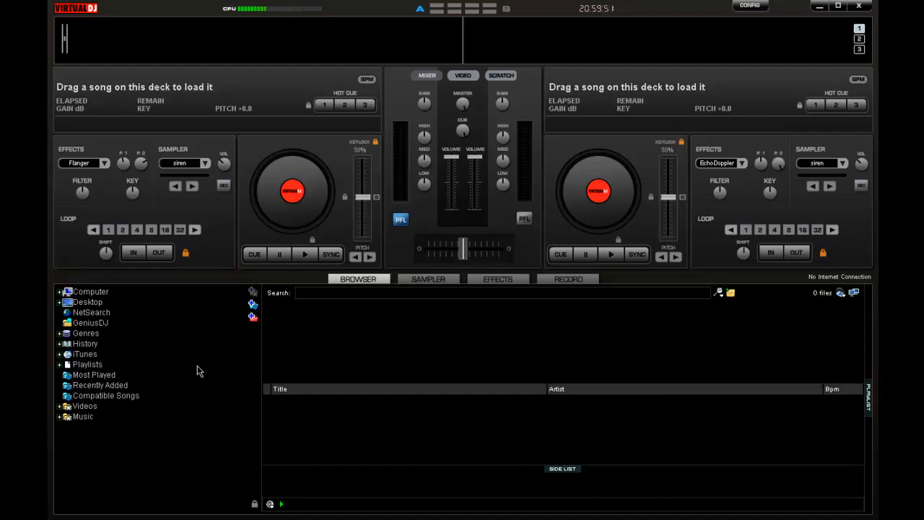
pyautogui.moveTo(451, 383)
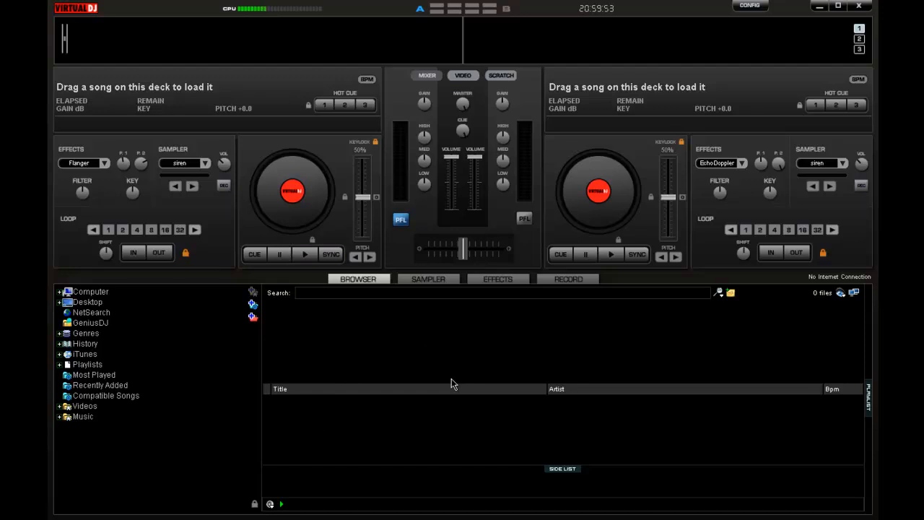